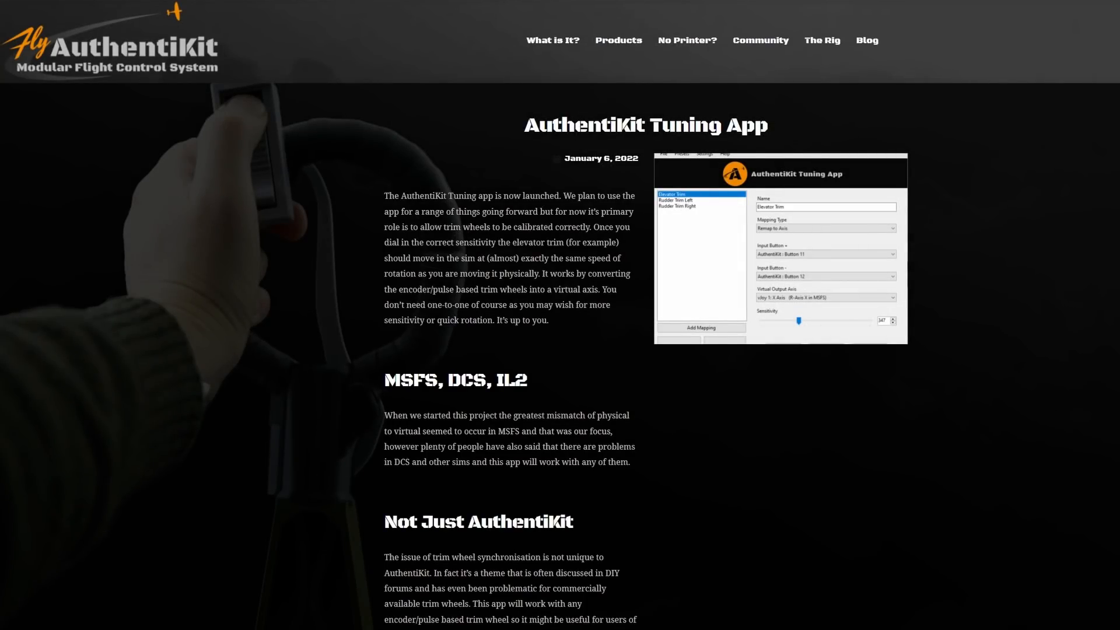
# Scroll to the post's Download and Credits section and follow the 'Find out more and get the download link' link
pyautogui.scroll(-3)
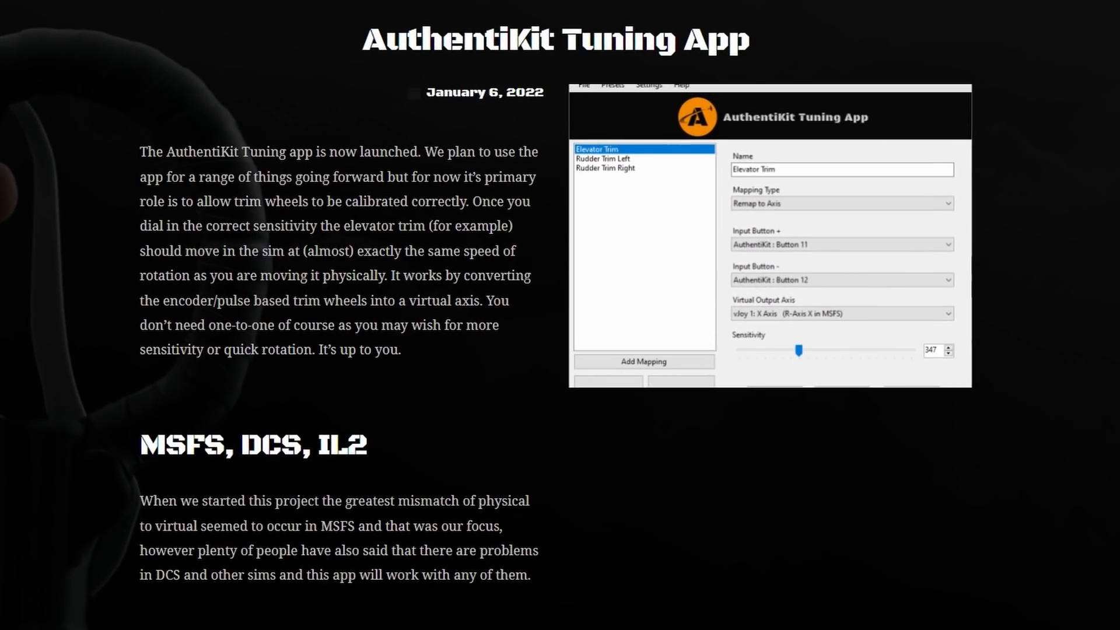
pyautogui.scroll(-3)
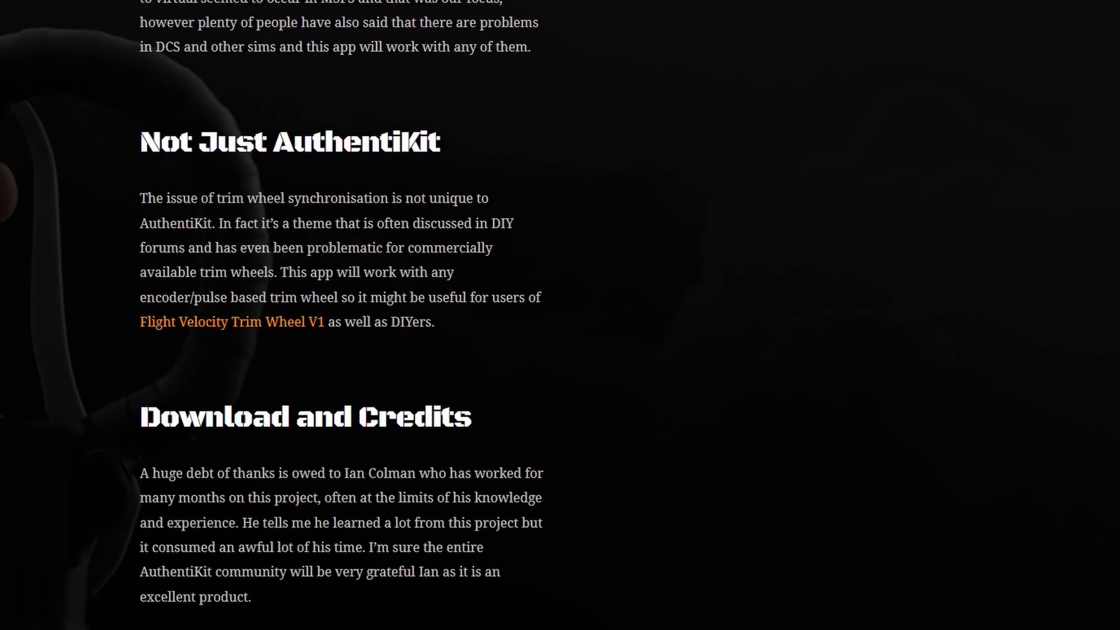
pyautogui.scroll(3)
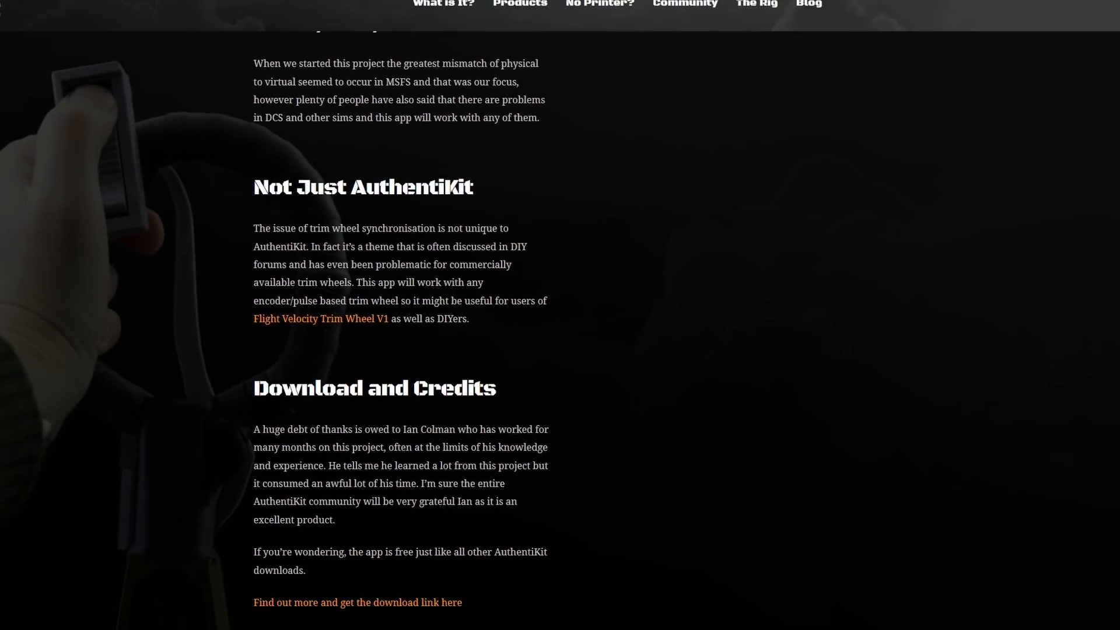
pyautogui.moveTo(337, 610)
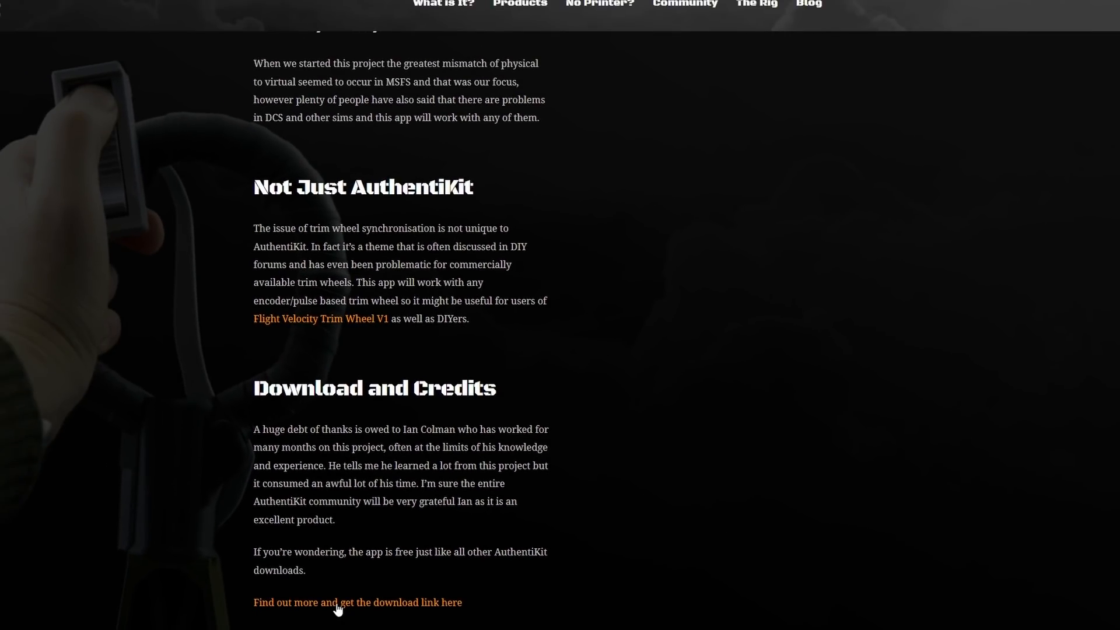
pyautogui.click(357, 603)
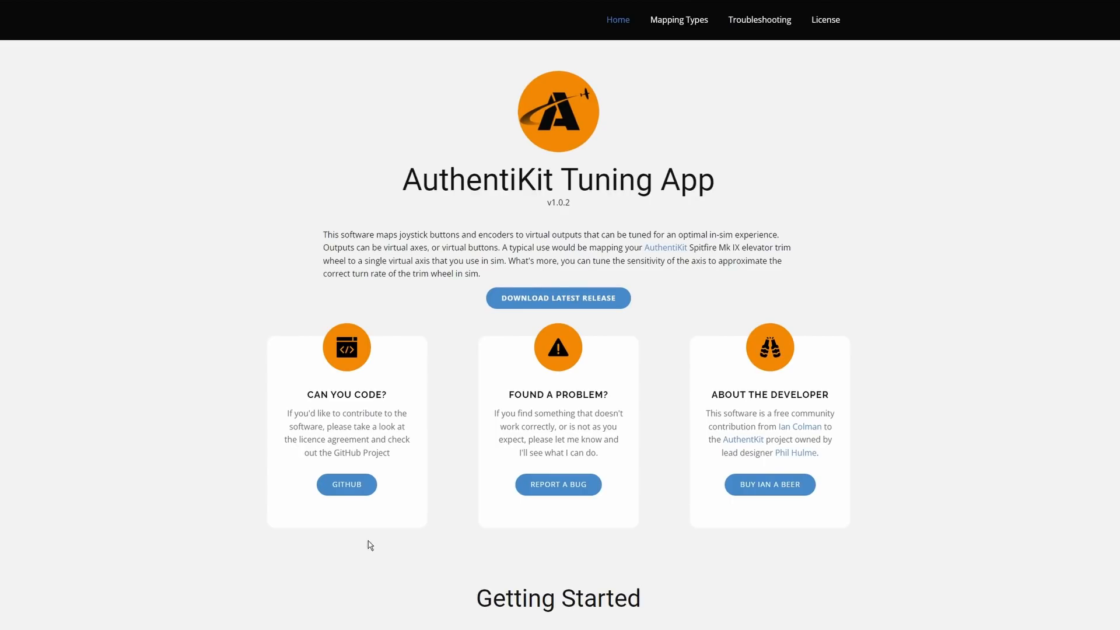
pyautogui.moveTo(628, 12)
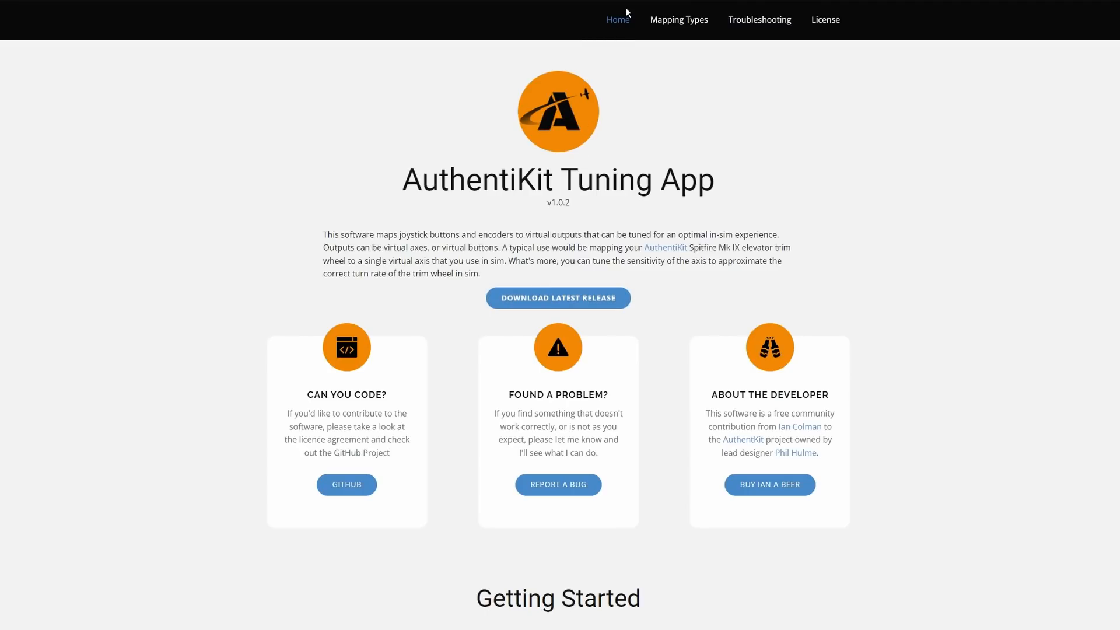
pyautogui.click(678, 20)
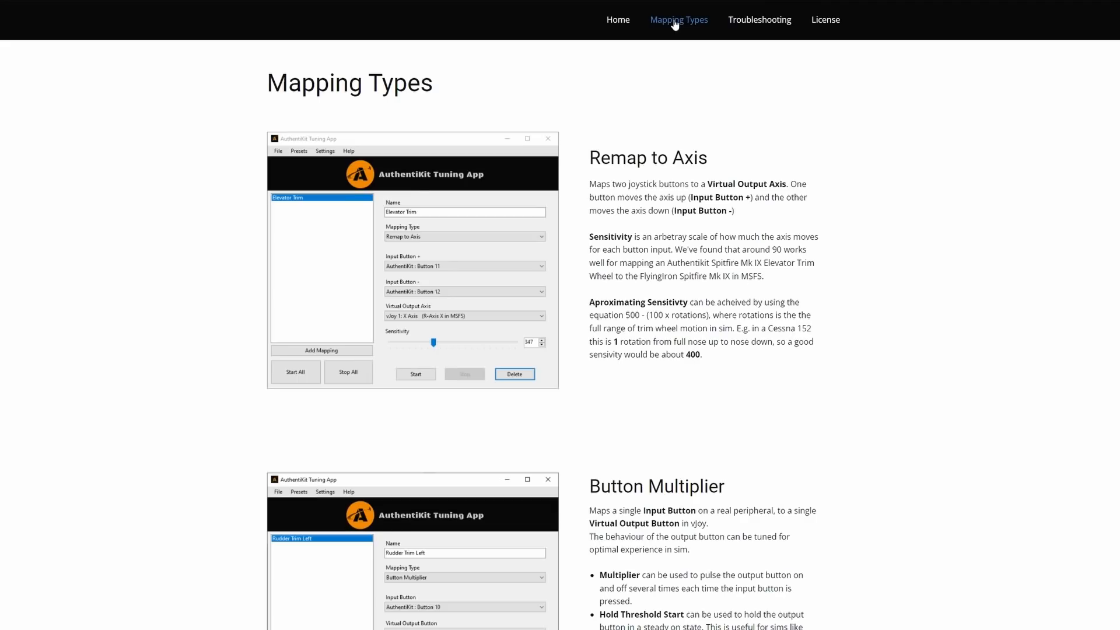
pyautogui.moveTo(602, 157)
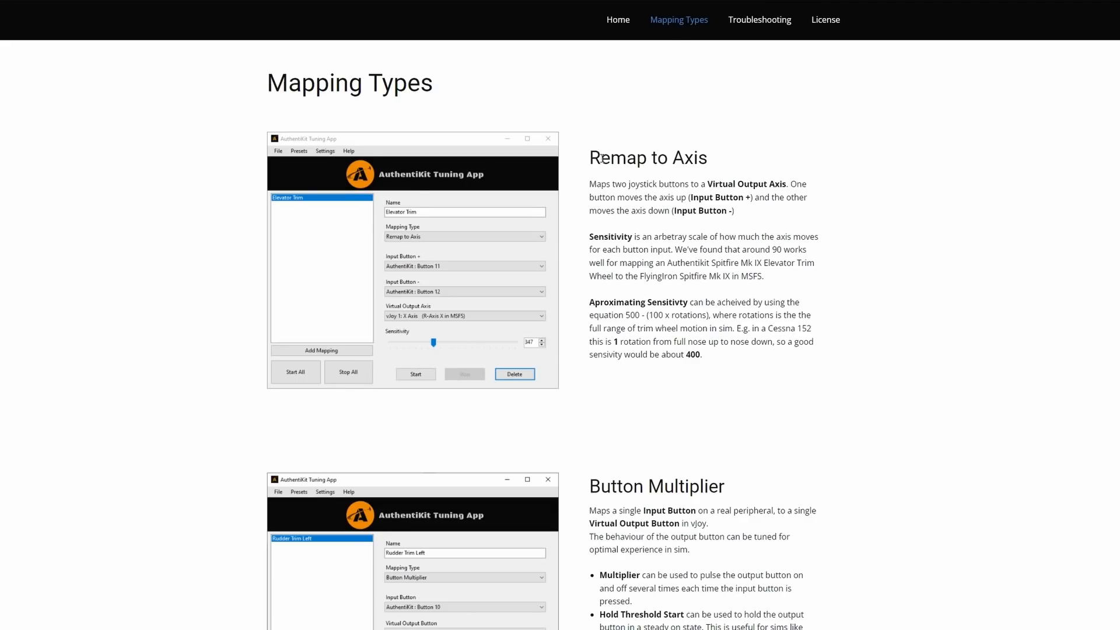
pyautogui.doubleClick(647, 157)
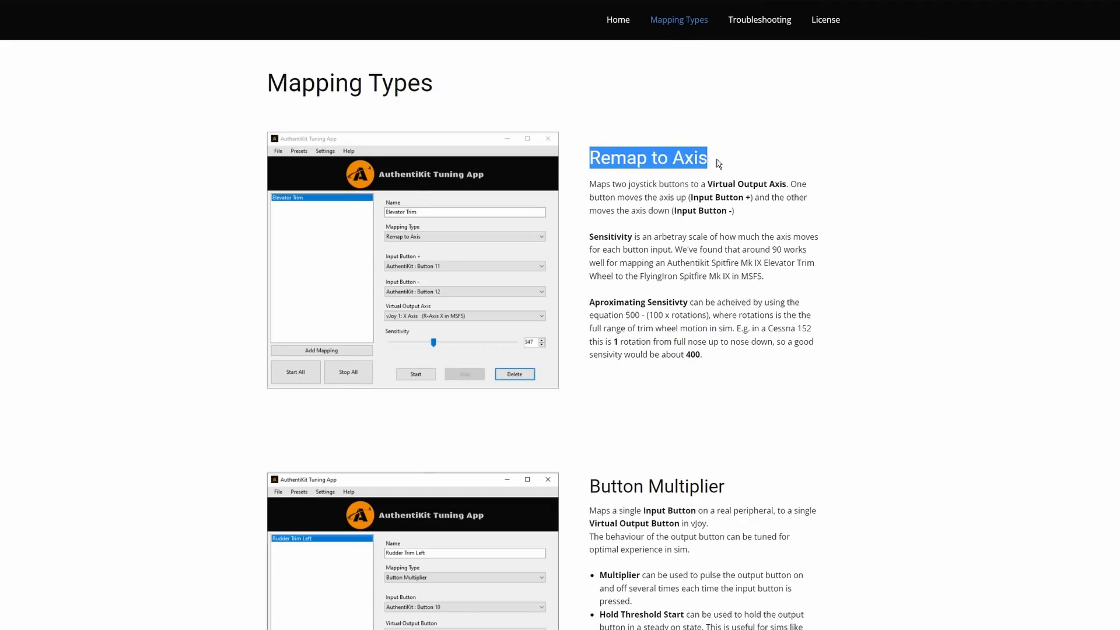
pyautogui.scroll(-3)
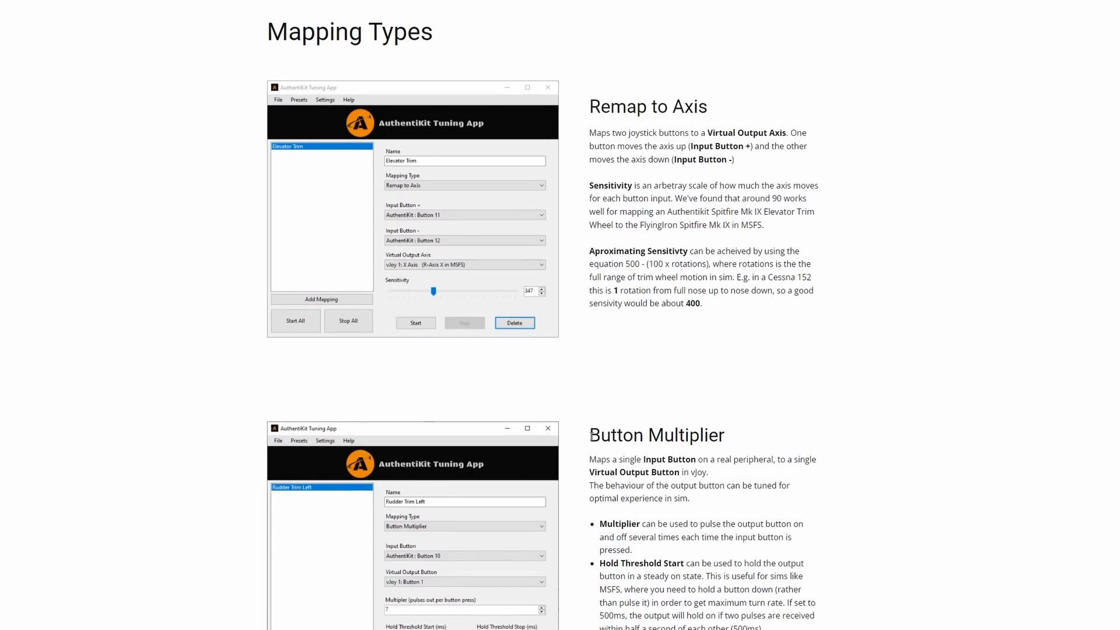
pyautogui.scroll(-3)
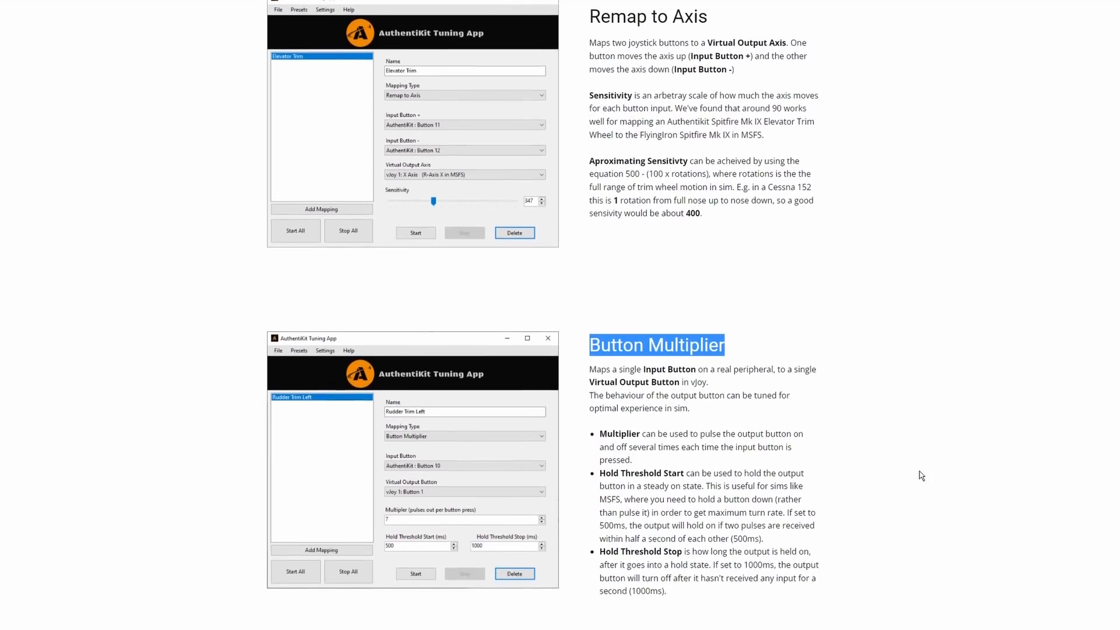
pyautogui.scroll(-3)
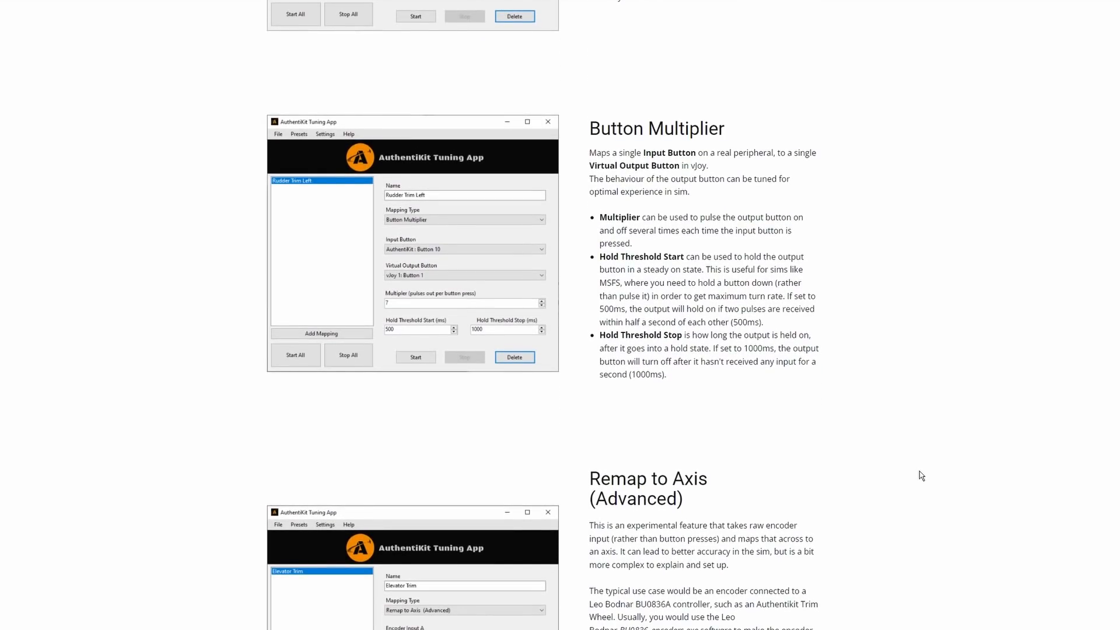
pyautogui.scroll(-3)
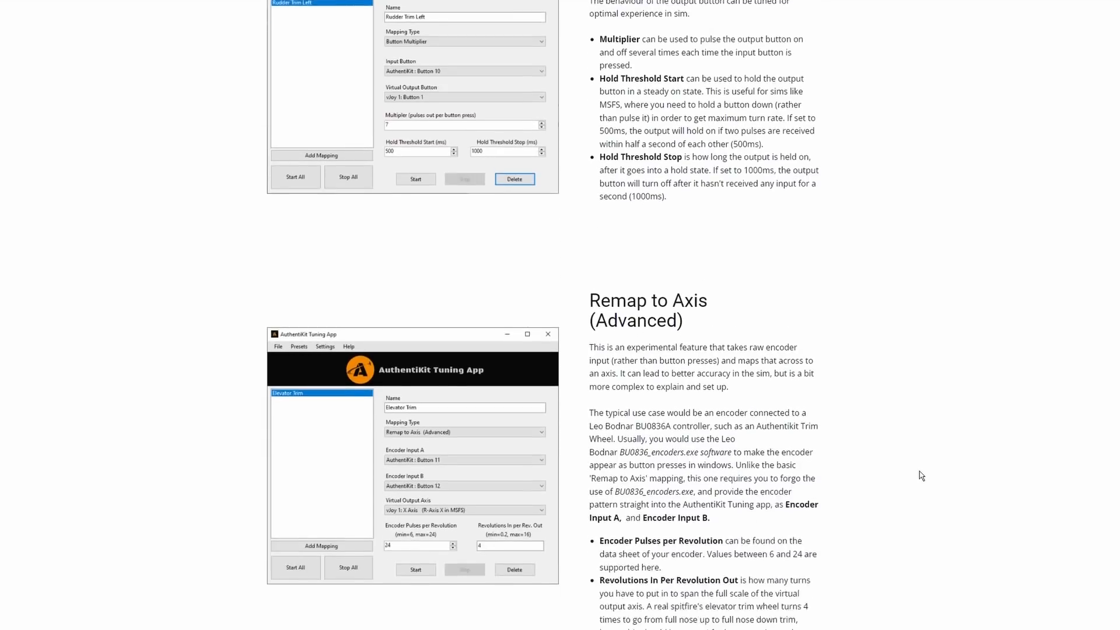
pyautogui.scroll(-3)
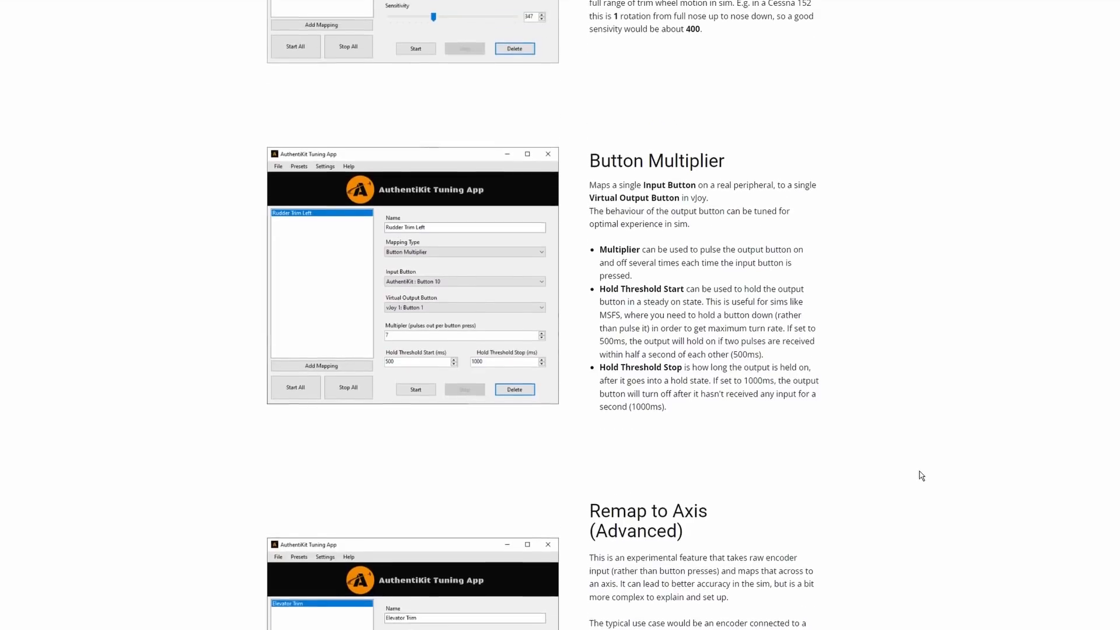
pyautogui.scroll(3)
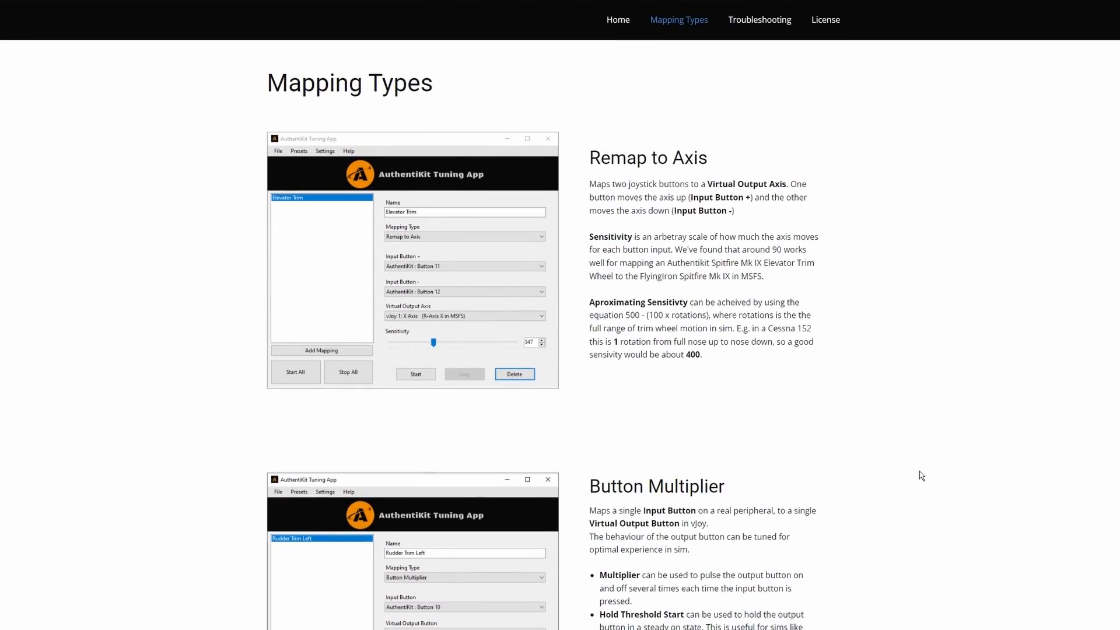
pyautogui.click(617, 19)
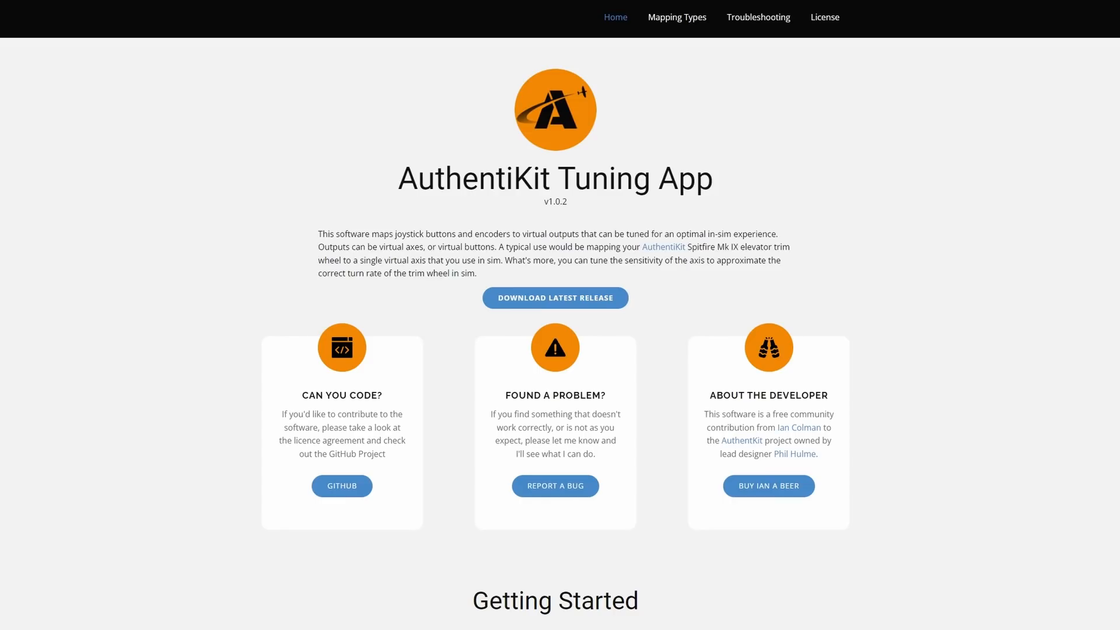
pyautogui.scroll(-3)
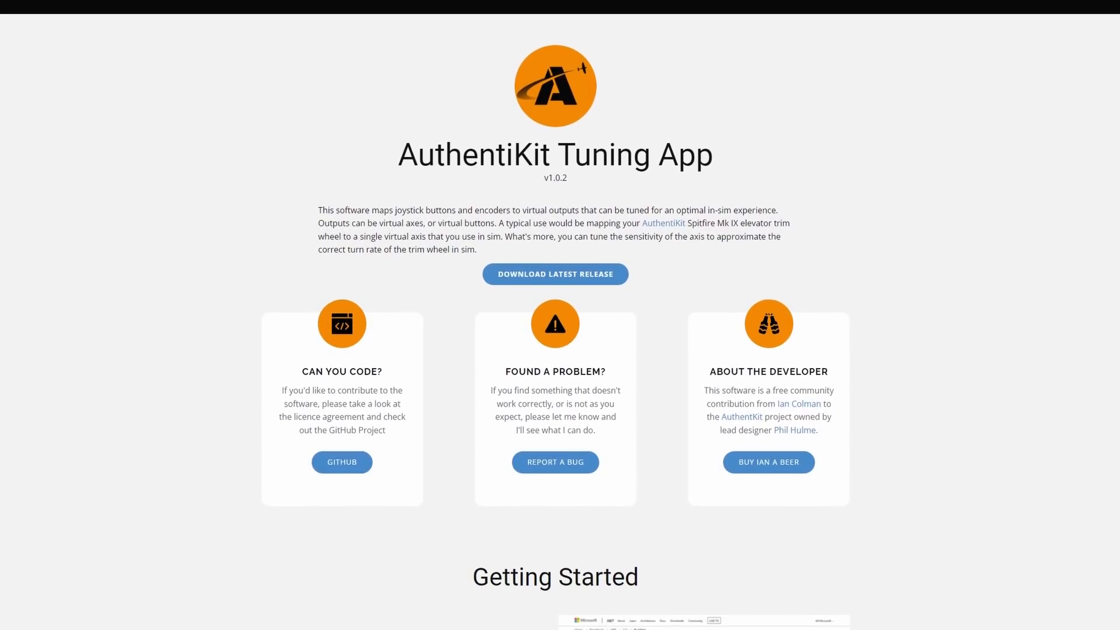
pyautogui.scroll(-3)
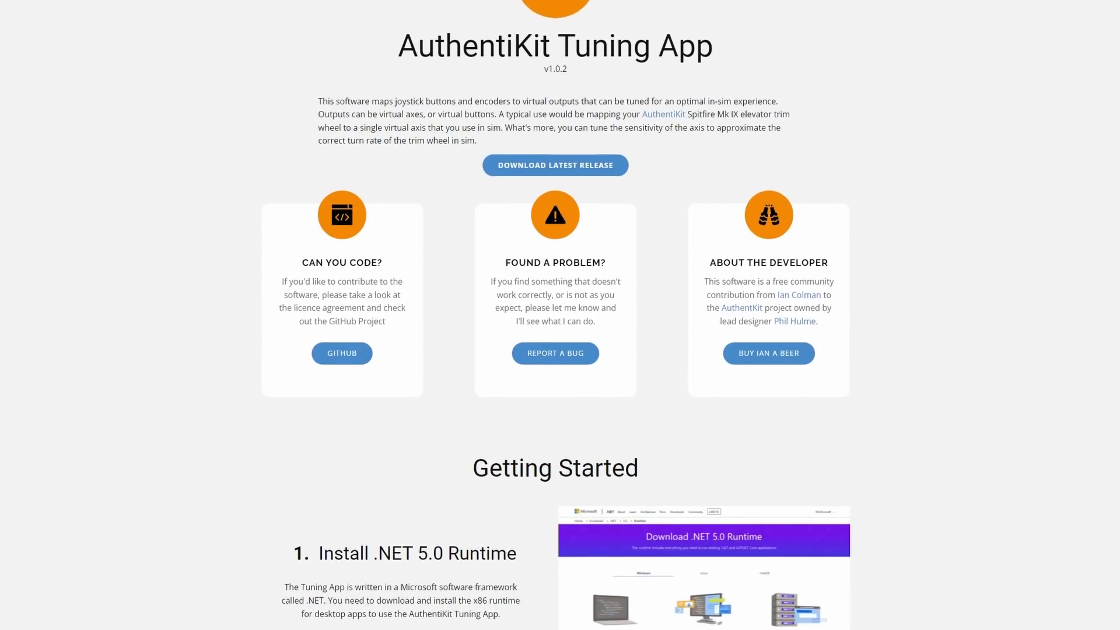
pyautogui.scroll(-3)
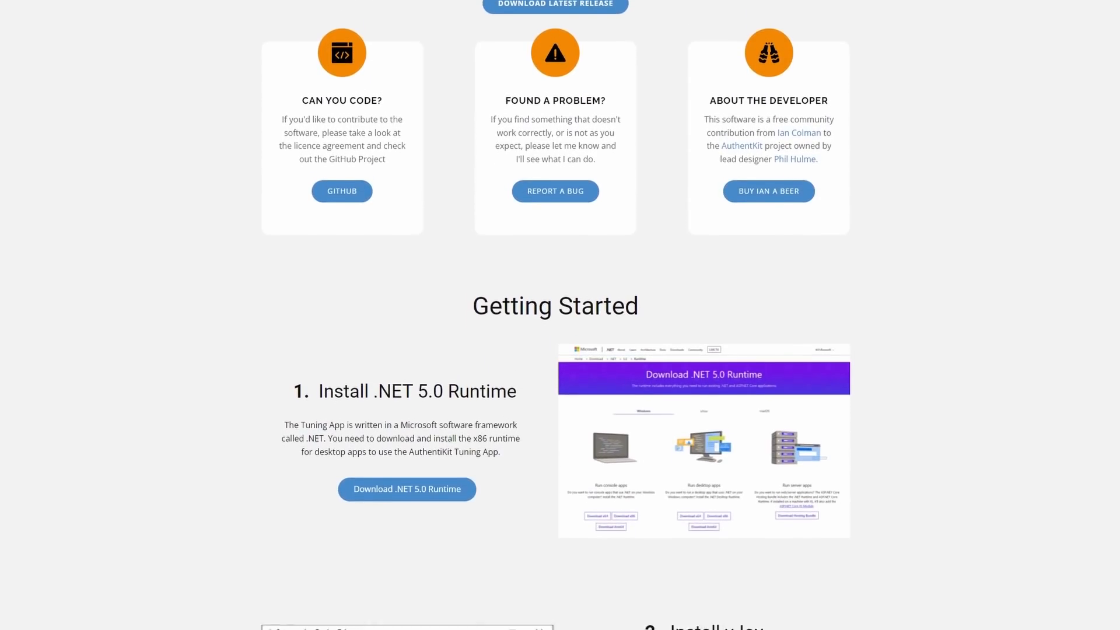
pyautogui.scroll(-3)
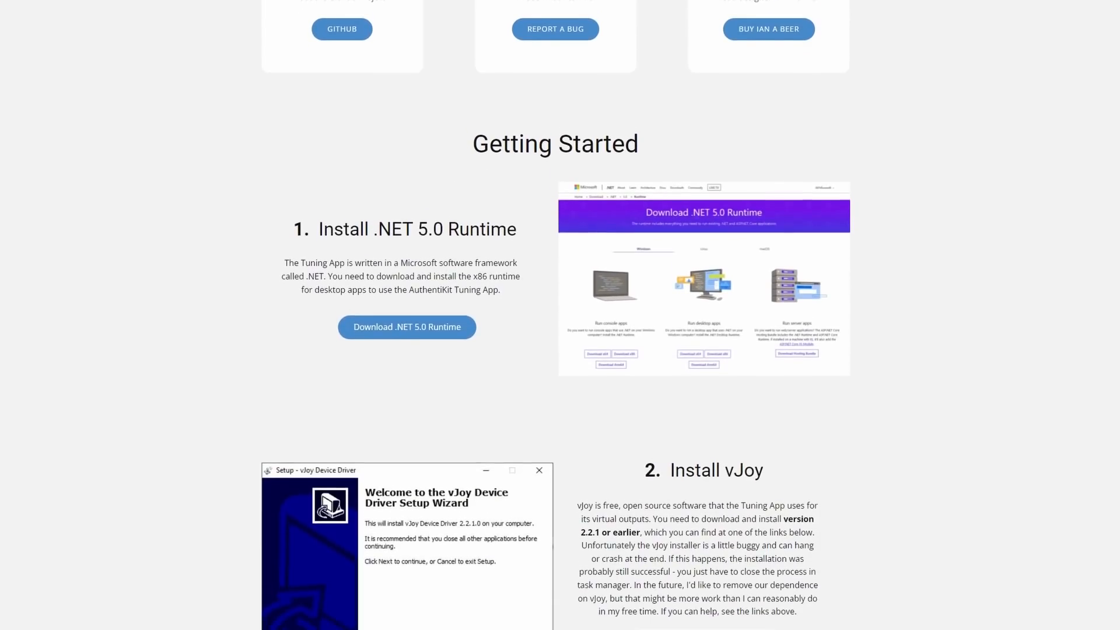
pyautogui.scroll(-3)
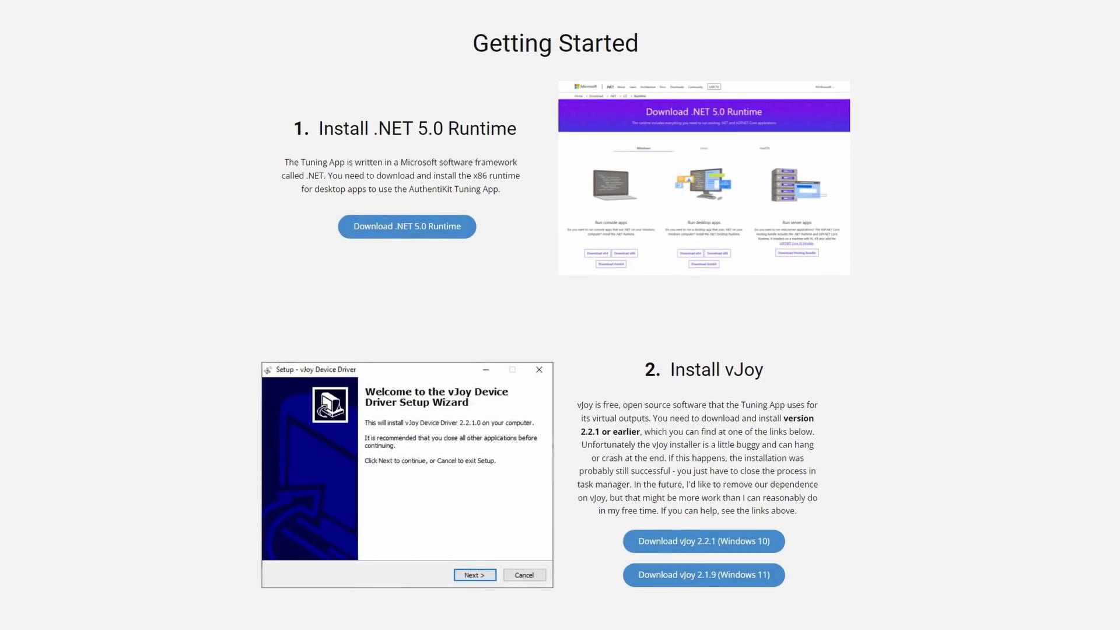
pyautogui.scroll(-3)
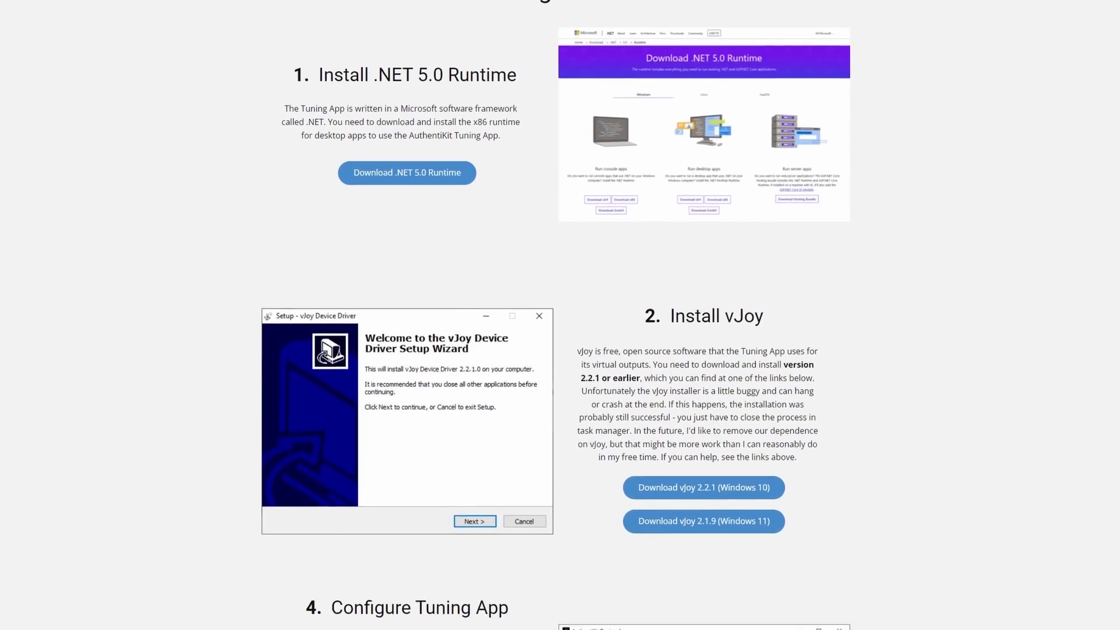
pyautogui.scroll(-3)
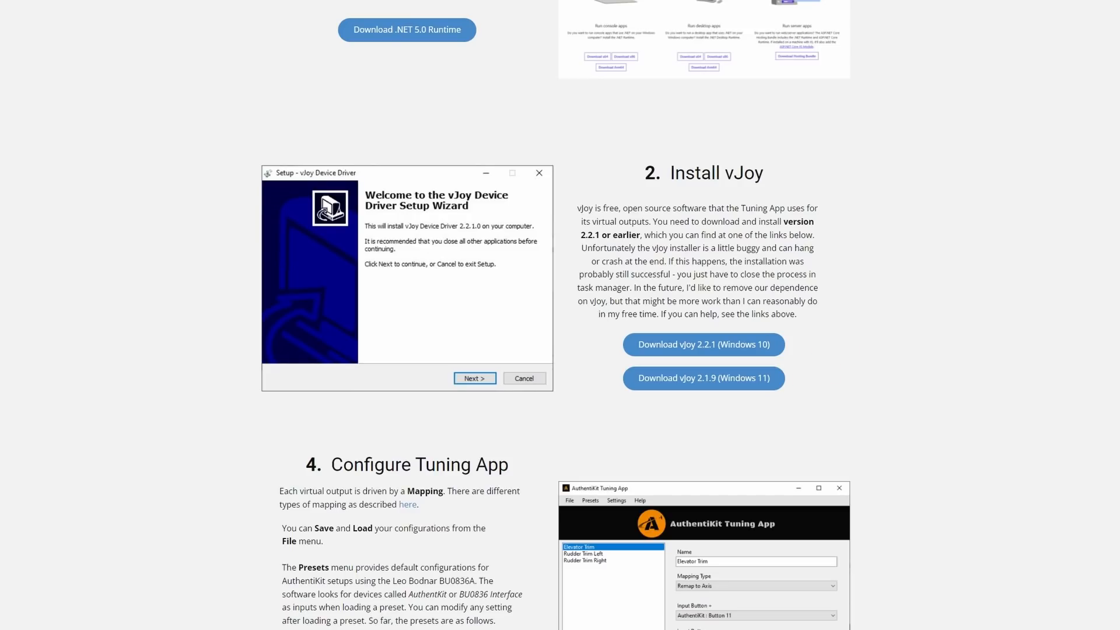
pyautogui.scroll(-3)
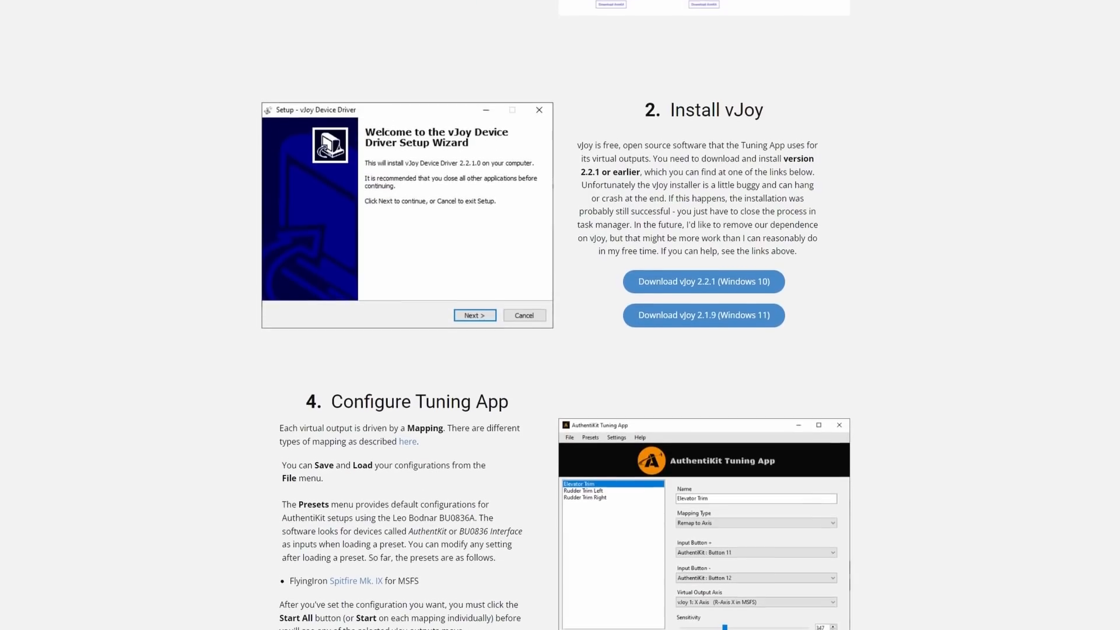
pyautogui.scroll(-3)
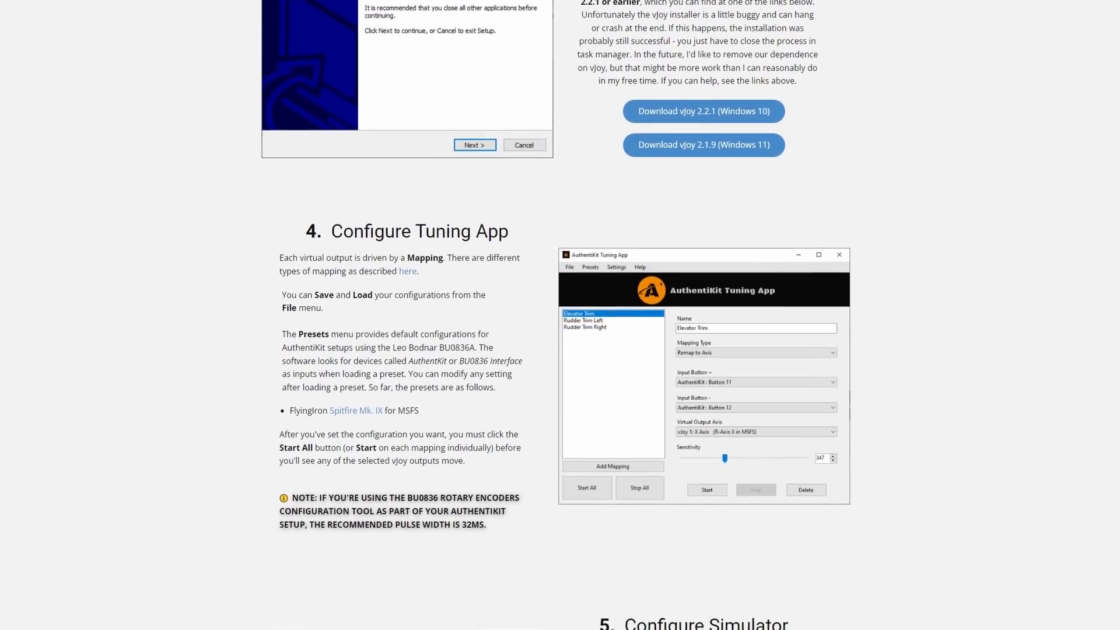
pyautogui.scroll(-3)
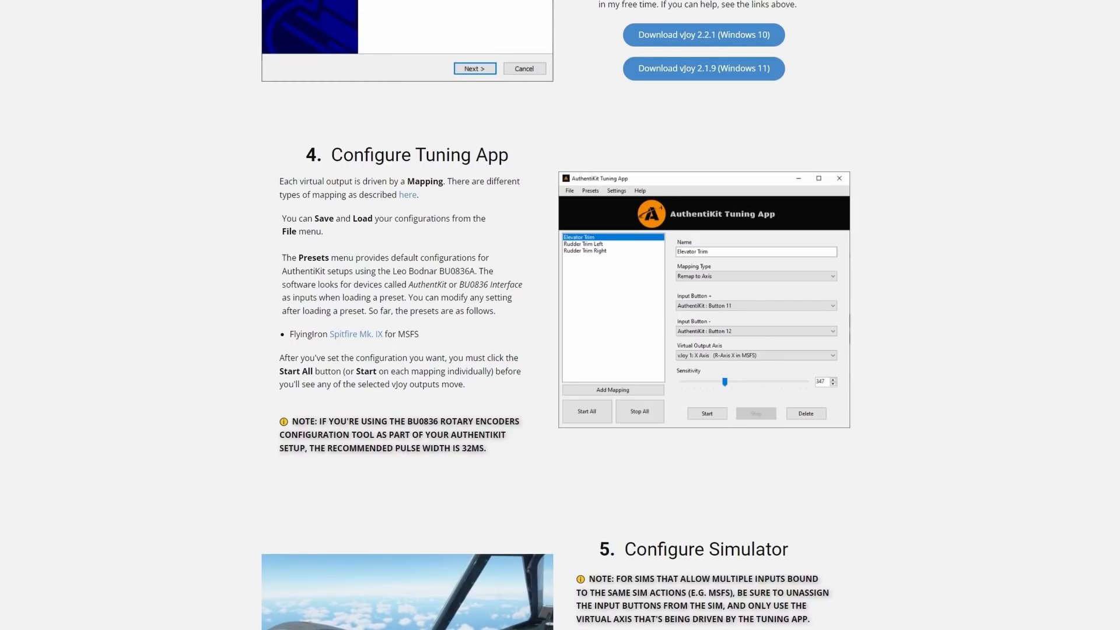
pyautogui.click(761, 17)
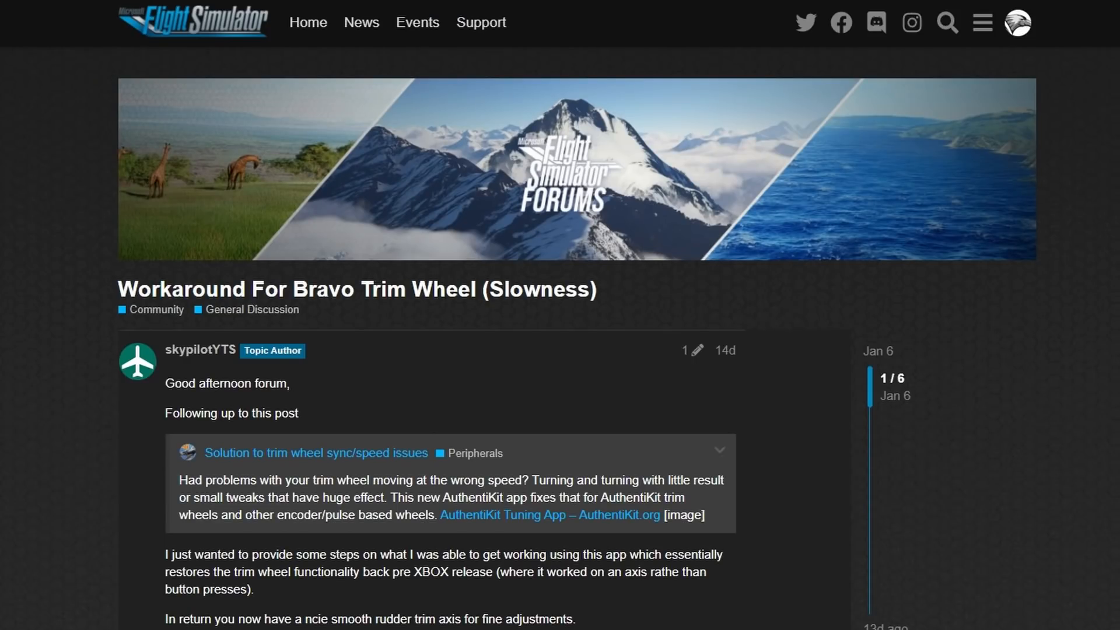
# Scroll the Bravo trim wheel workaround thread down to the .NET and vJoy download steps
pyautogui.scroll(-3)
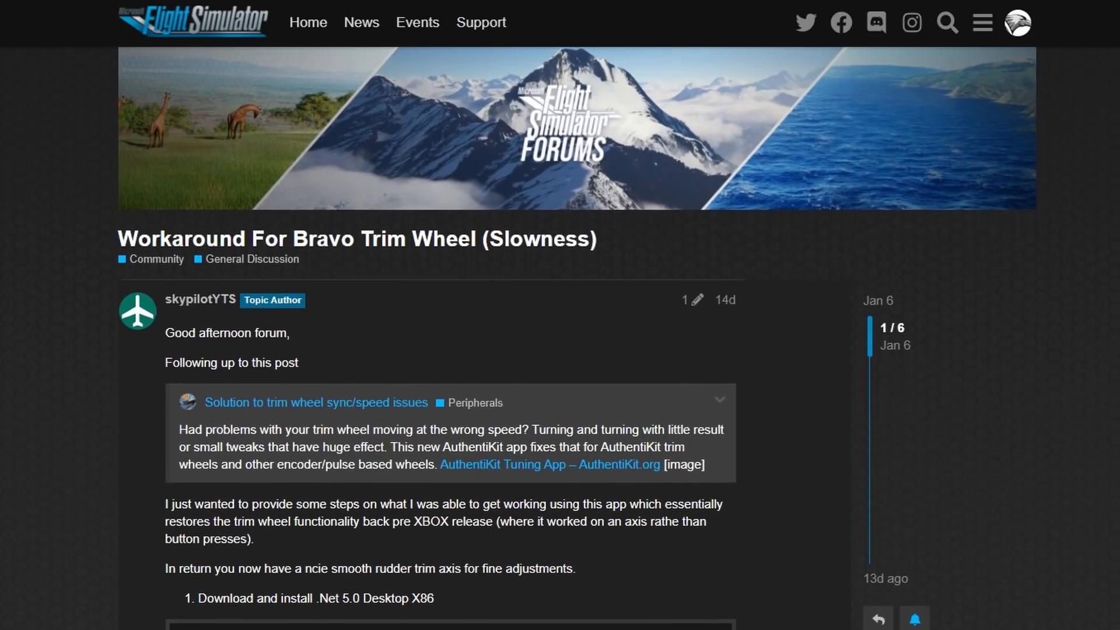
pyautogui.scroll(-3)
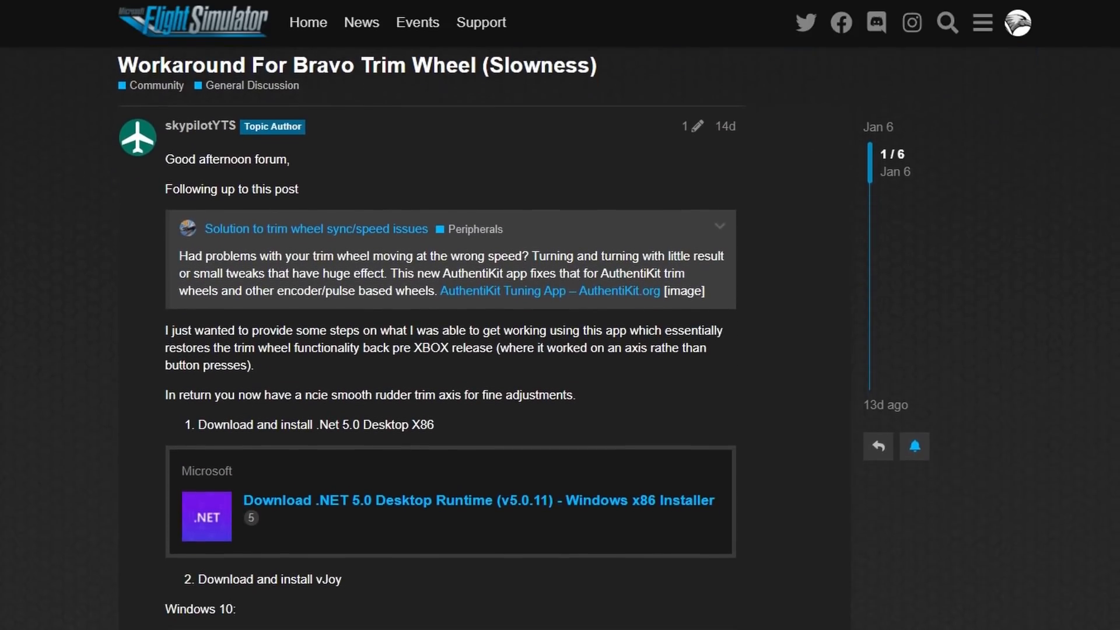
pyautogui.scroll(-3)
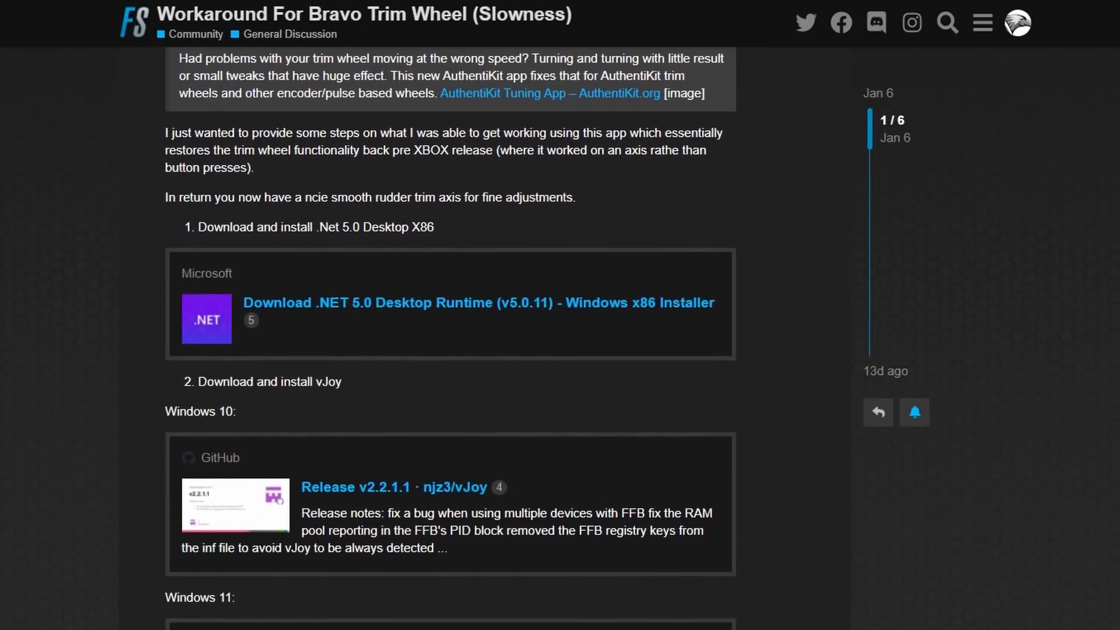
pyautogui.scroll(-3)
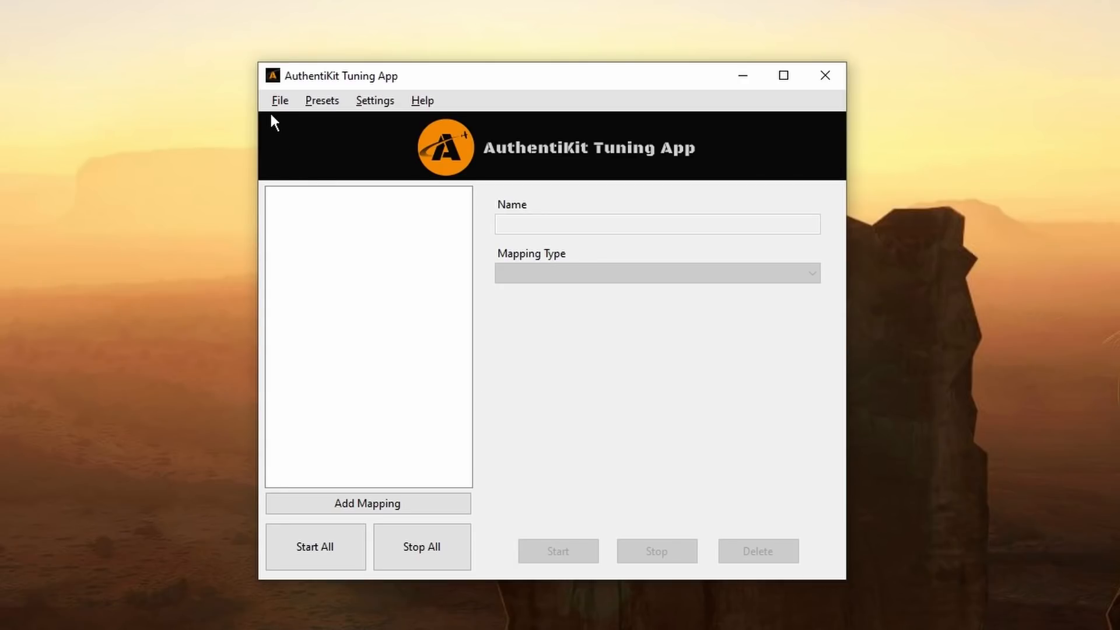
pyautogui.click(279, 101)
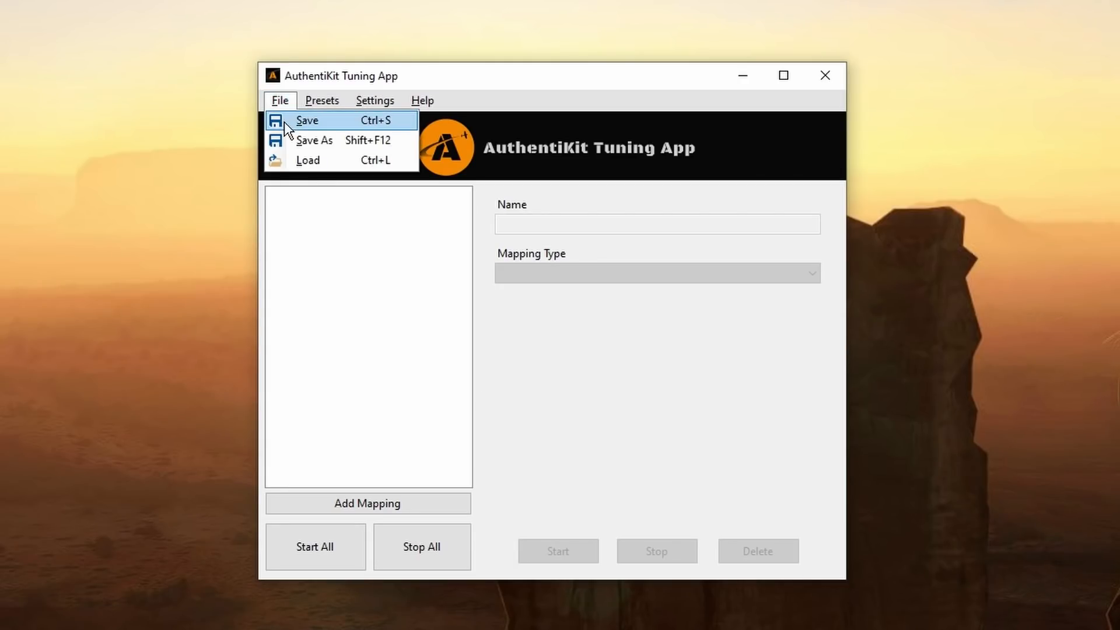
pyautogui.click(322, 100)
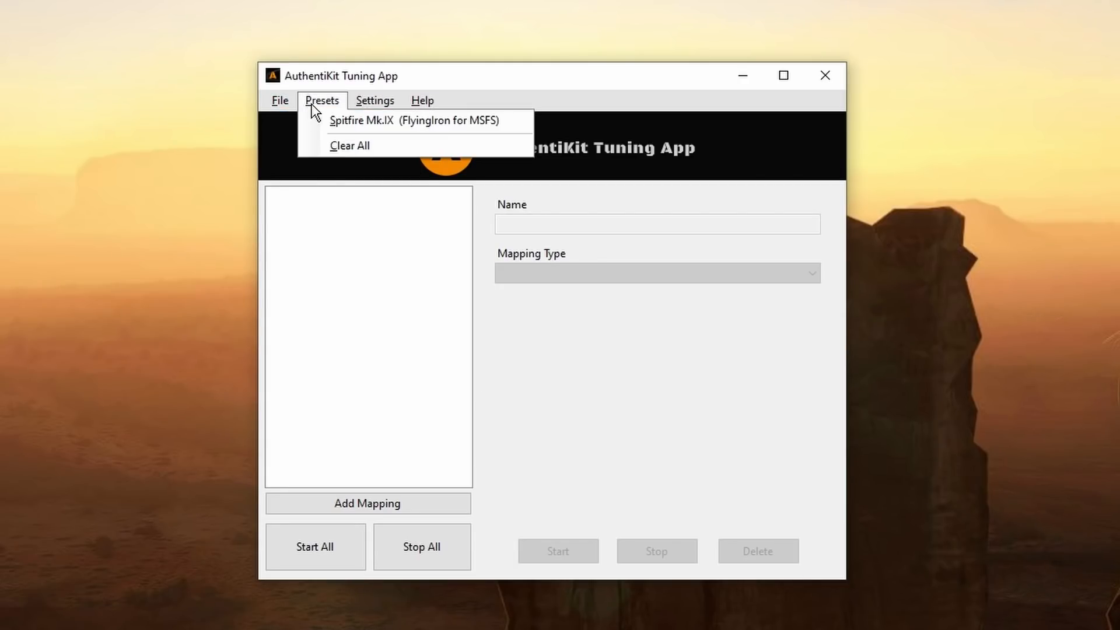
pyautogui.moveTo(336, 125)
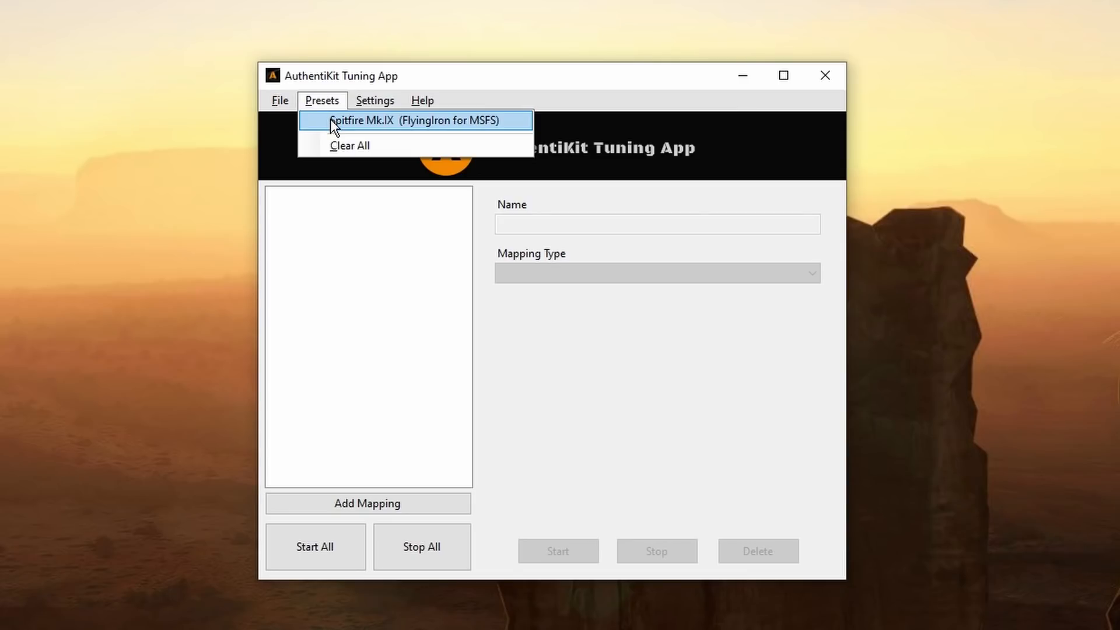
pyautogui.moveTo(364, 136)
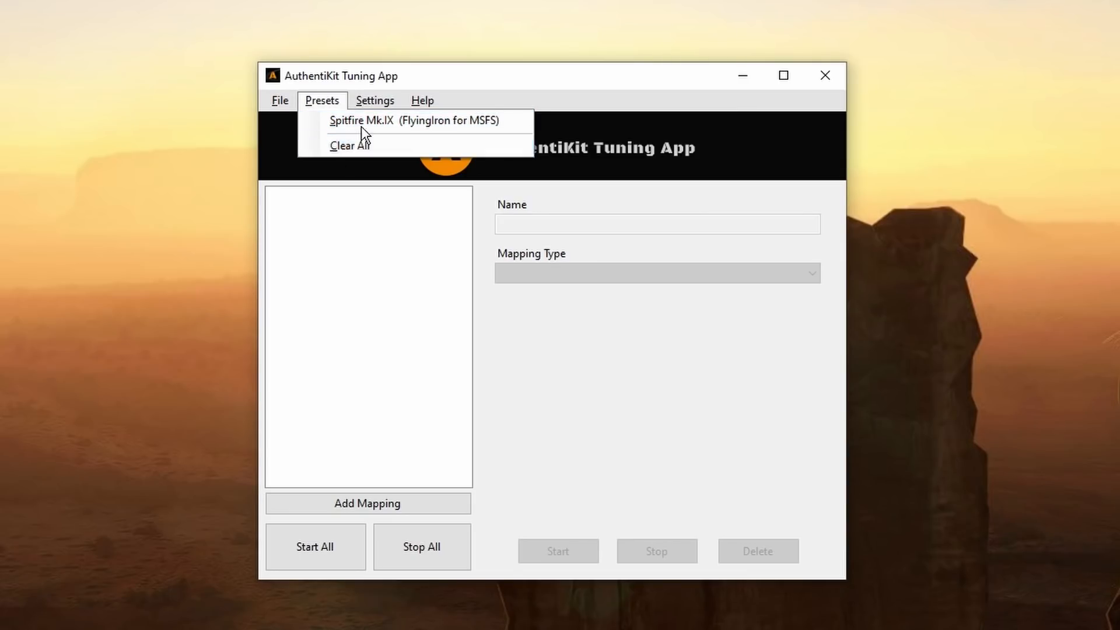
pyautogui.click(375, 100)
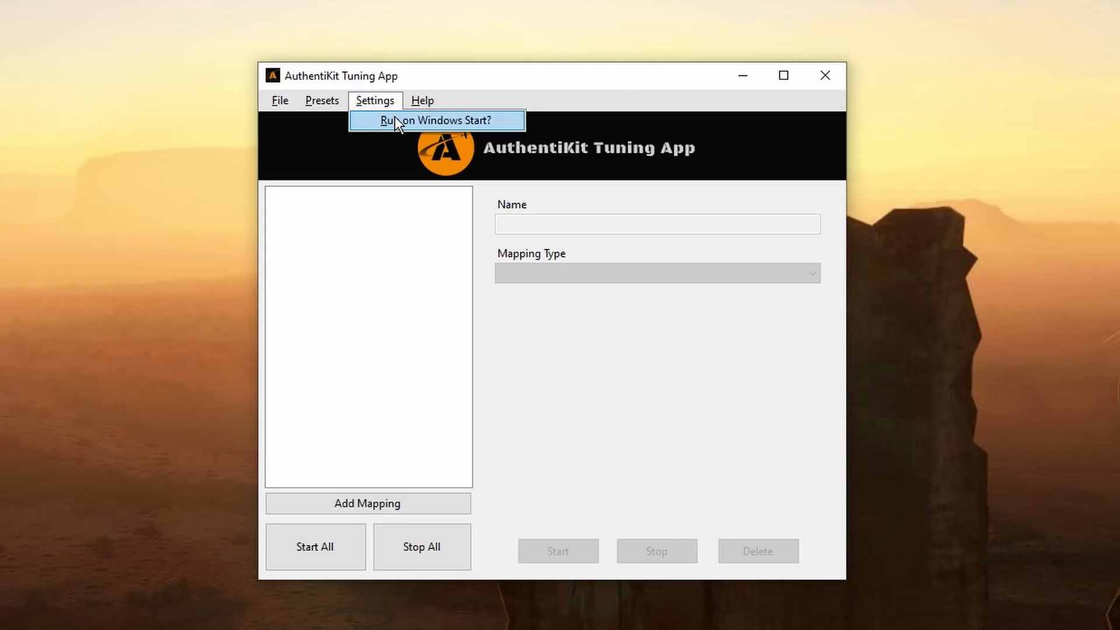
pyautogui.moveTo(384, 132)
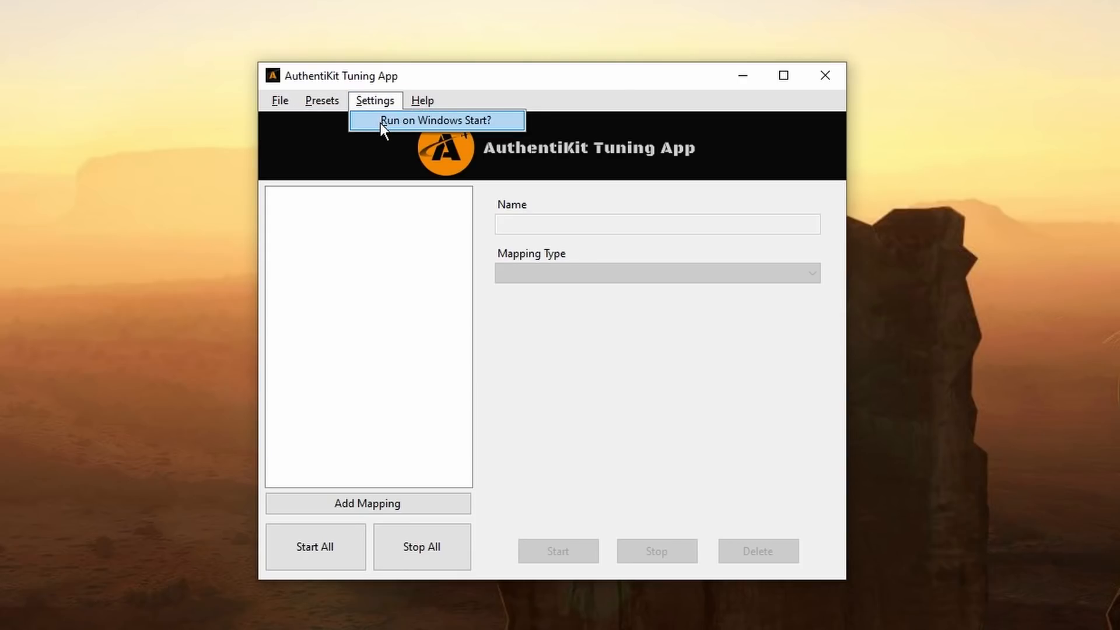
pyautogui.click(422, 100)
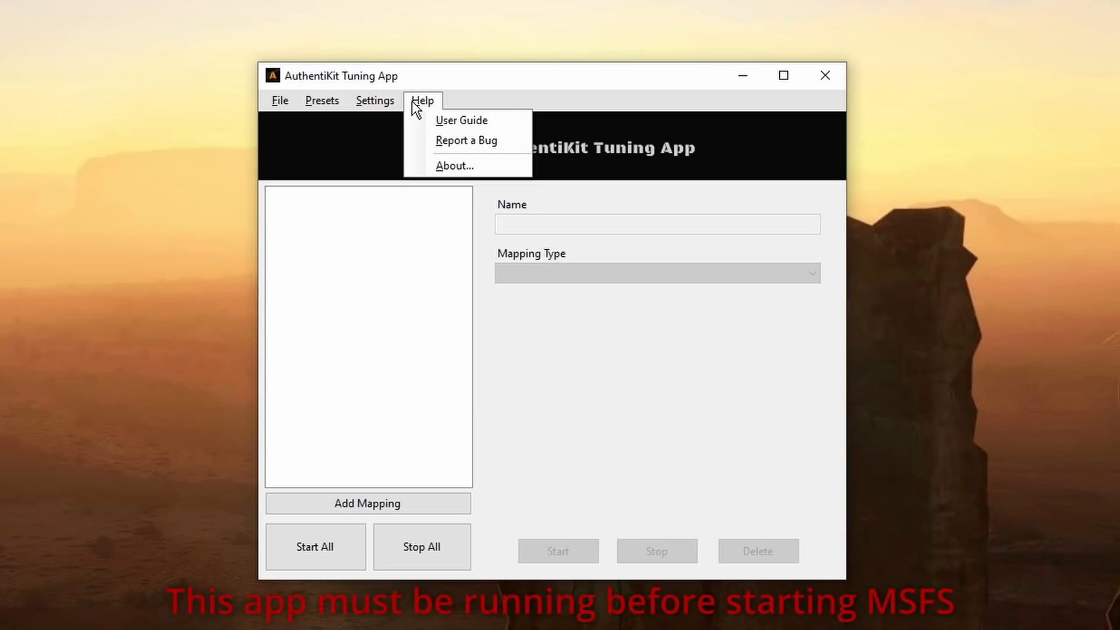
pyautogui.moveTo(465, 140)
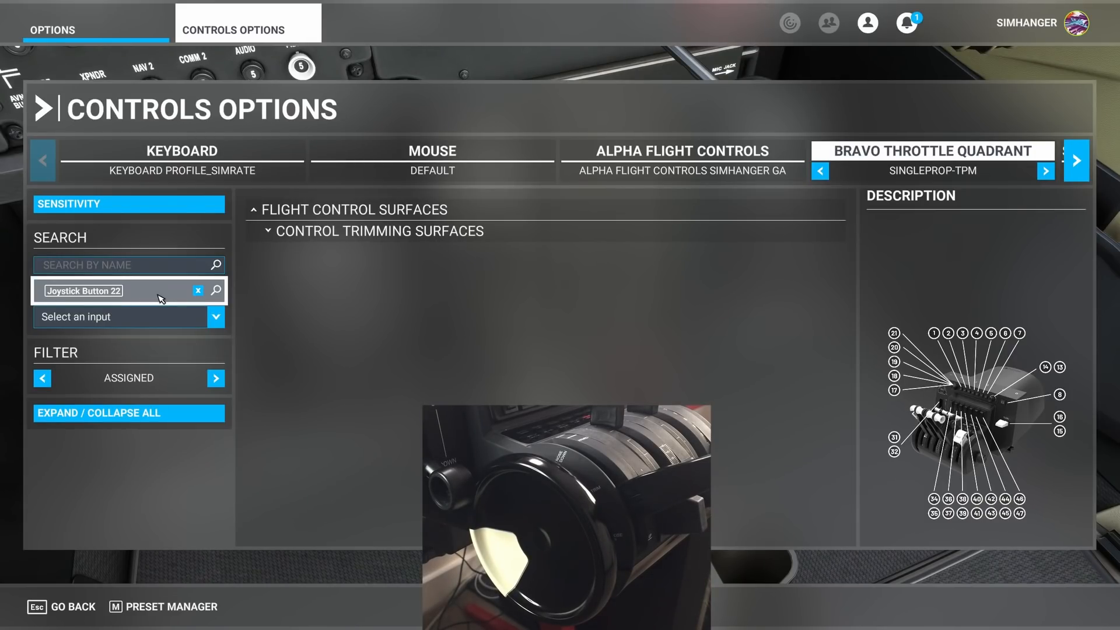
# Clear the Joystick Button 22 search so the Bravo Throttle Quadrant bindings list in full
pyautogui.click(199, 291)
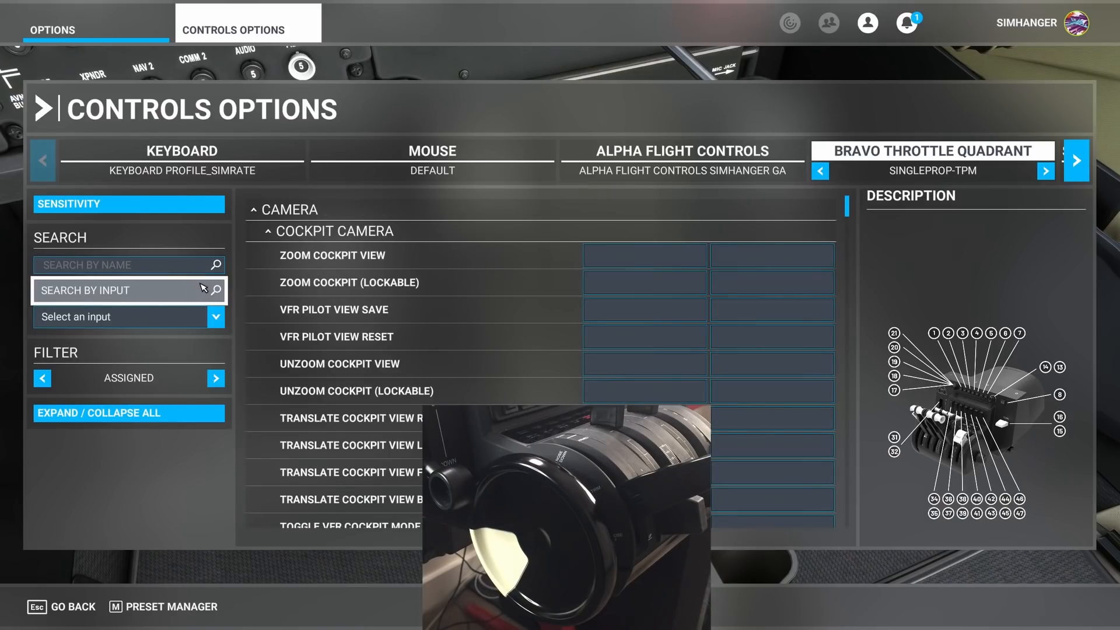
pyautogui.click(115, 291)
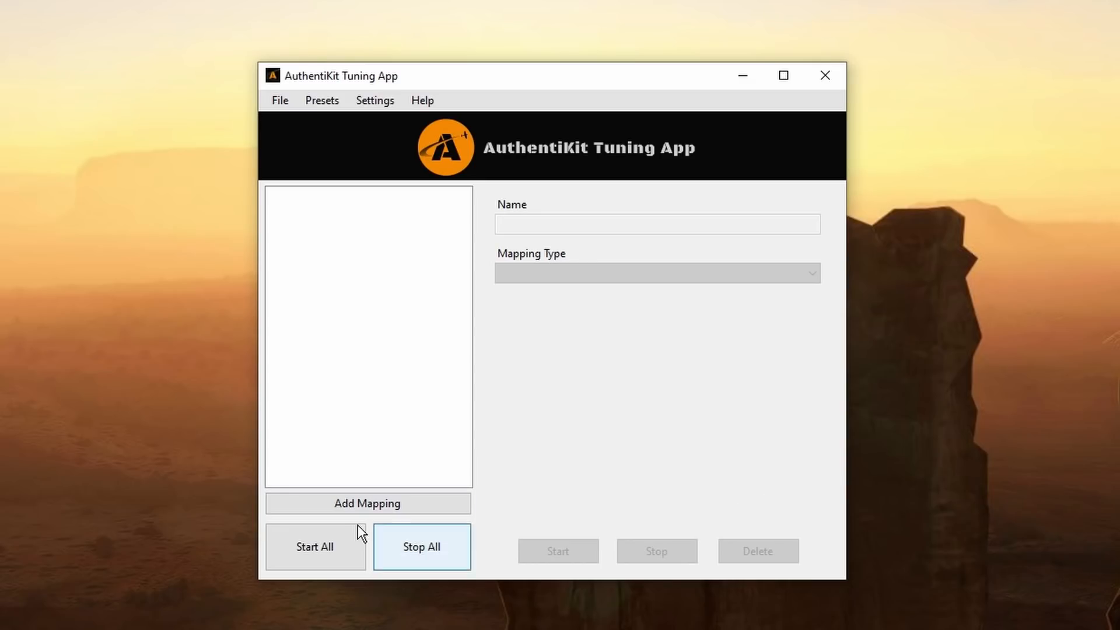
# Add a new mapping named ELEVATOR AXIS with the plain Remap to Axis mapping type
pyautogui.click(368, 503)
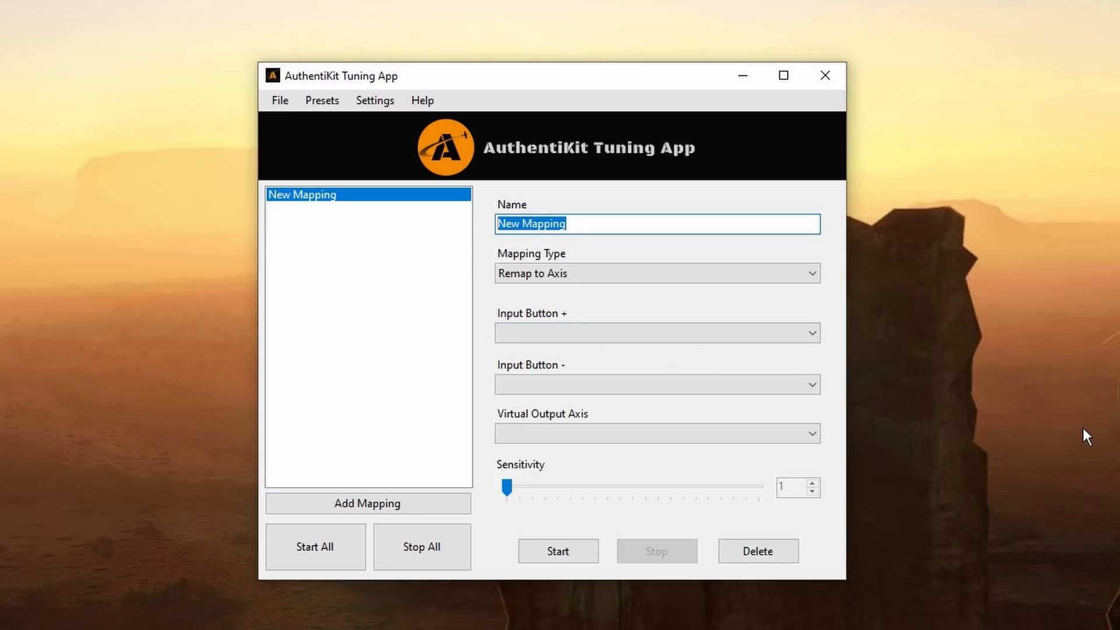
pyautogui.write('ELEVATOR AXIS')
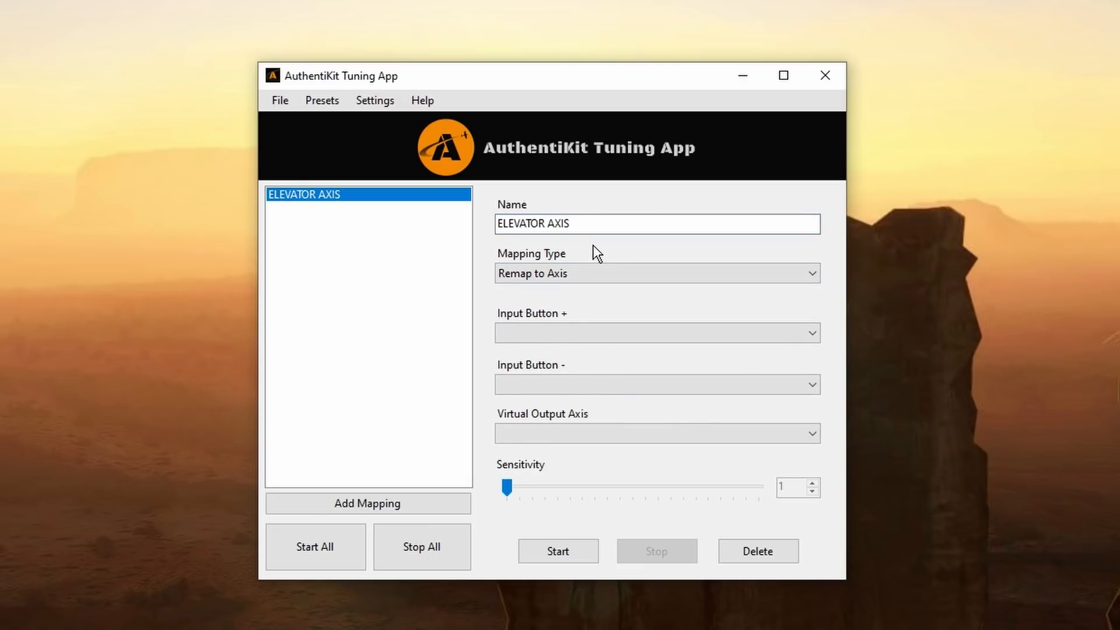
pyautogui.click(810, 273)
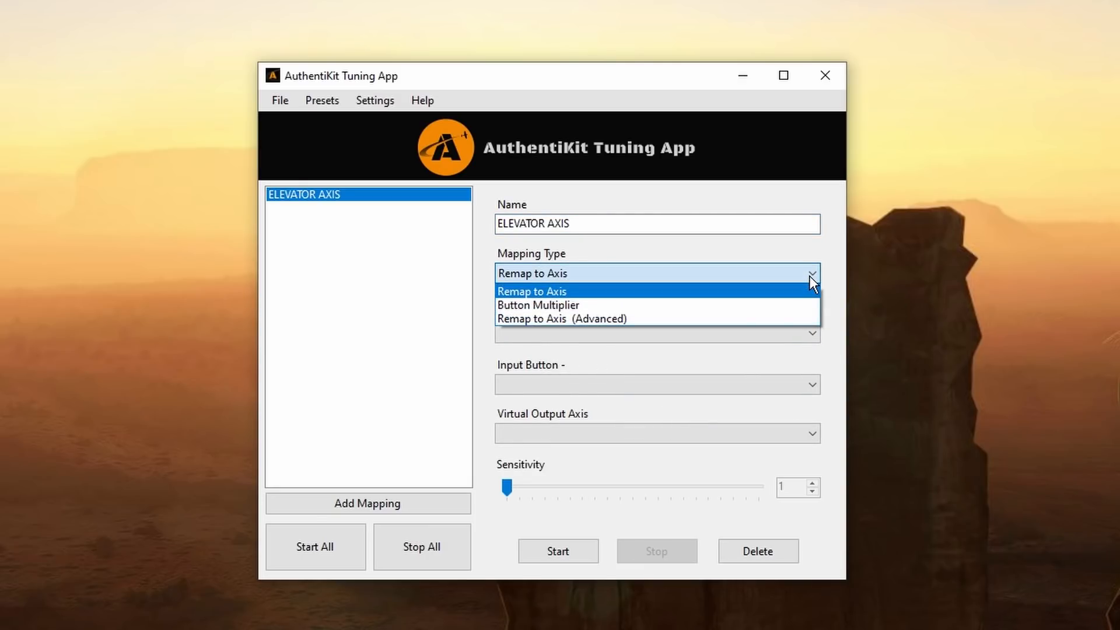
pyautogui.click(538, 304)
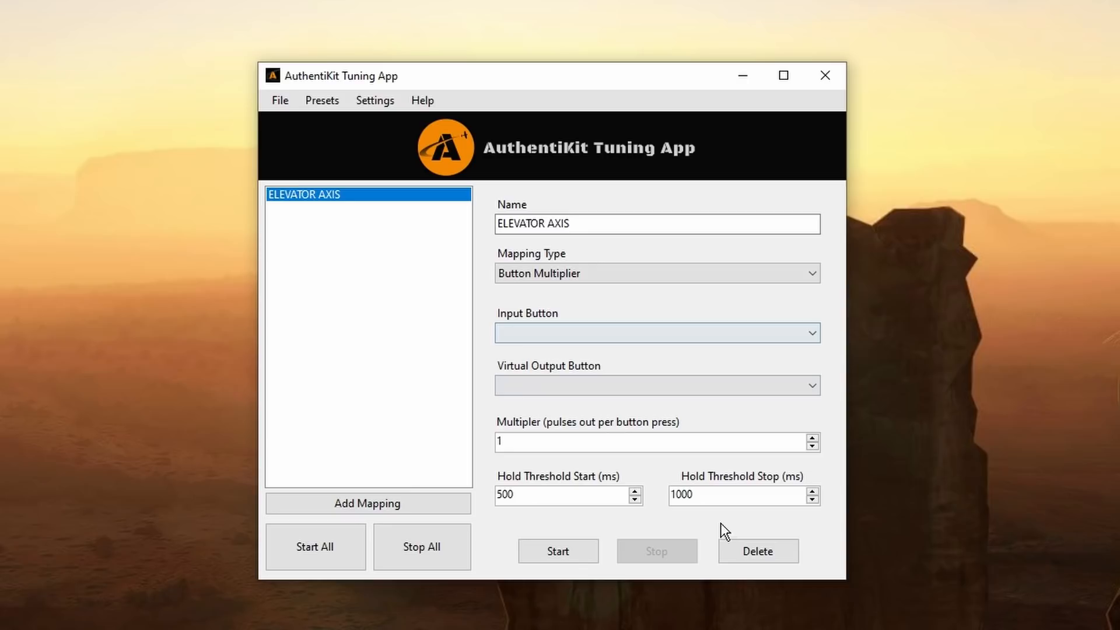
pyautogui.click(811, 273)
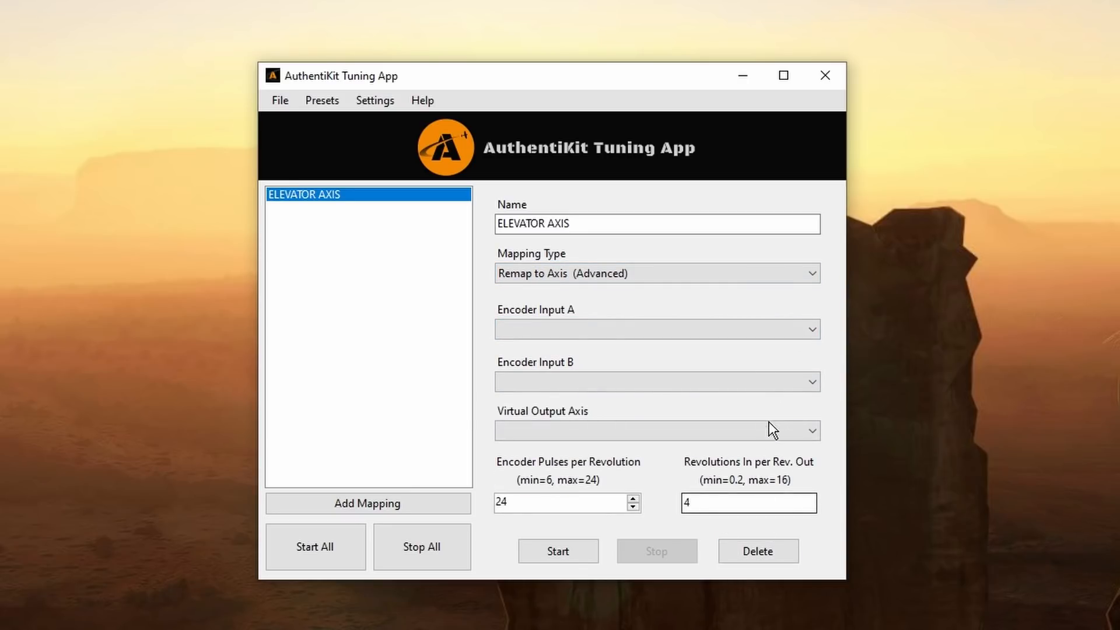
pyautogui.click(657, 273)
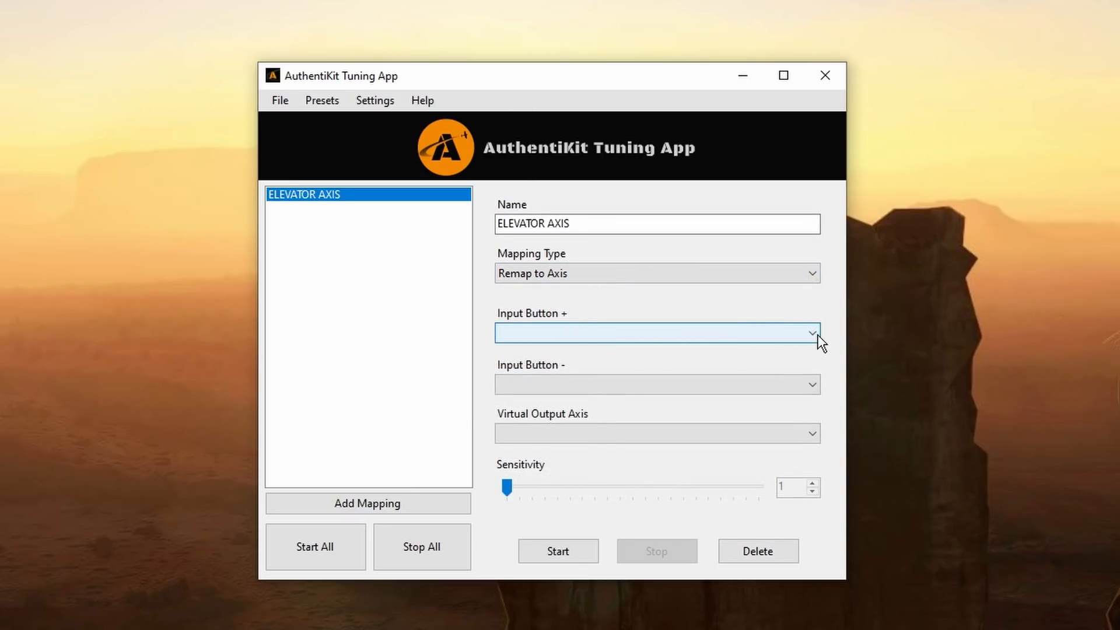
# Set Input + to Bravo Throttle Quadrant Button 23, Input - to Button 22, and output to vJoy 1 X Axis
pyautogui.click(811, 333)
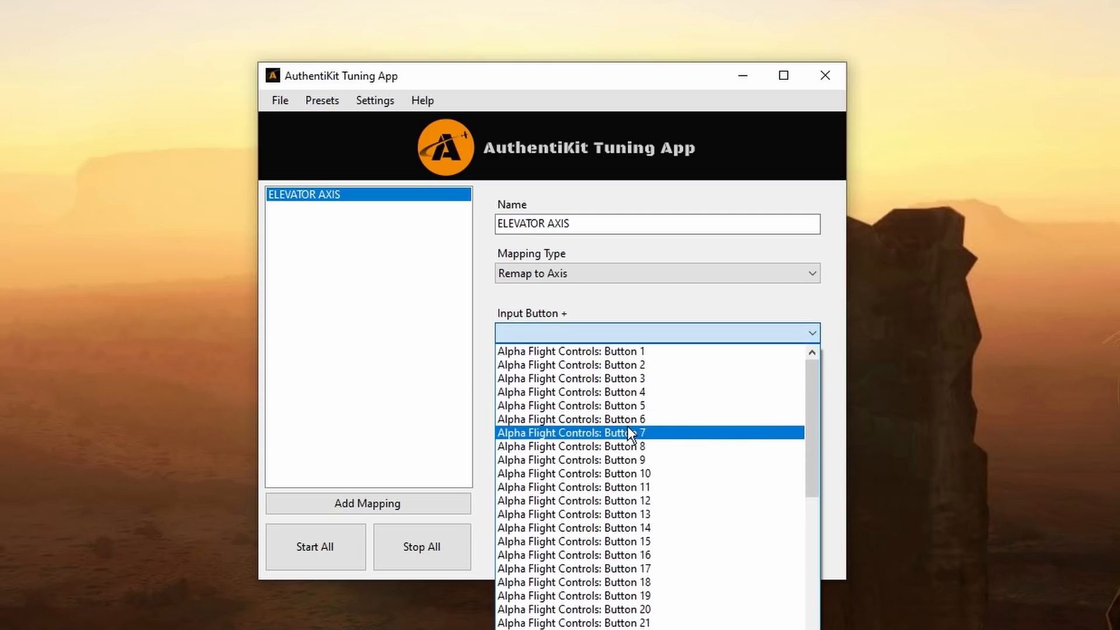
pyautogui.scroll(-3)
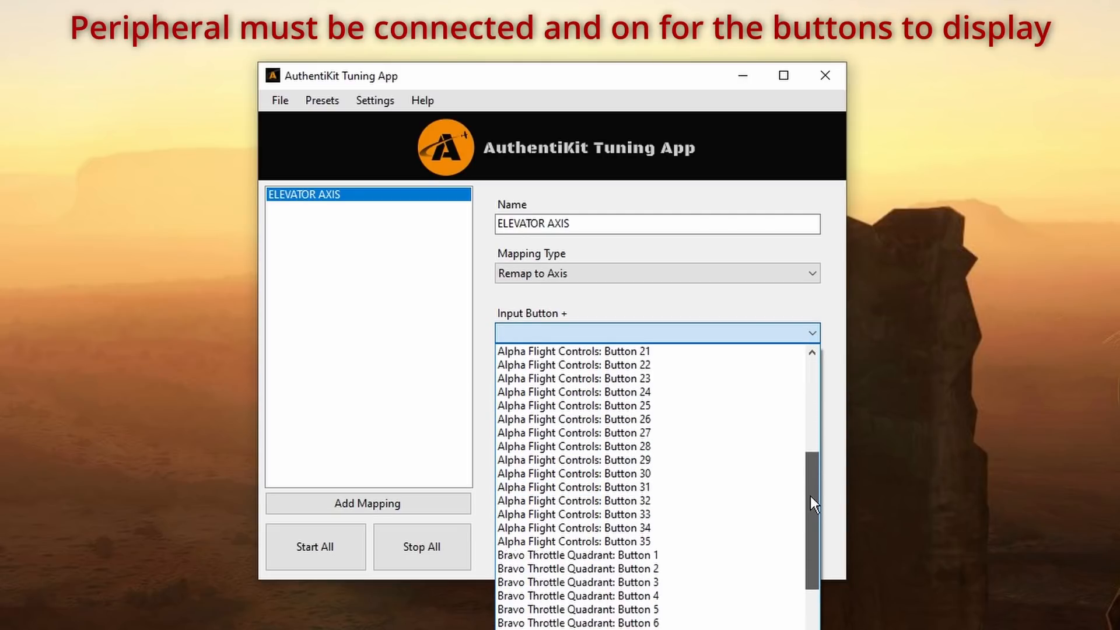
pyautogui.scroll(-3)
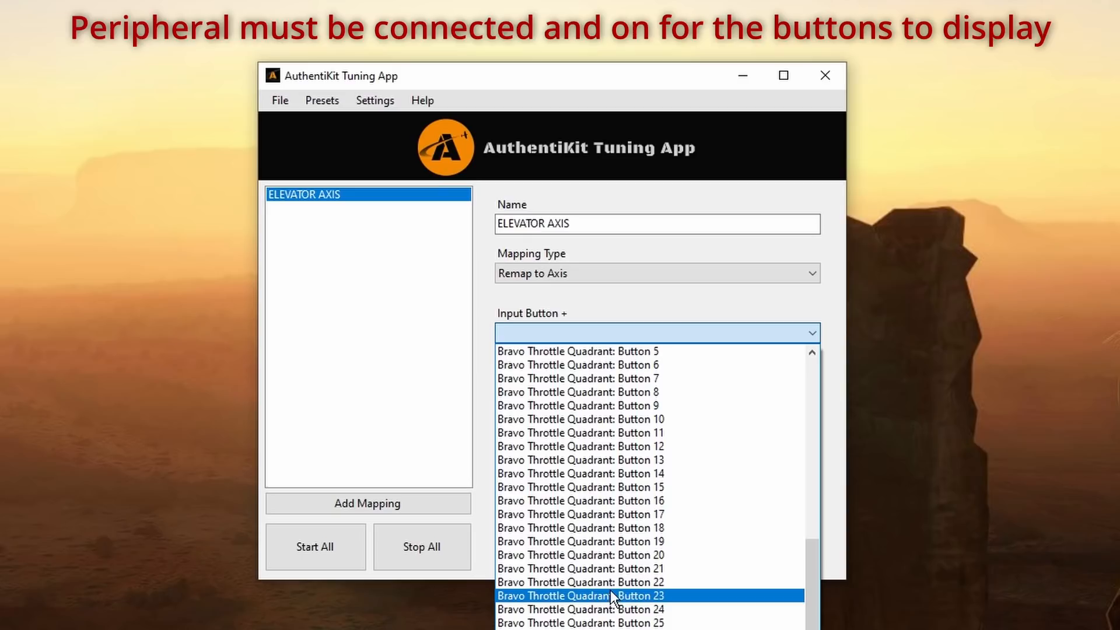
pyautogui.click(581, 596)
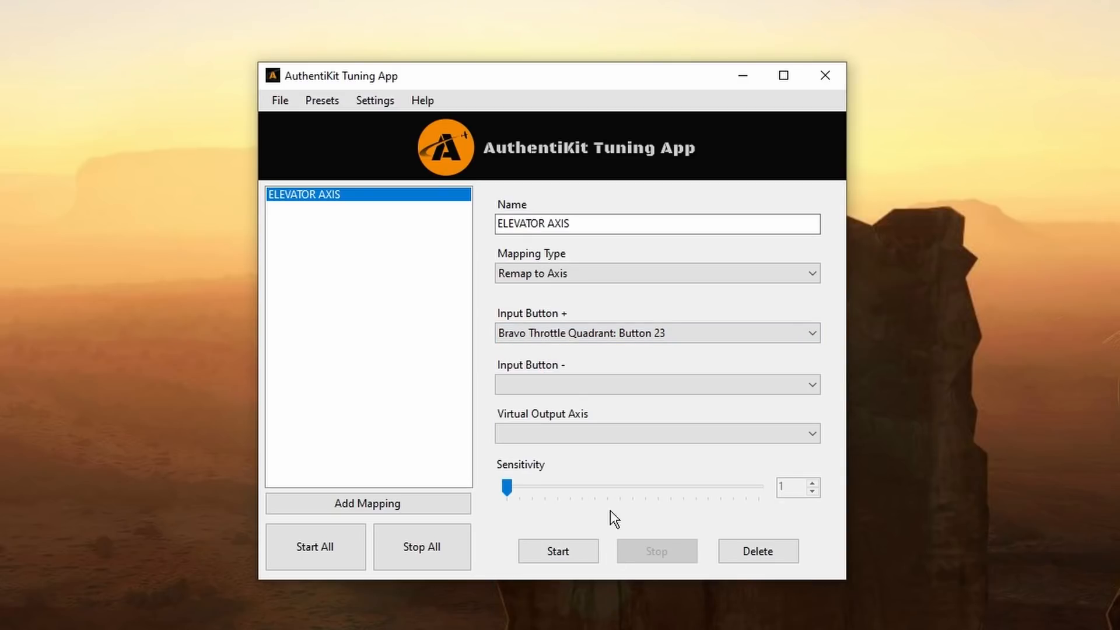
pyautogui.click(655, 384)
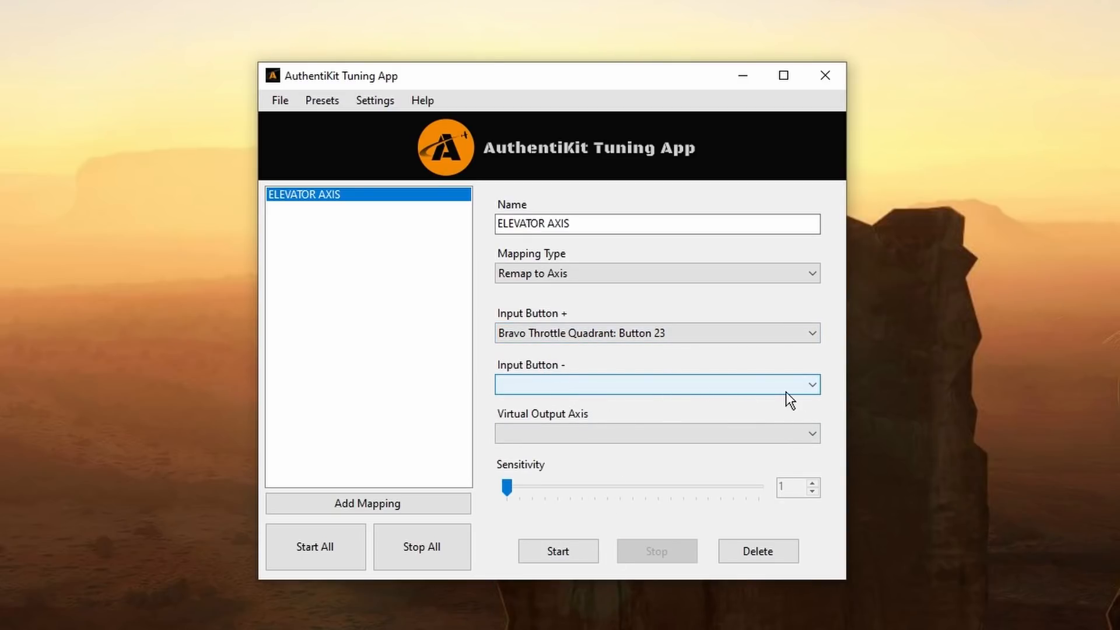
pyautogui.click(811, 384)
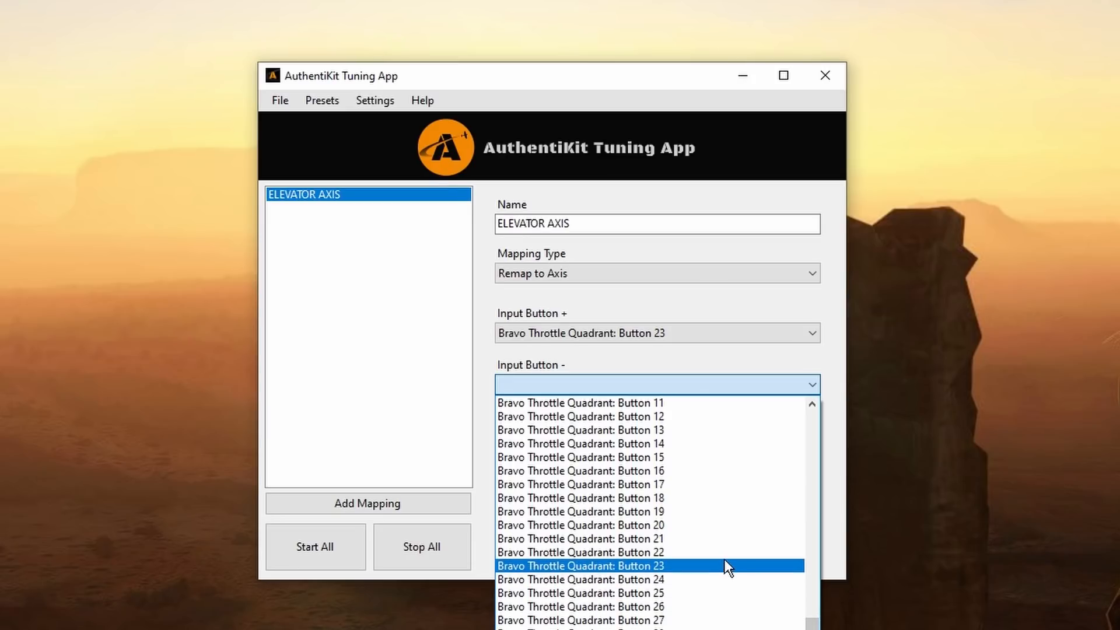
pyautogui.click(580, 552)
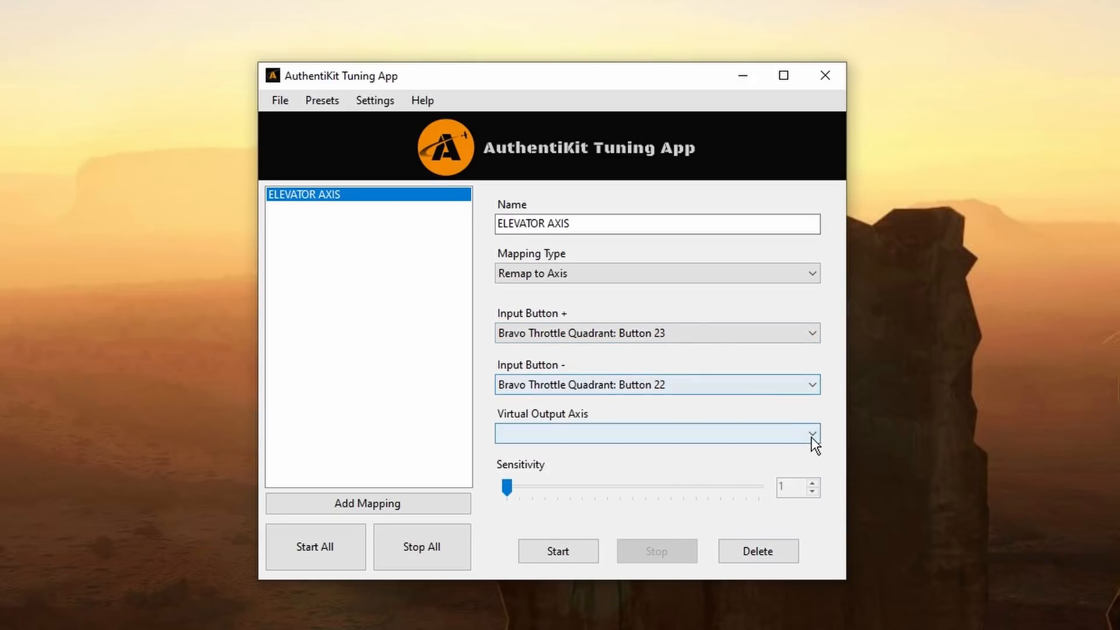
pyautogui.click(811, 434)
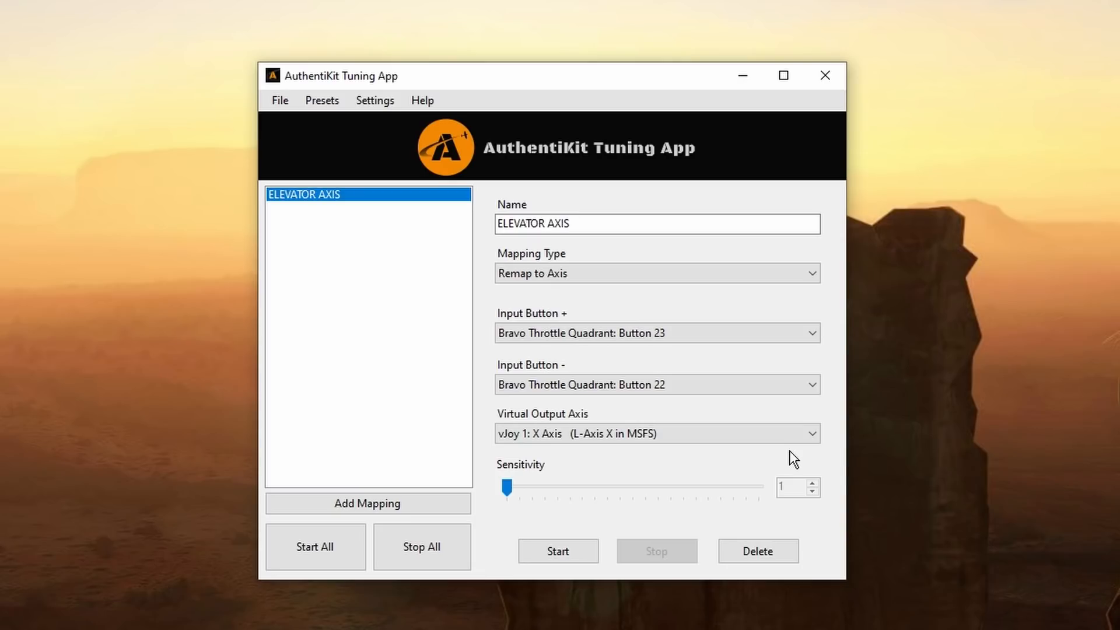
pyautogui.moveTo(236, 107)
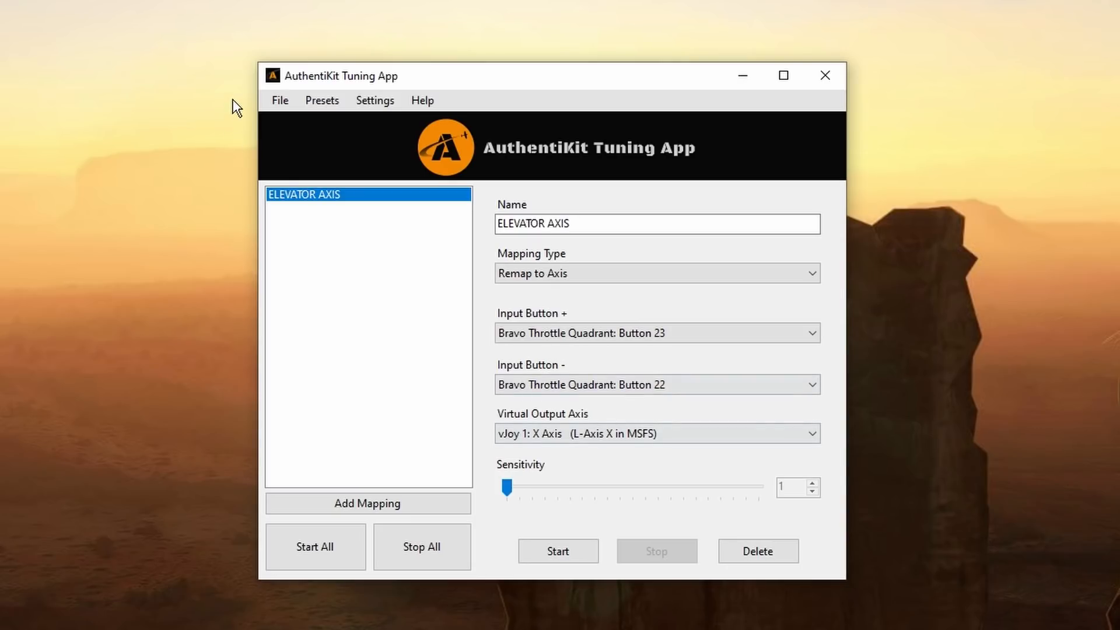
# Save the mapping profile as an XML file named ELEVATOR AXIS
pyautogui.click(279, 100)
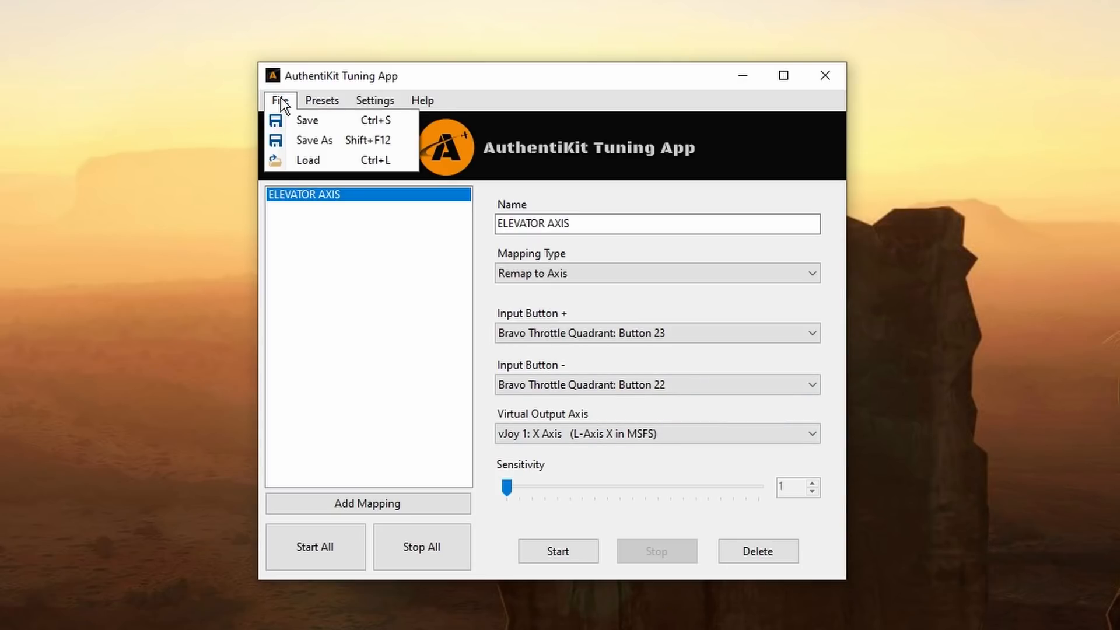
pyautogui.click(314, 139)
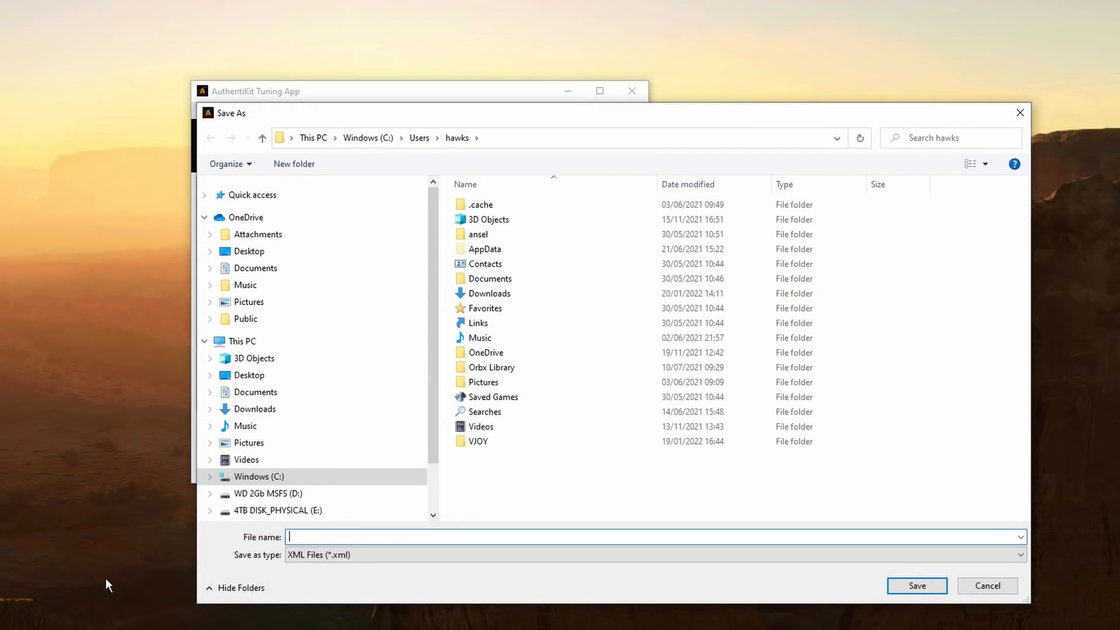
pyautogui.write('ELEVATOR AXIS')
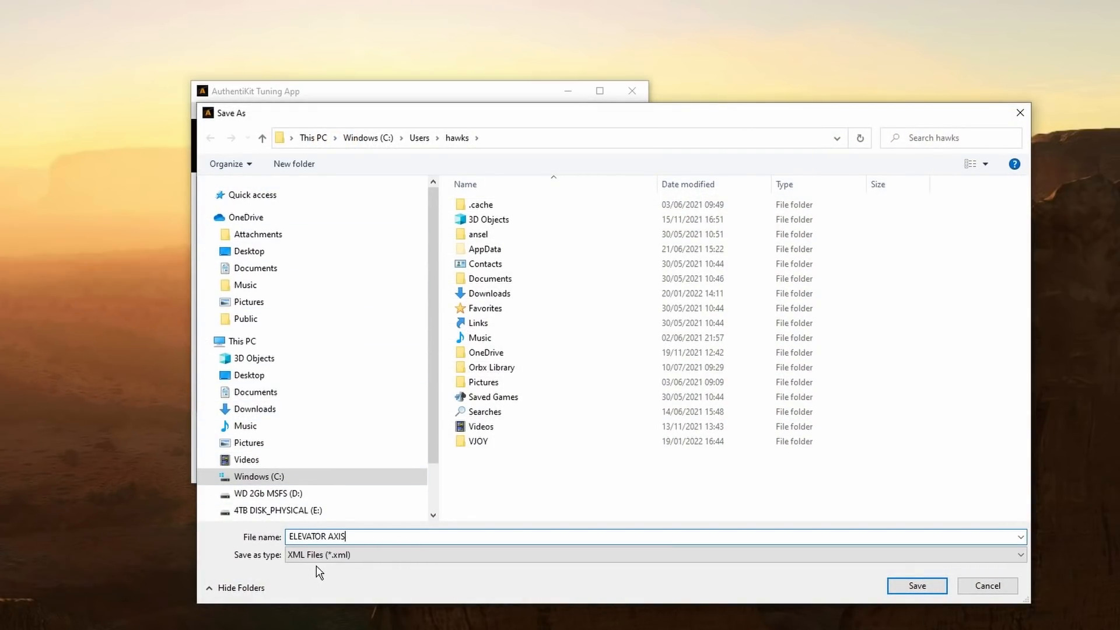
pyautogui.click(917, 586)
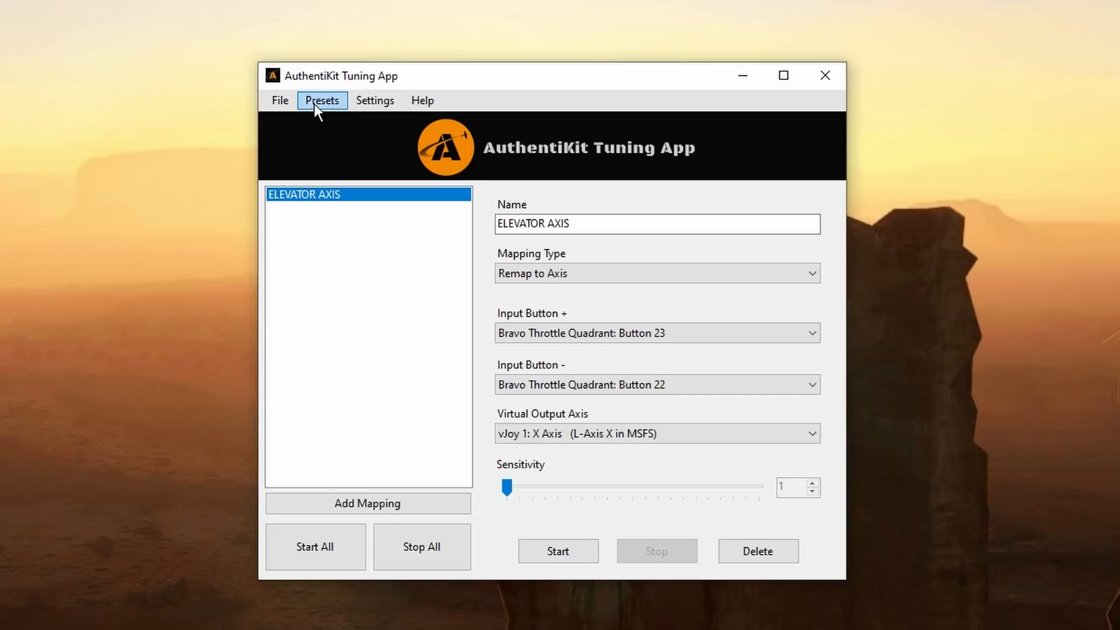
# Use Presets > Clear All to empty the mapping list, confirming the prompt
pyautogui.click(321, 101)
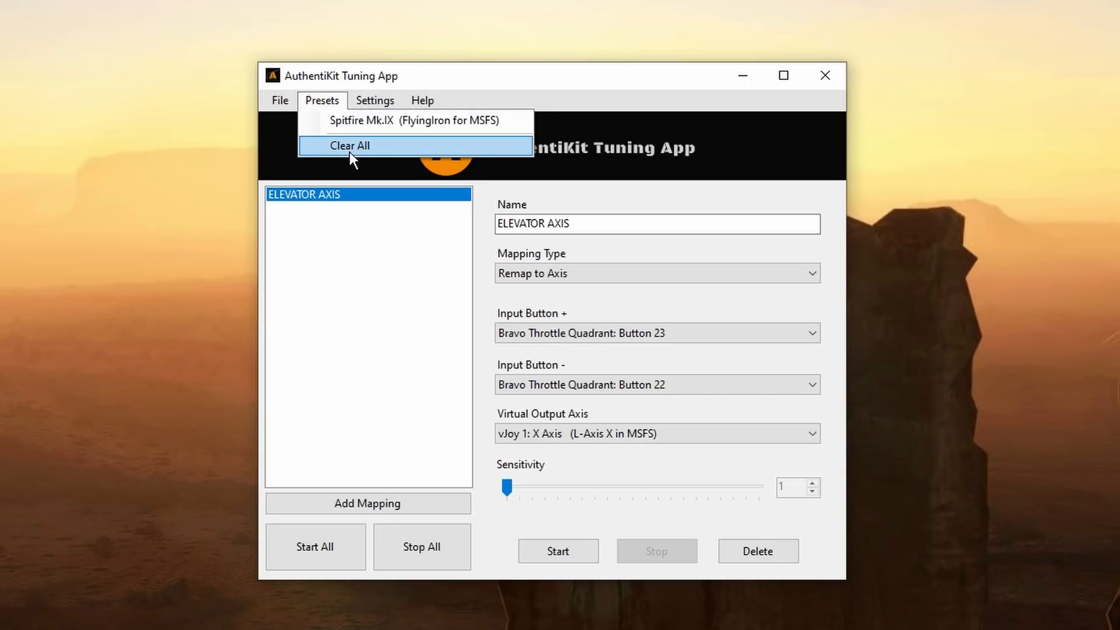
pyautogui.click(349, 145)
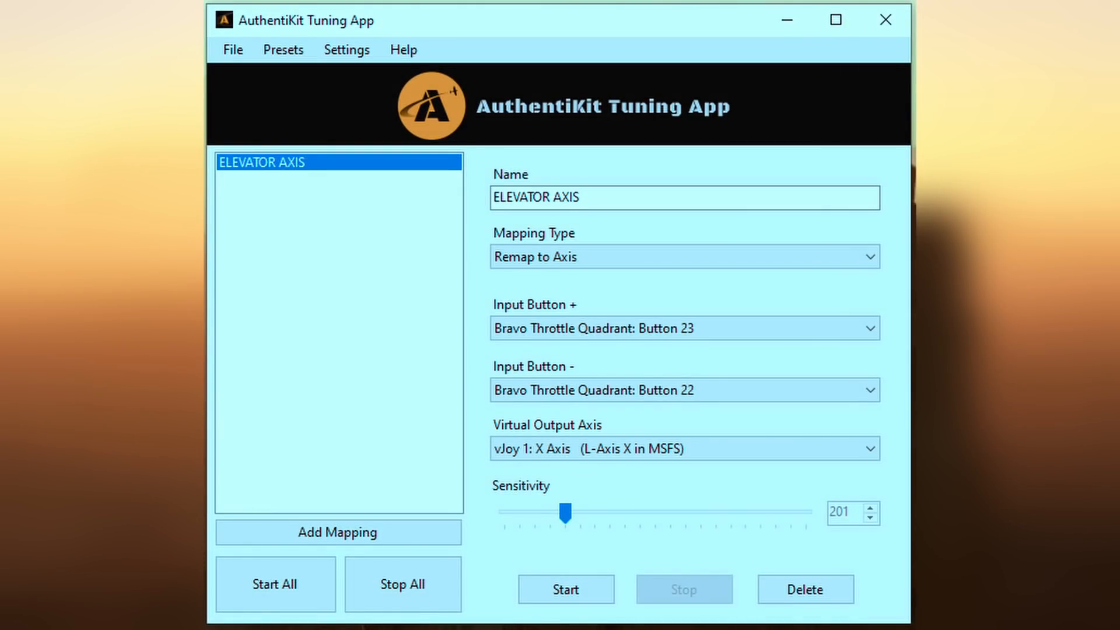
pyautogui.click(805, 590)
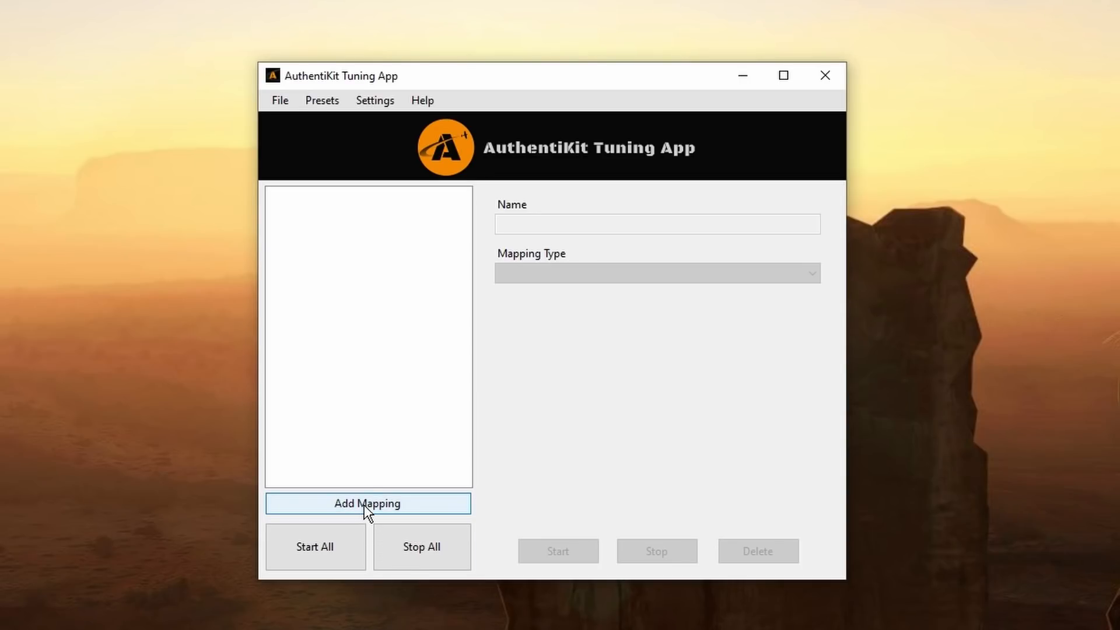
# Add a new button-multiplier mapping named ELEVATOR TRIM UP
pyautogui.click(367, 504)
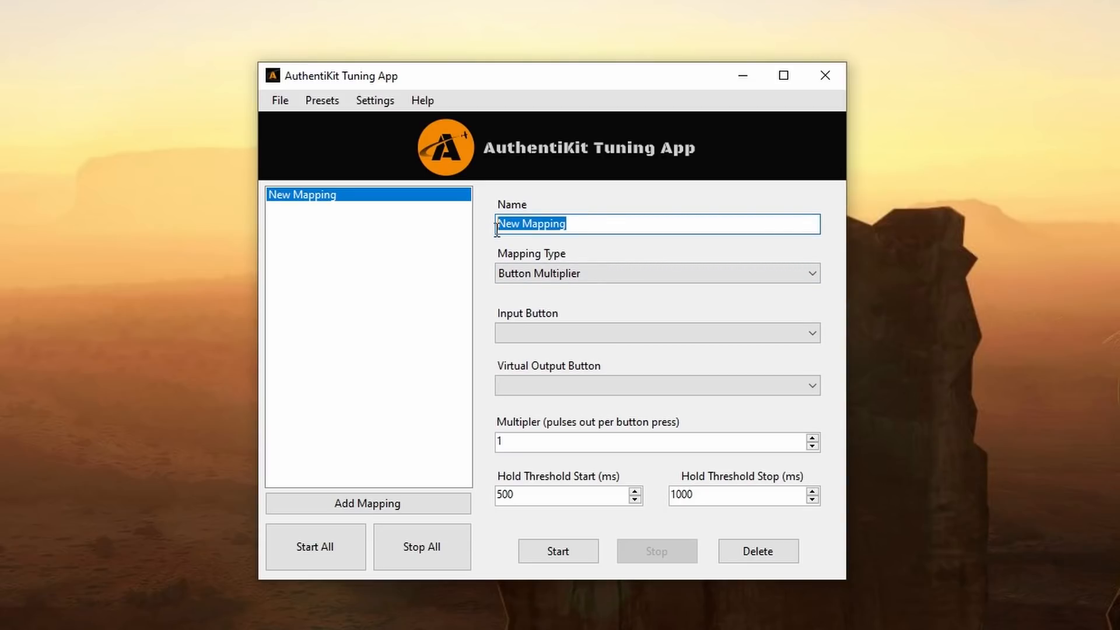
pyautogui.write('ELEVATOR TRI')
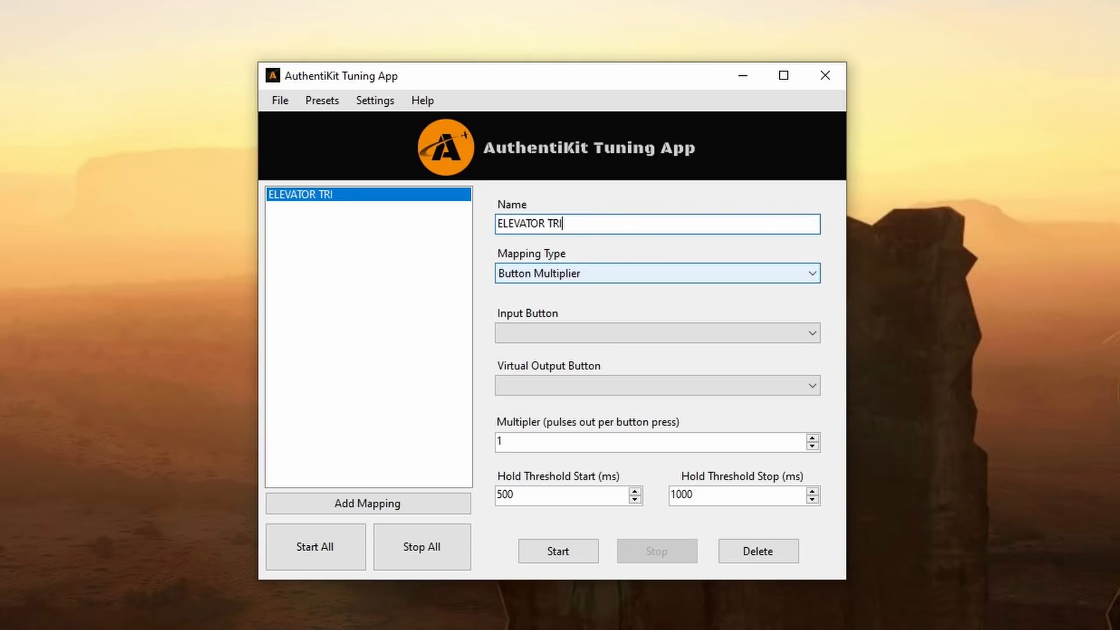
pyautogui.write('M UP')
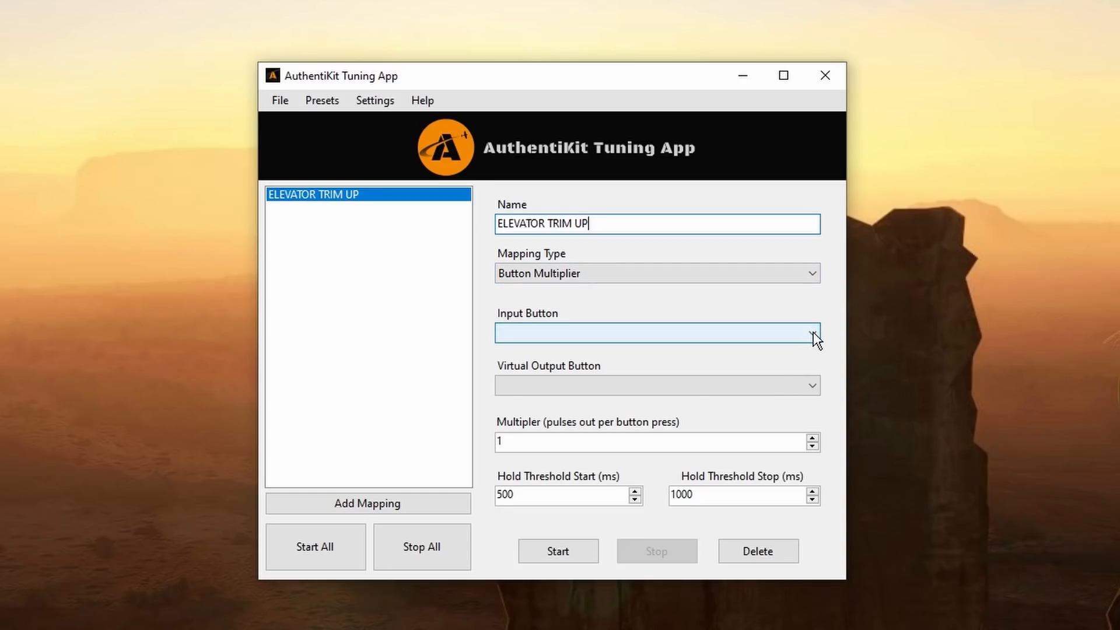
# Set its input to Bravo Button 23, output to vJoy 1 Button 1 and multiplier to 7, then add a second mapping
pyautogui.click(811, 332)
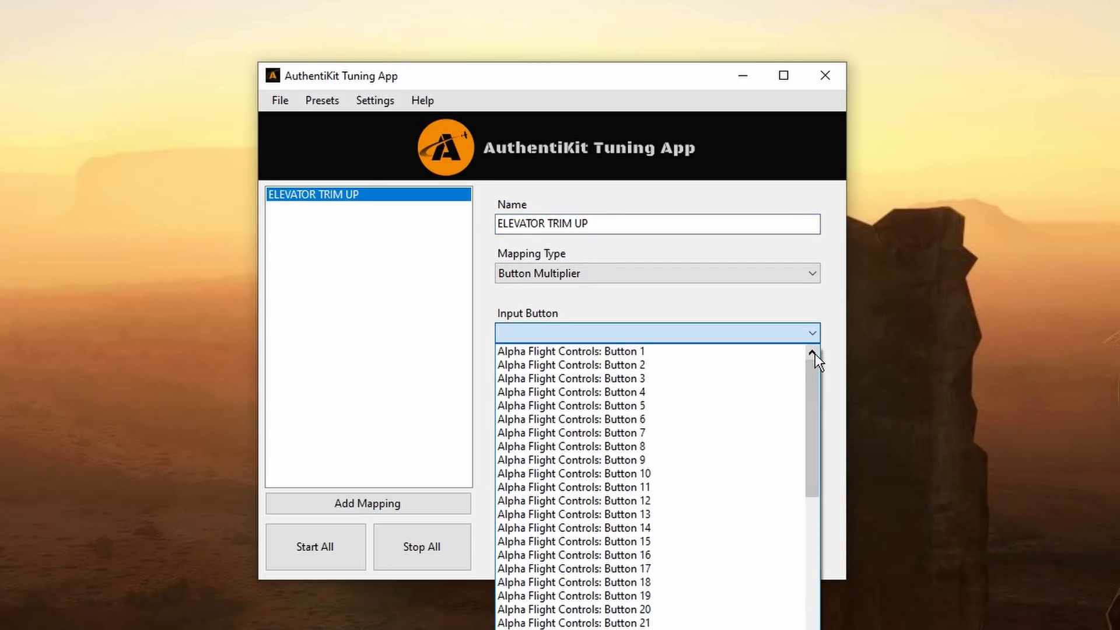
pyautogui.scroll(-3)
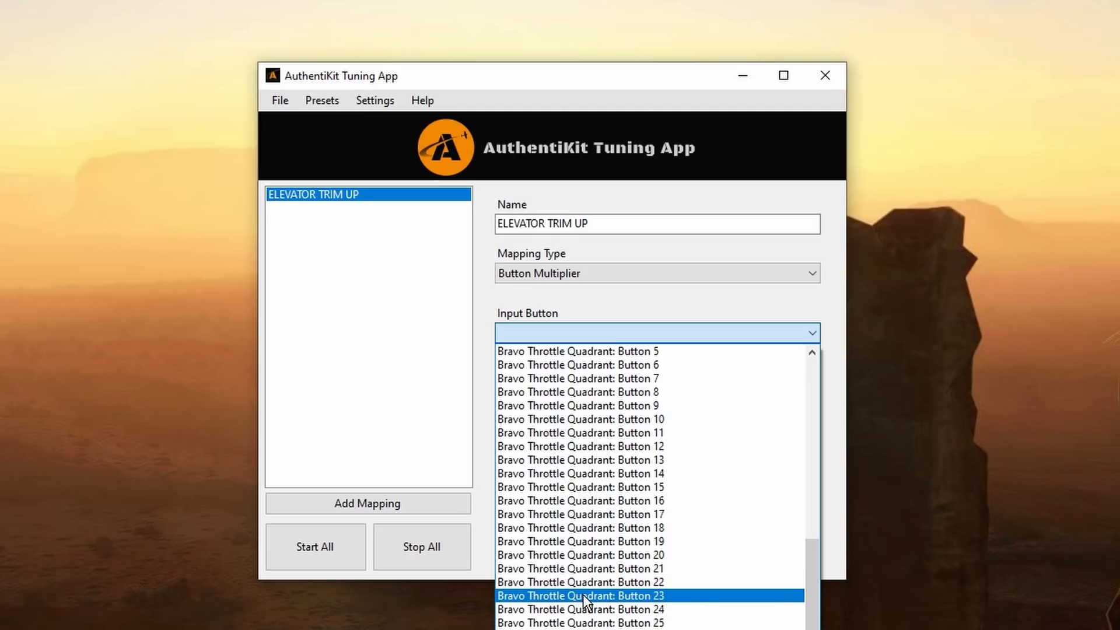
pyautogui.click(581, 597)
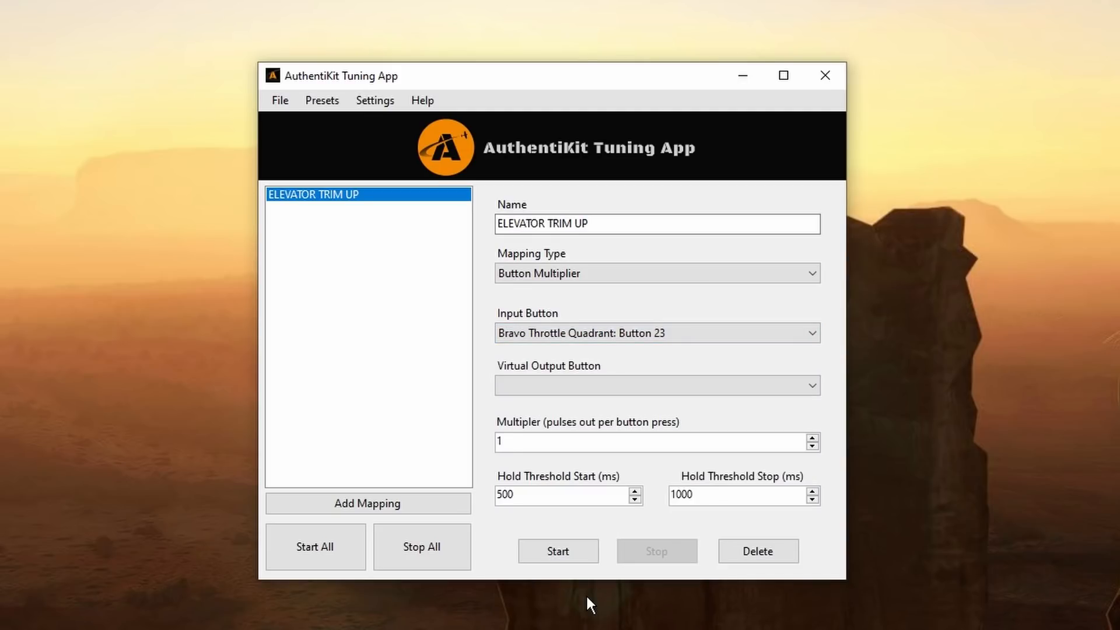
pyautogui.click(656, 385)
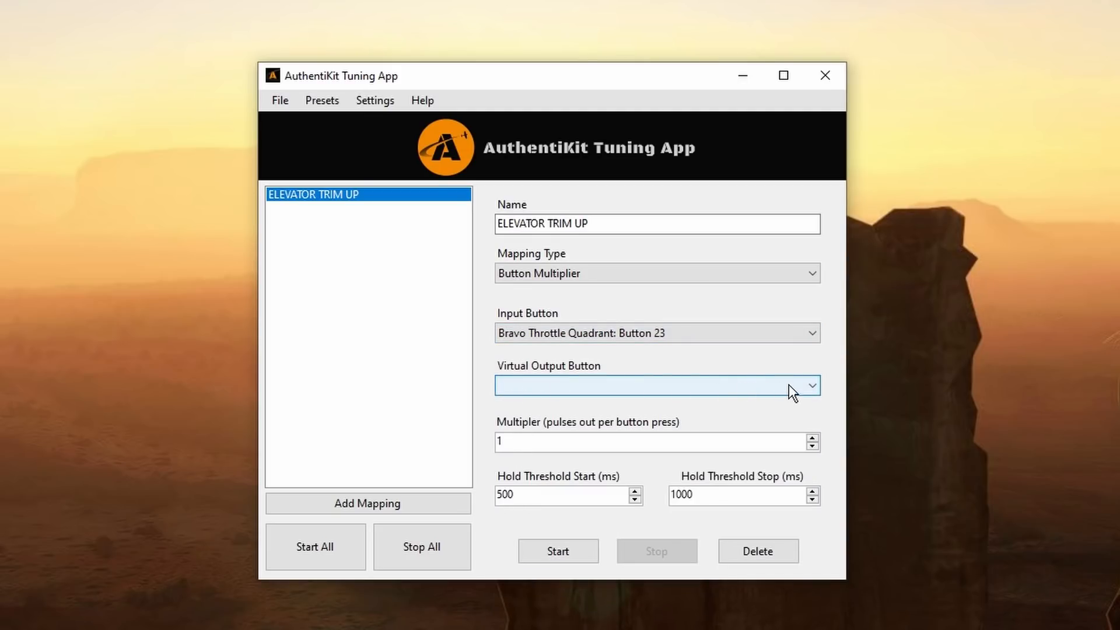
pyautogui.click(811, 385)
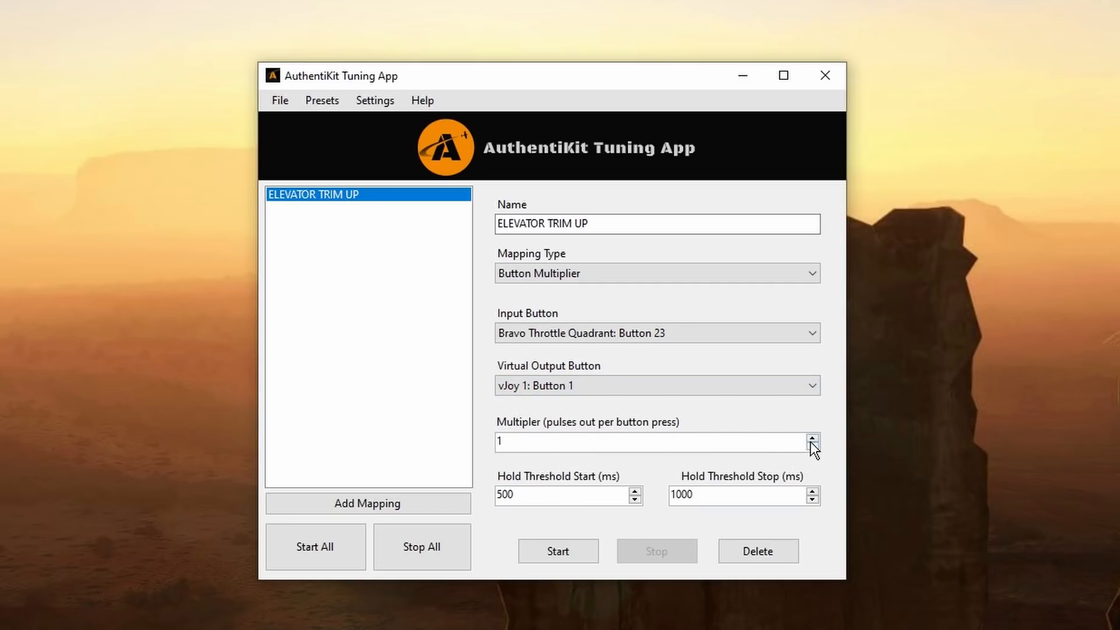
pyautogui.click(812, 438)
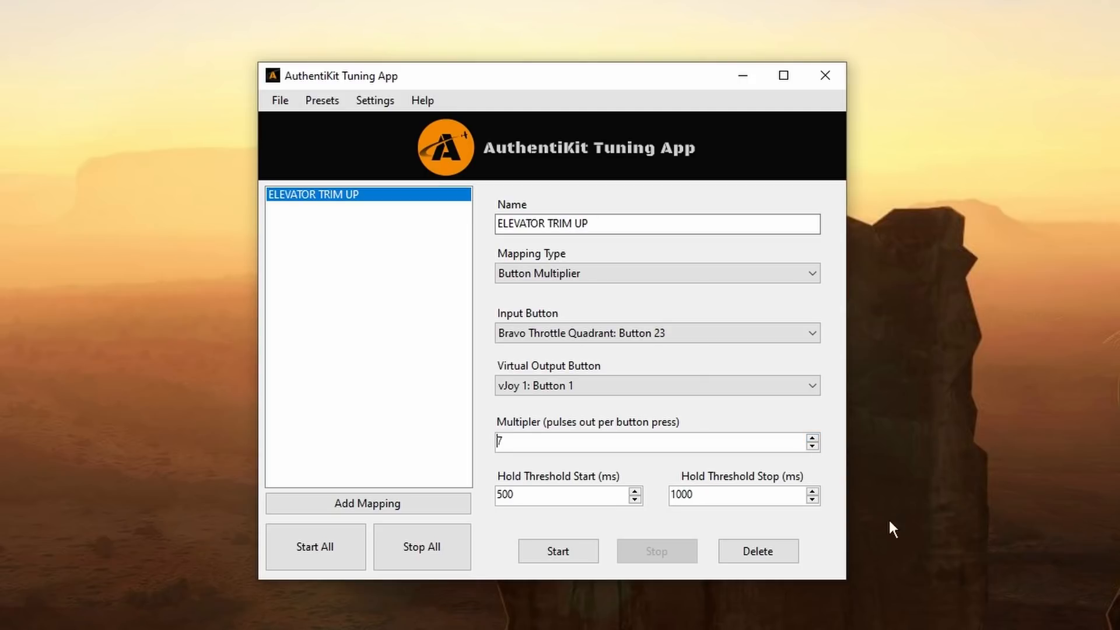
pyautogui.moveTo(684, 498)
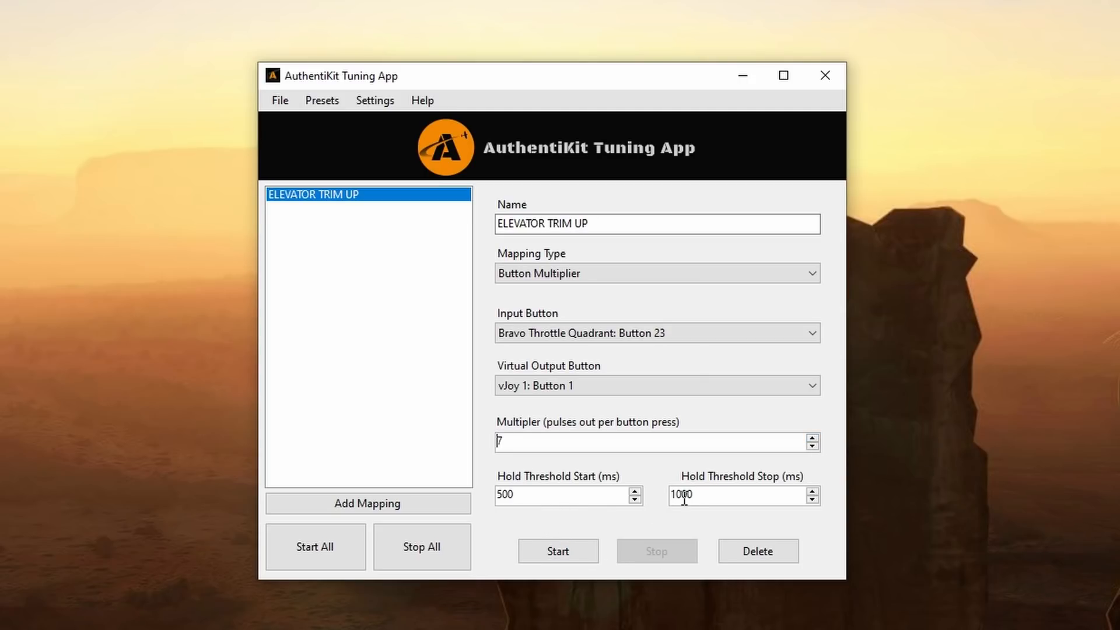
pyautogui.moveTo(703, 542)
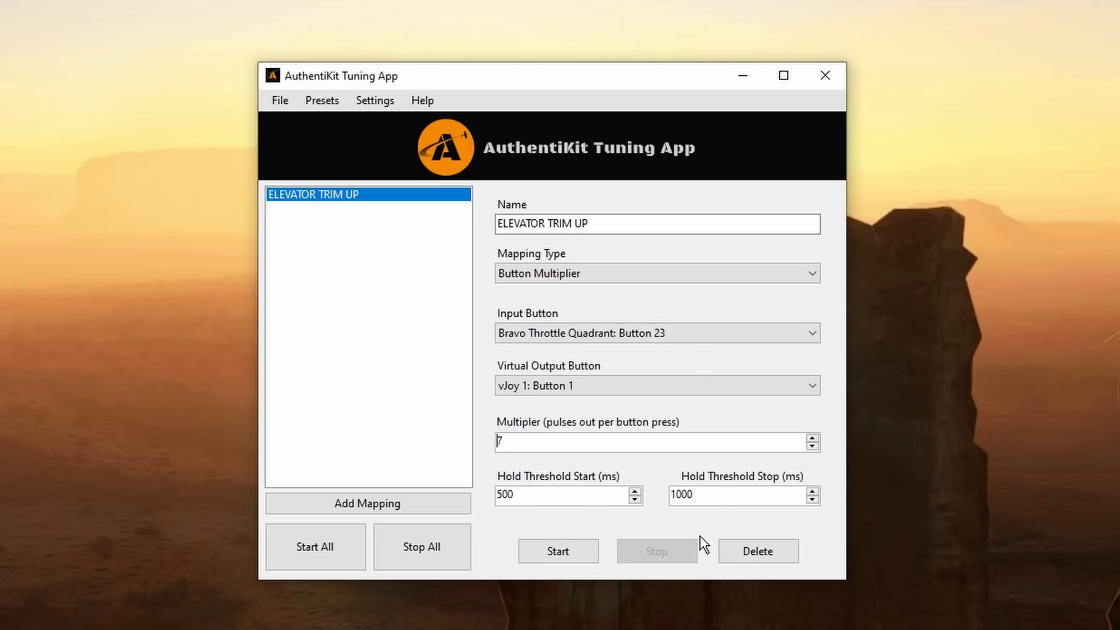
pyautogui.moveTo(510, 608)
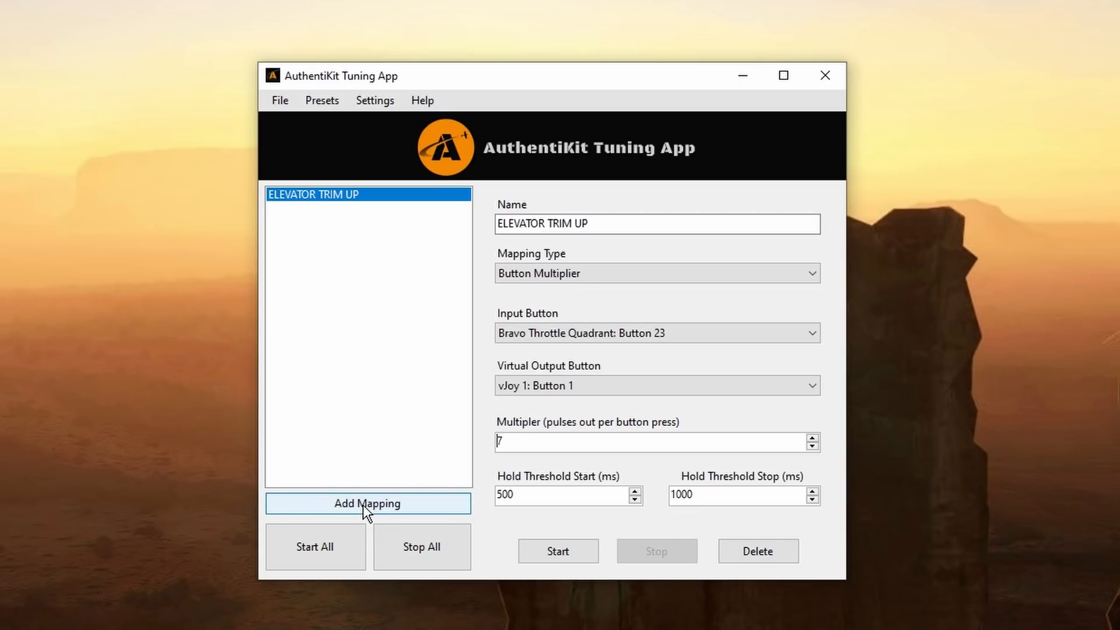
pyautogui.click(368, 504)
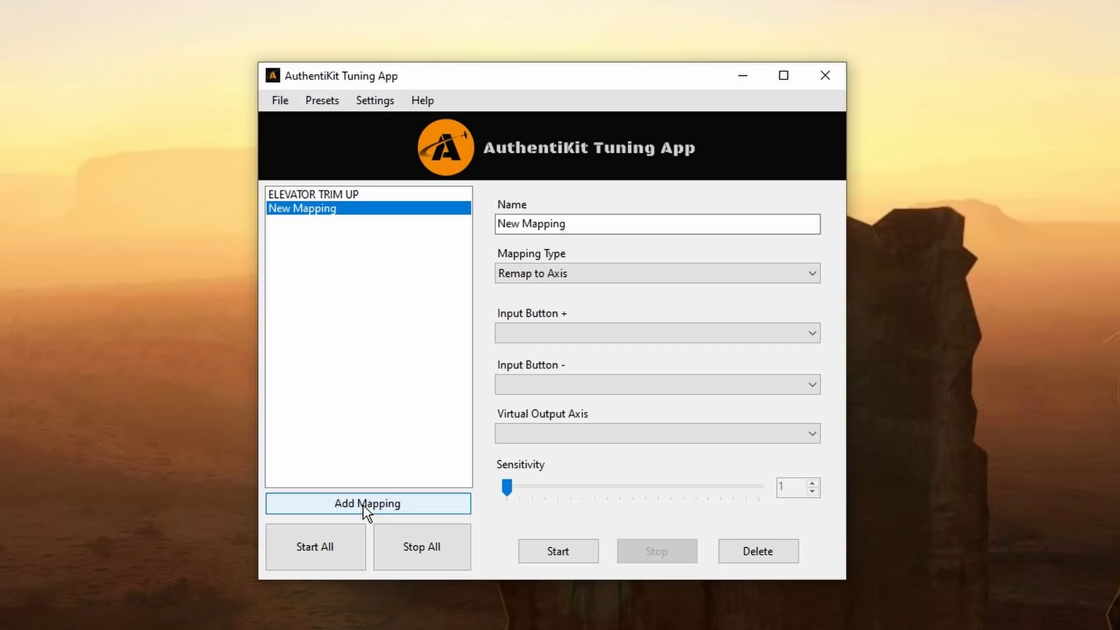
# Name the second mapping ELEVATOR TRIM DOWN with mapping type Button Multiplier
pyautogui.write('ELEVATOR TRIM D')
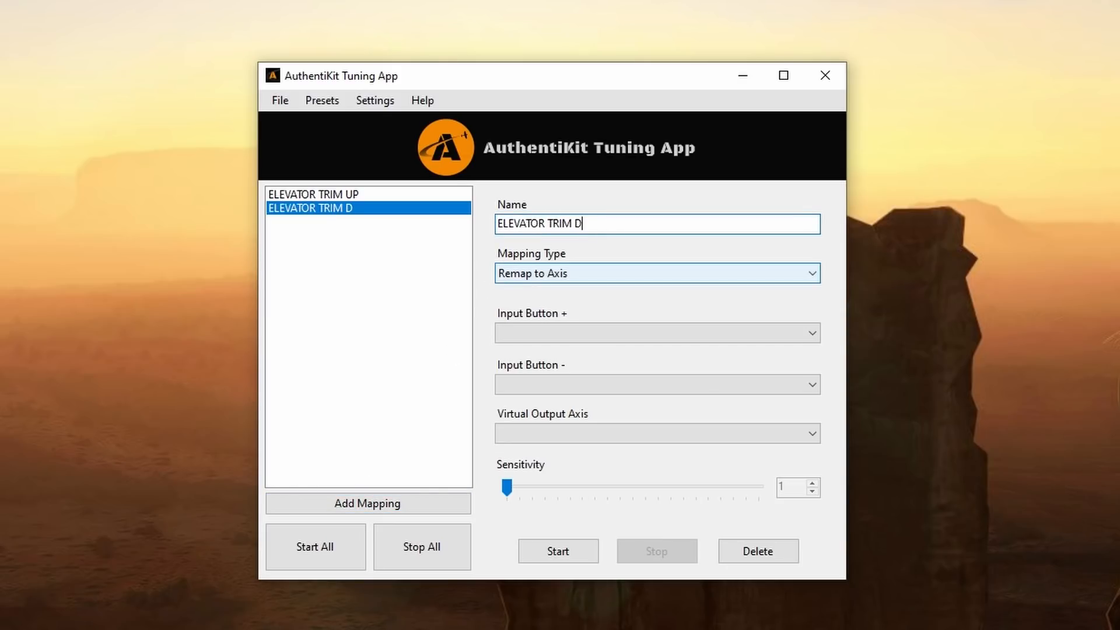
pyautogui.write('OWN')
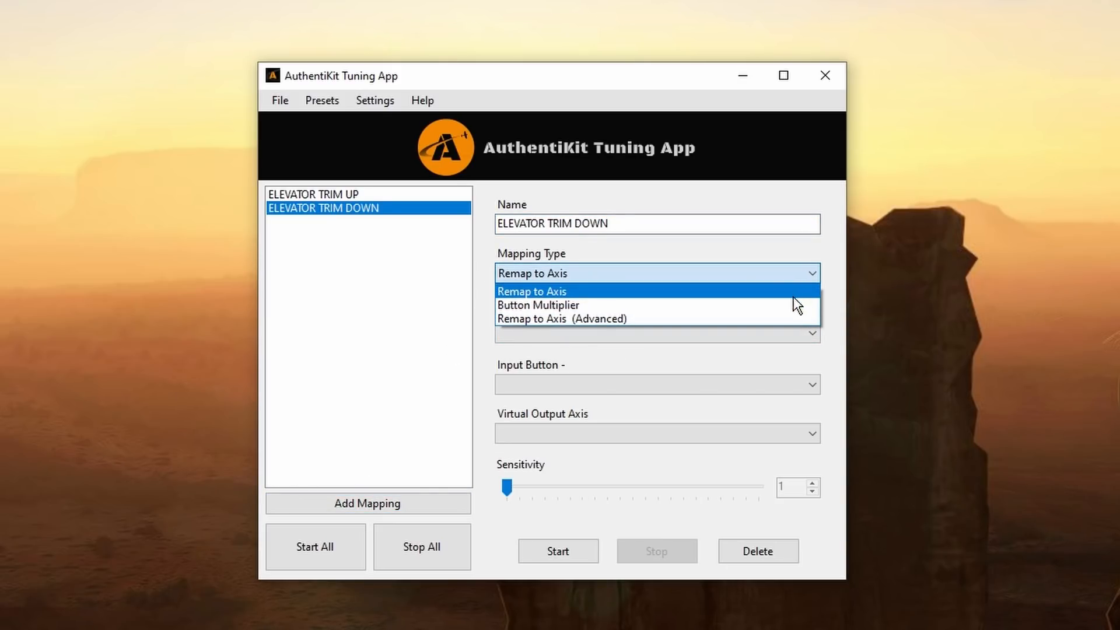
pyautogui.click(538, 304)
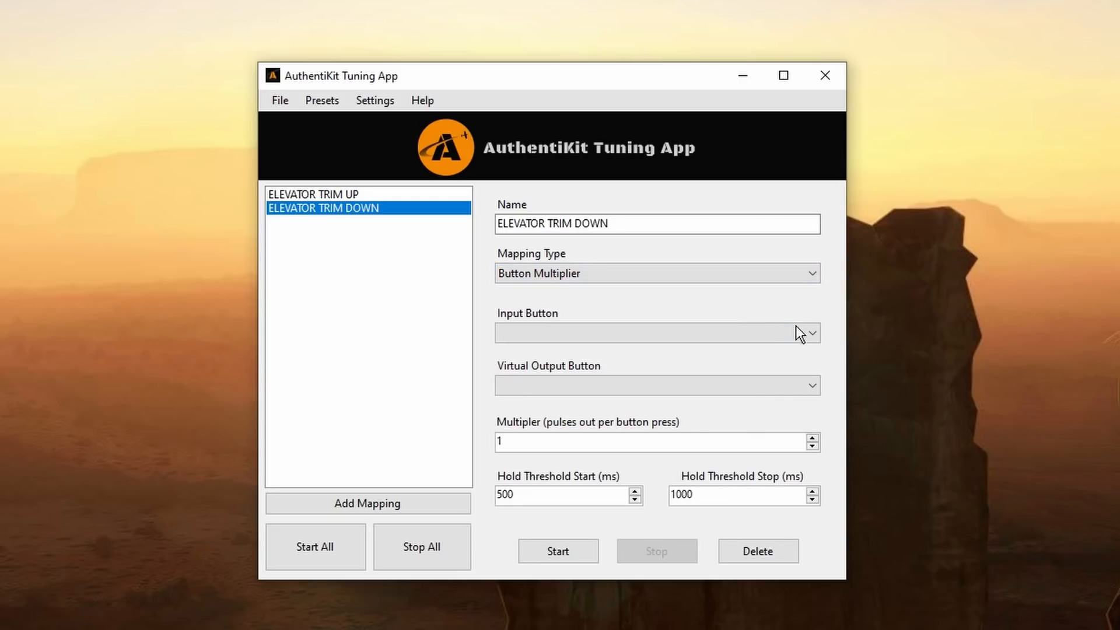
# Set its input to Bravo Button 22 and output to vJoy 1 Button 2 with multiplier 7
pyautogui.click(810, 333)
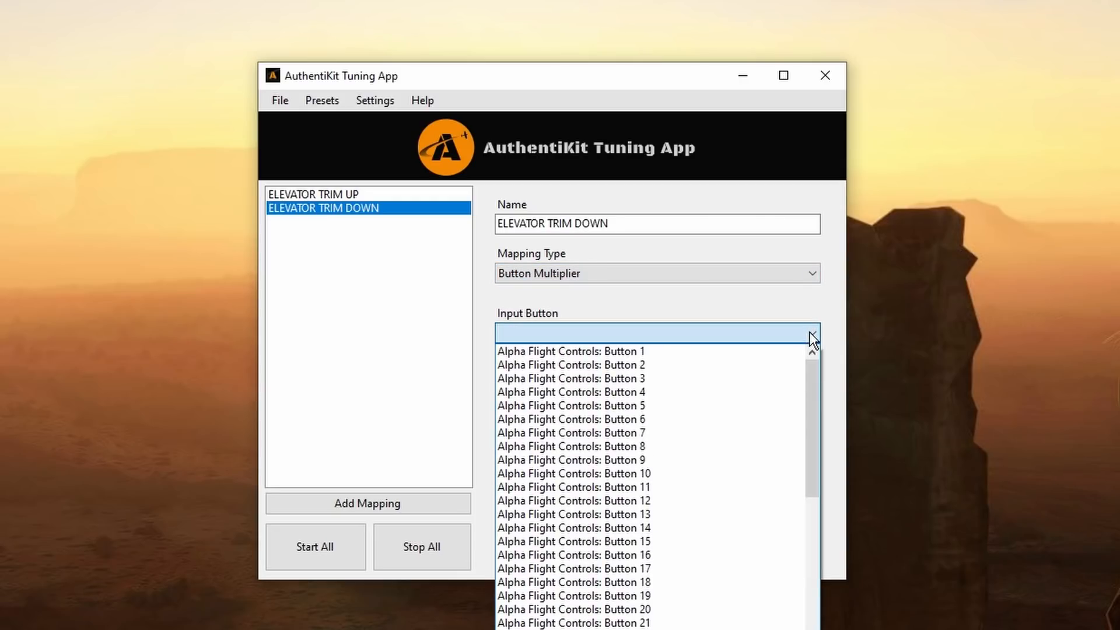
pyautogui.scroll(-3)
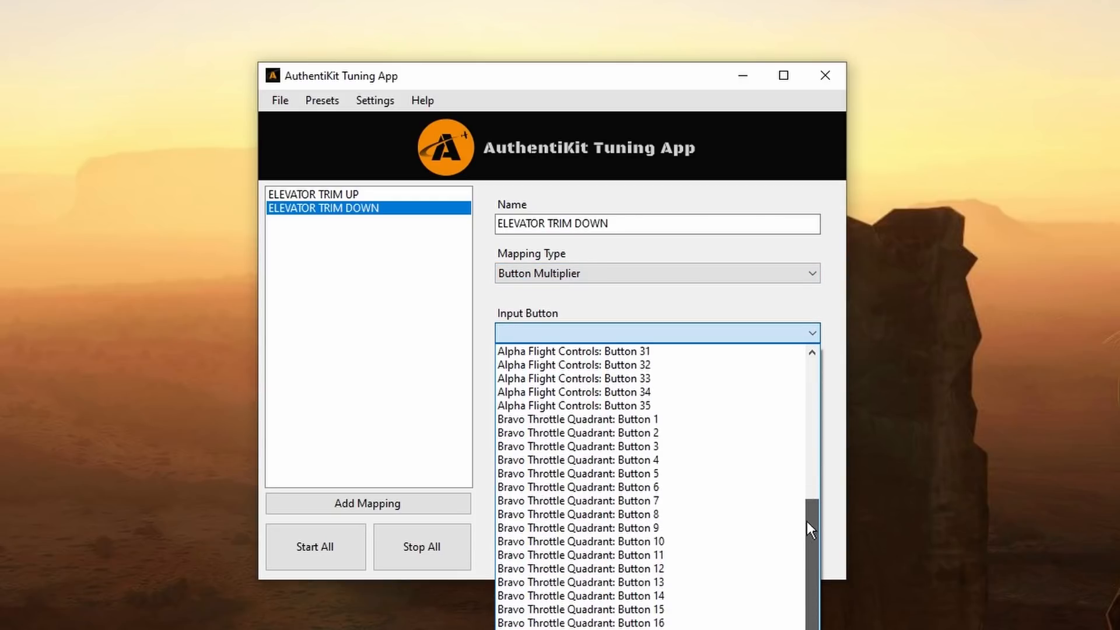
pyautogui.scroll(-3)
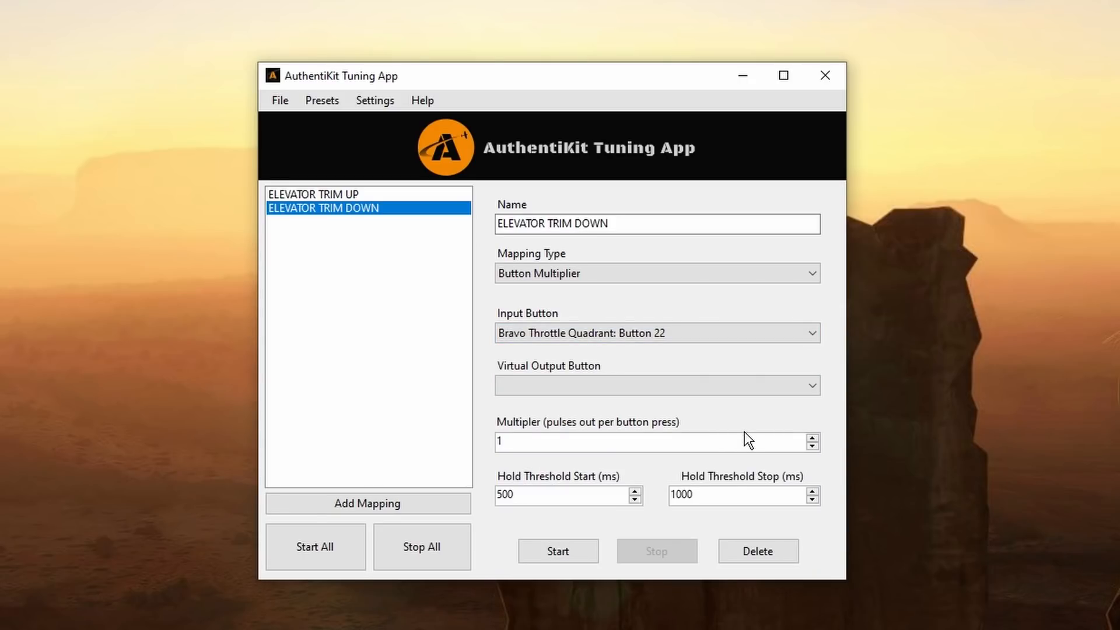
pyautogui.click(813, 385)
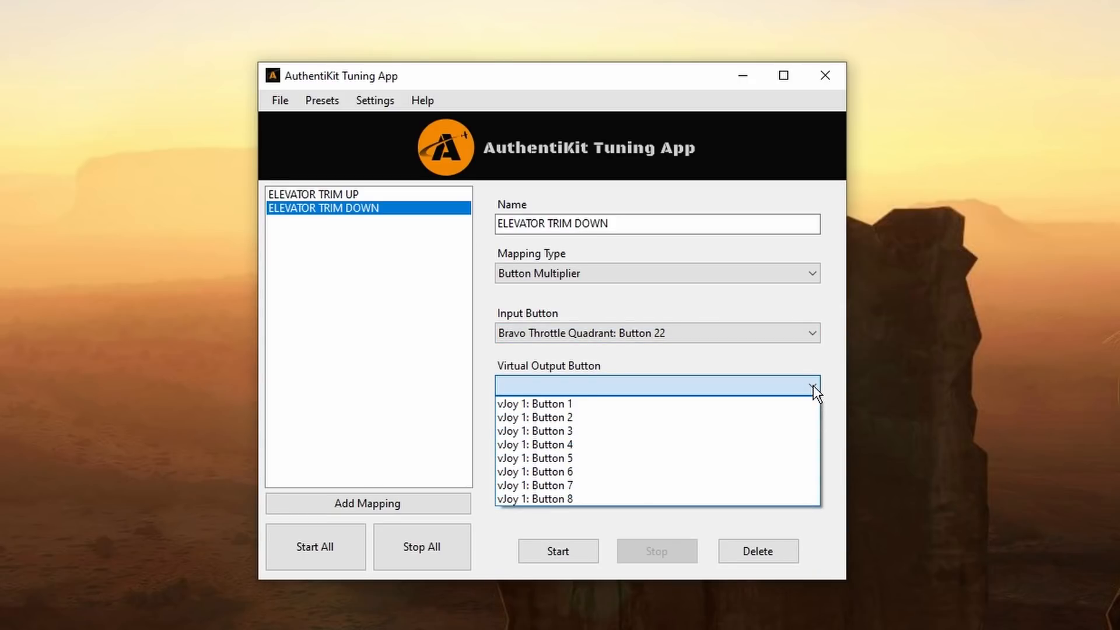
pyautogui.click(534, 417)
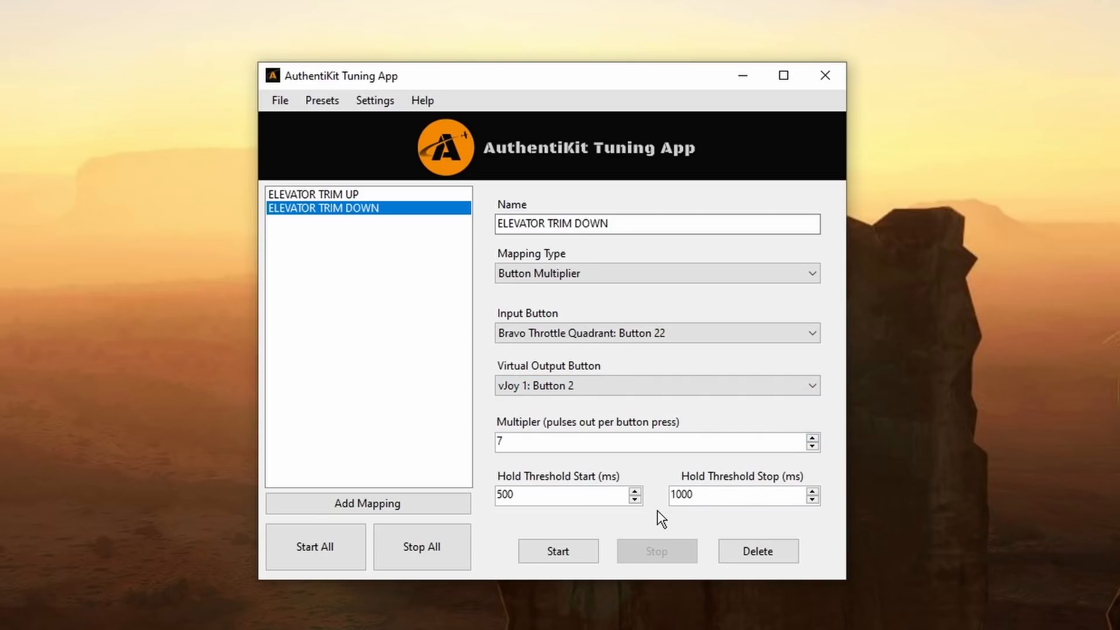
pyautogui.moveTo(621, 599)
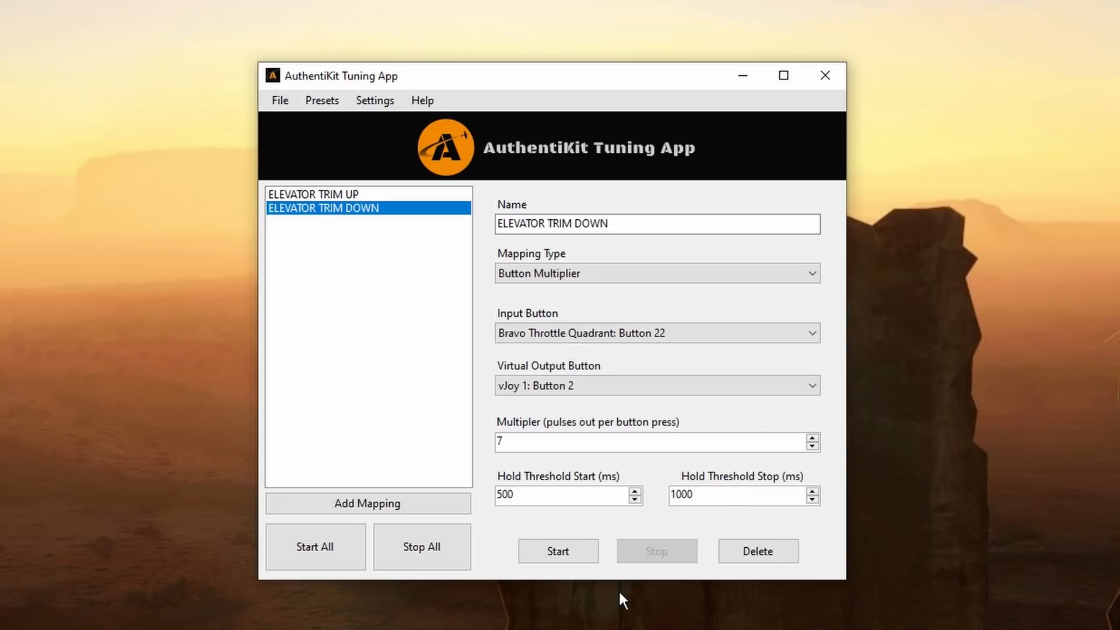
pyautogui.moveTo(618, 599)
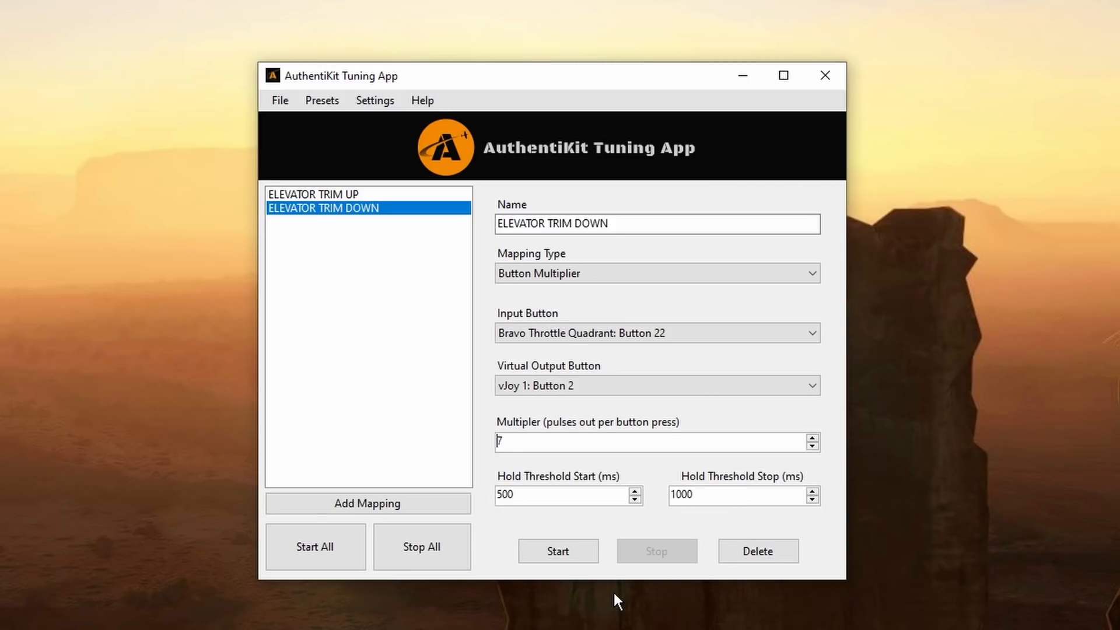
pyautogui.moveTo(327, 229)
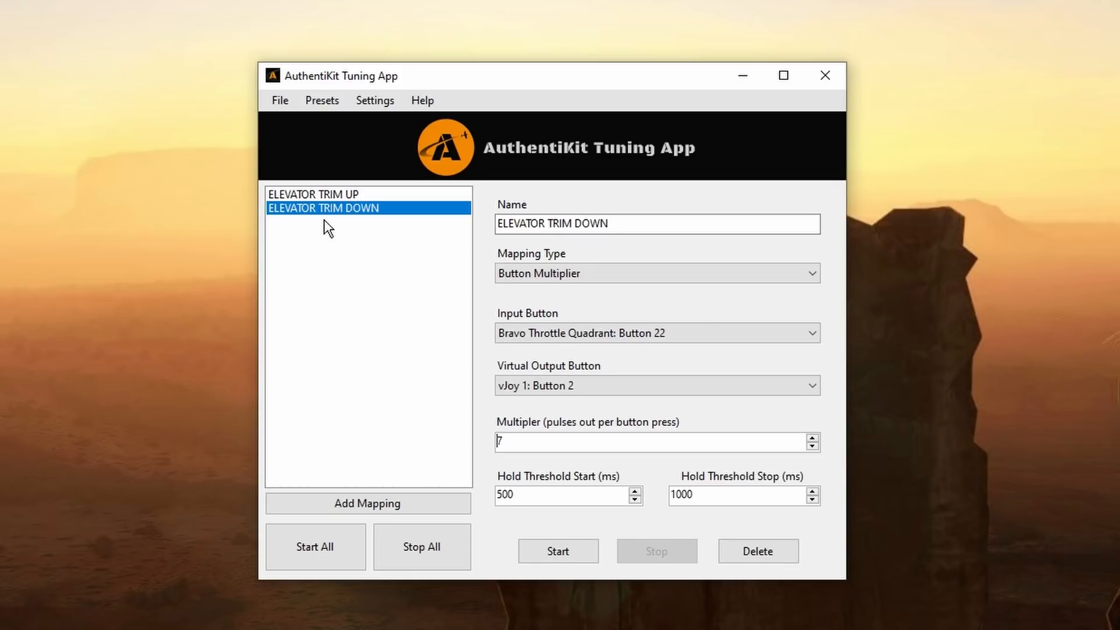
pyautogui.click(313, 194)
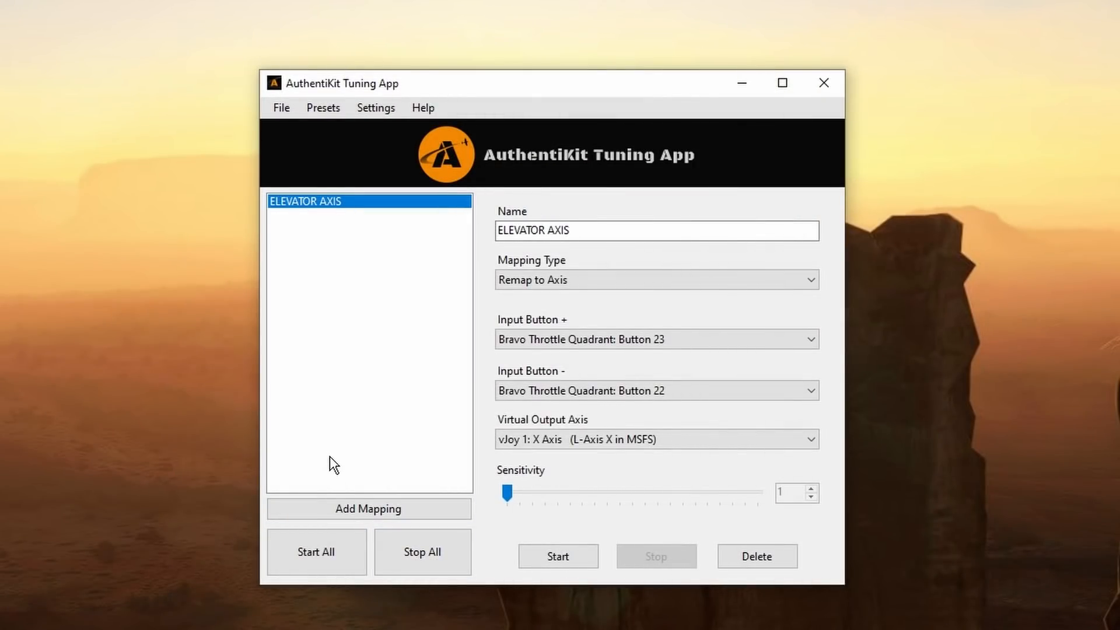
pyautogui.moveTo(585, 414)
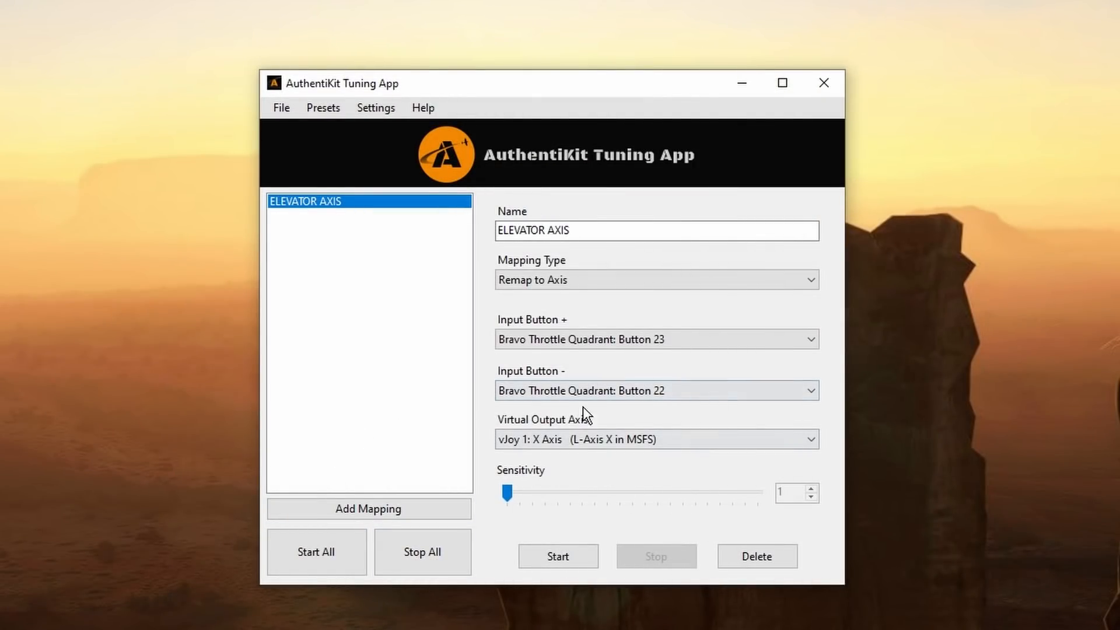
pyautogui.moveTo(295, 585)
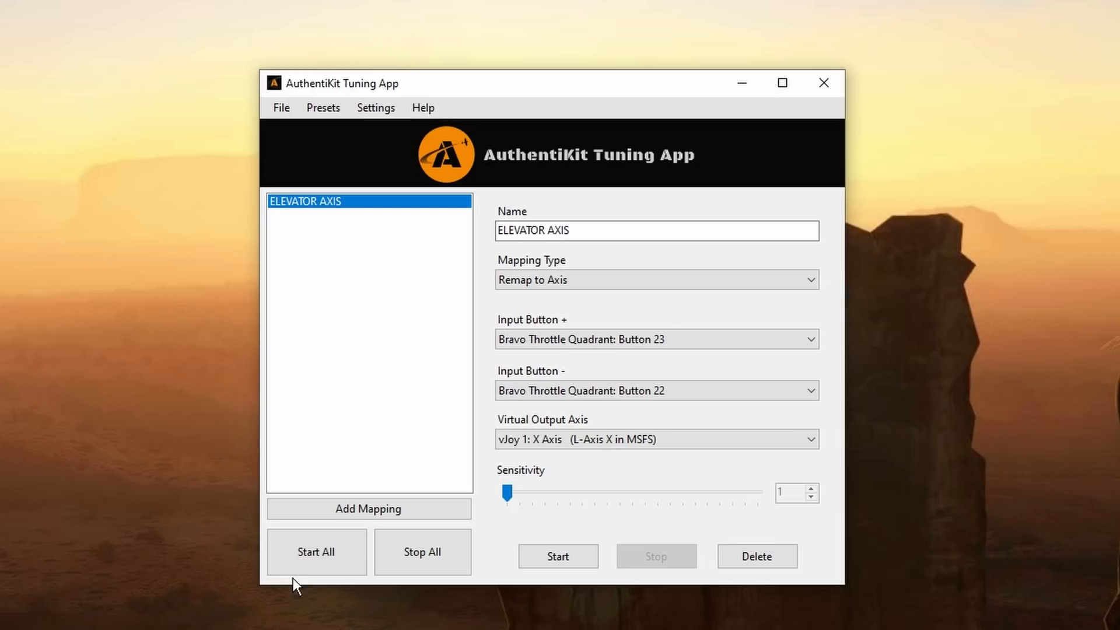
# Start all mappings running with the ELEVATOR AXIS profile loaded
pyautogui.click(316, 552)
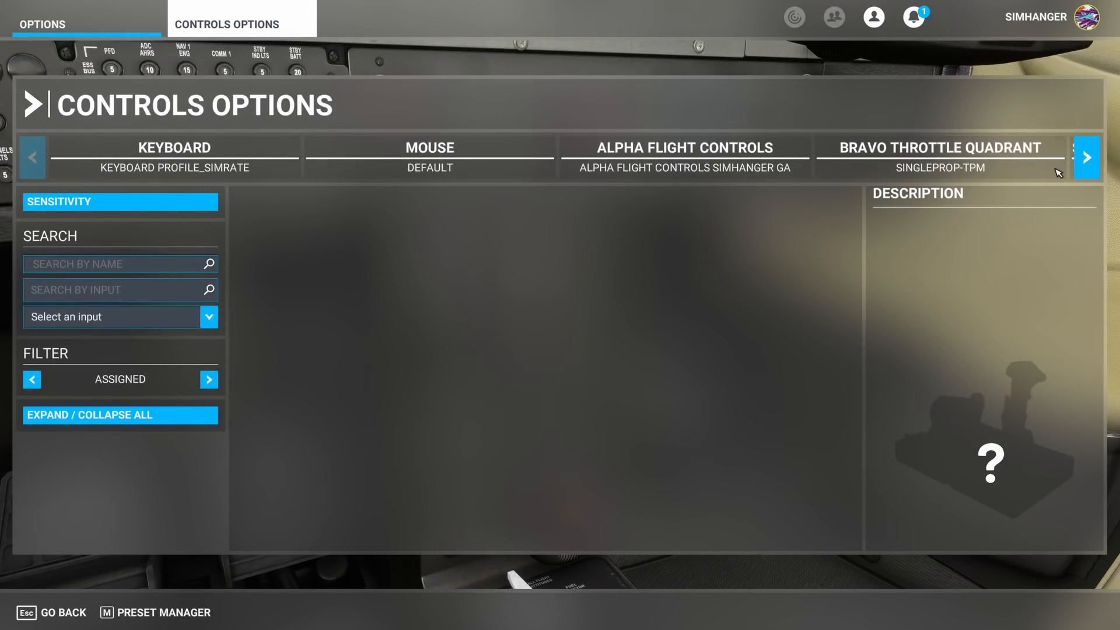
# Select the VJOY DEVICE in Controls Options, then return to the Bravo Throttle Quadrant bindings
pyautogui.click(1087, 157)
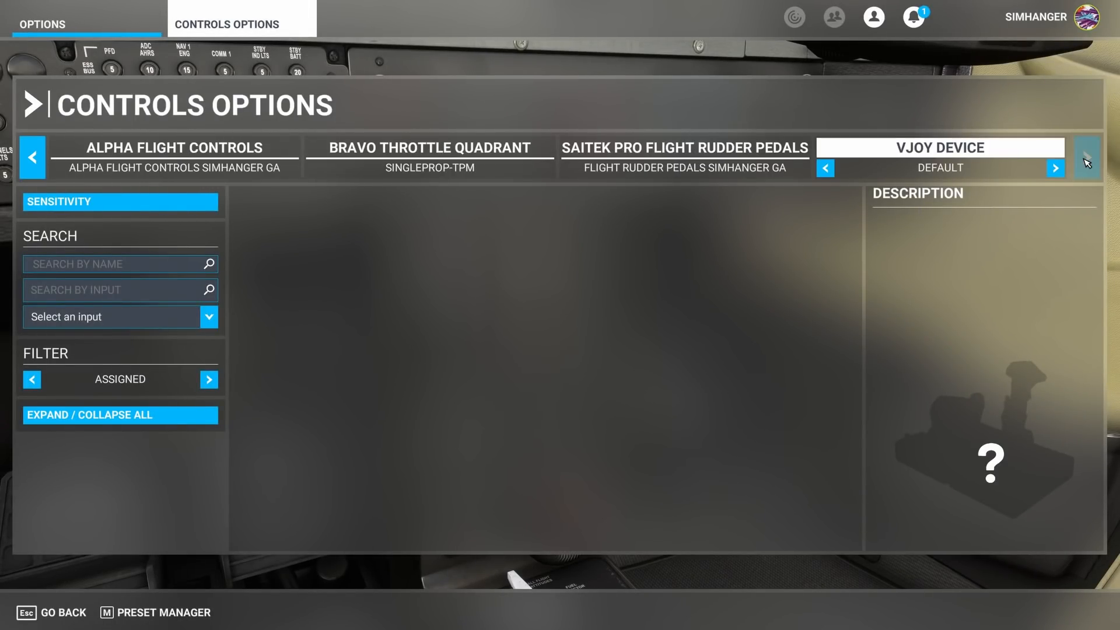
pyautogui.moveTo(950, 172)
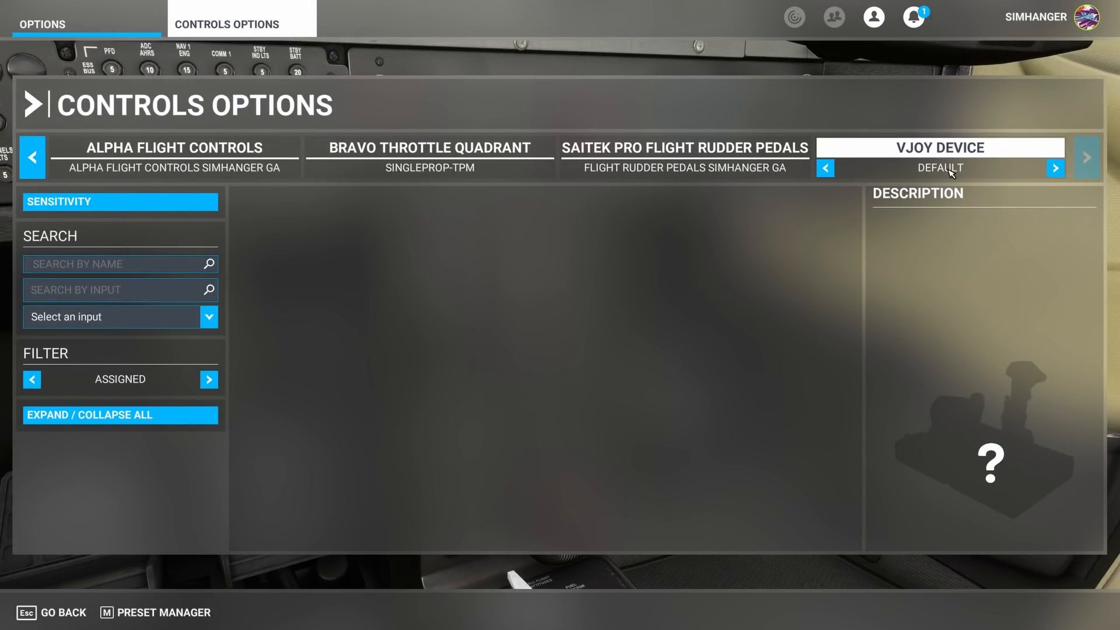
pyautogui.moveTo(632, 316)
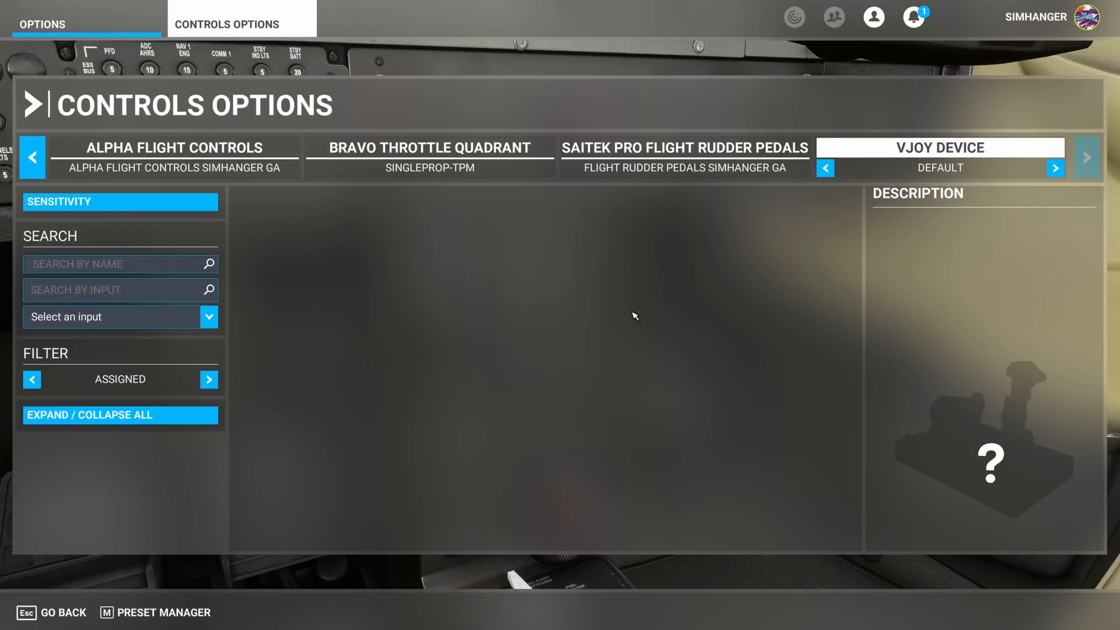
pyautogui.moveTo(563, 390)
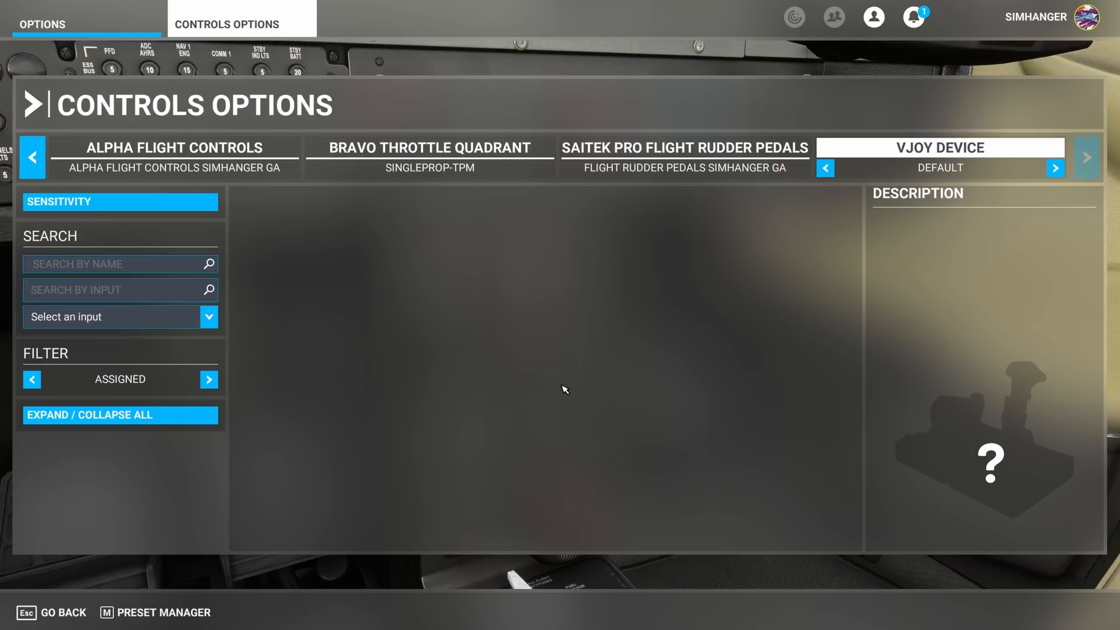
pyautogui.click(430, 148)
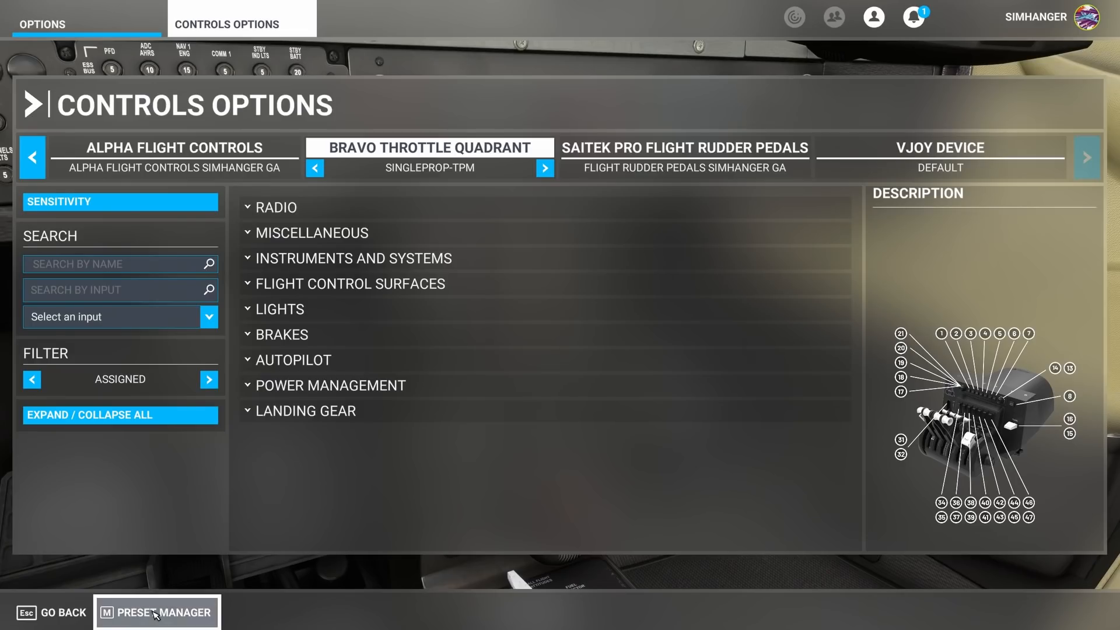
# Duplicate the Bravo Throttle Quadrant profile as 'SINGLEPROP -TPM - VJOY' via the Preset Manager
pyautogui.click(156, 612)
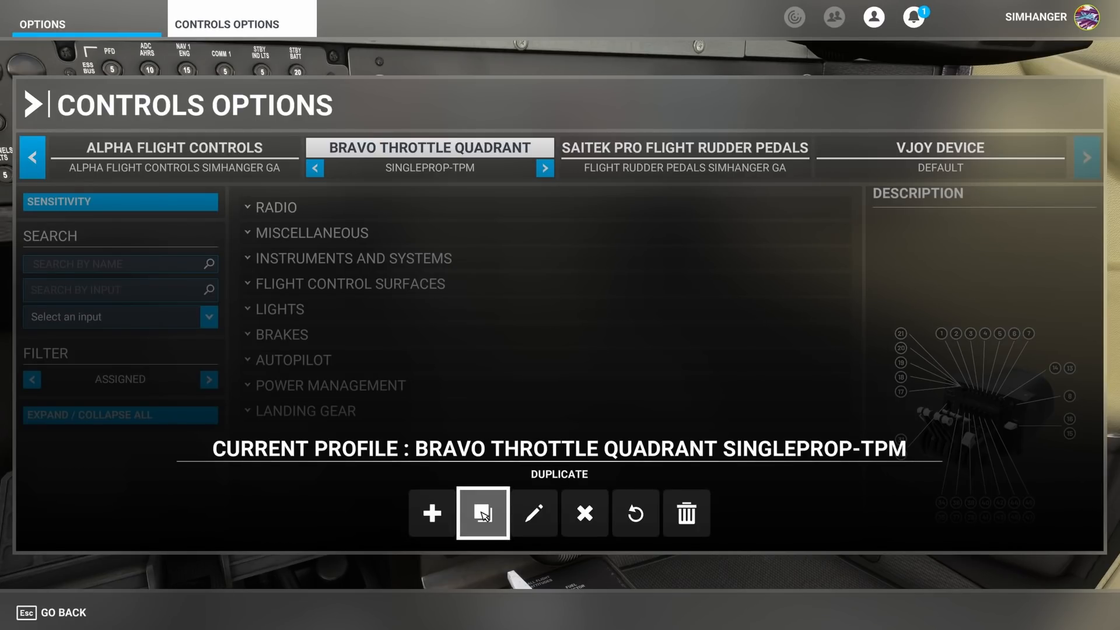
pyautogui.click(482, 513)
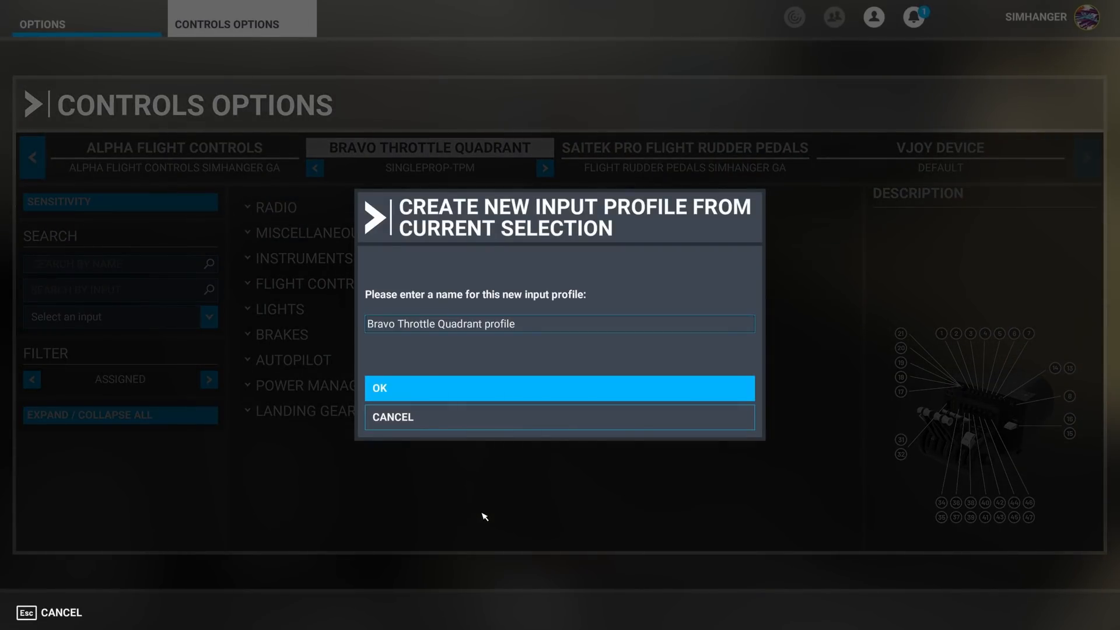
pyautogui.click(530, 323)
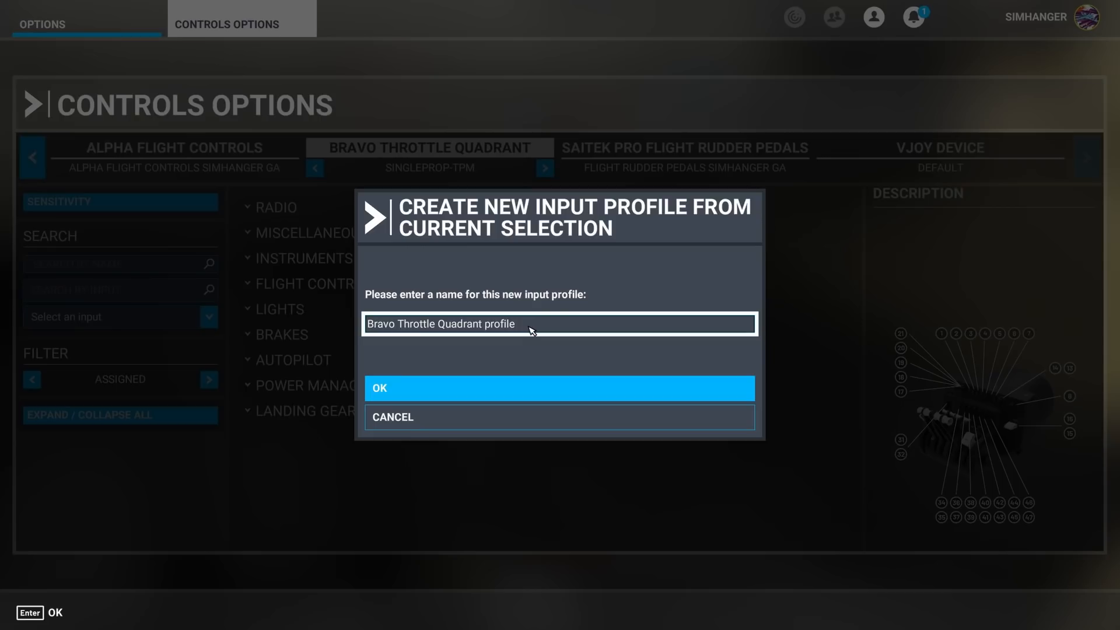
pyautogui.write('SINGLEPROP -TPM - VJ')
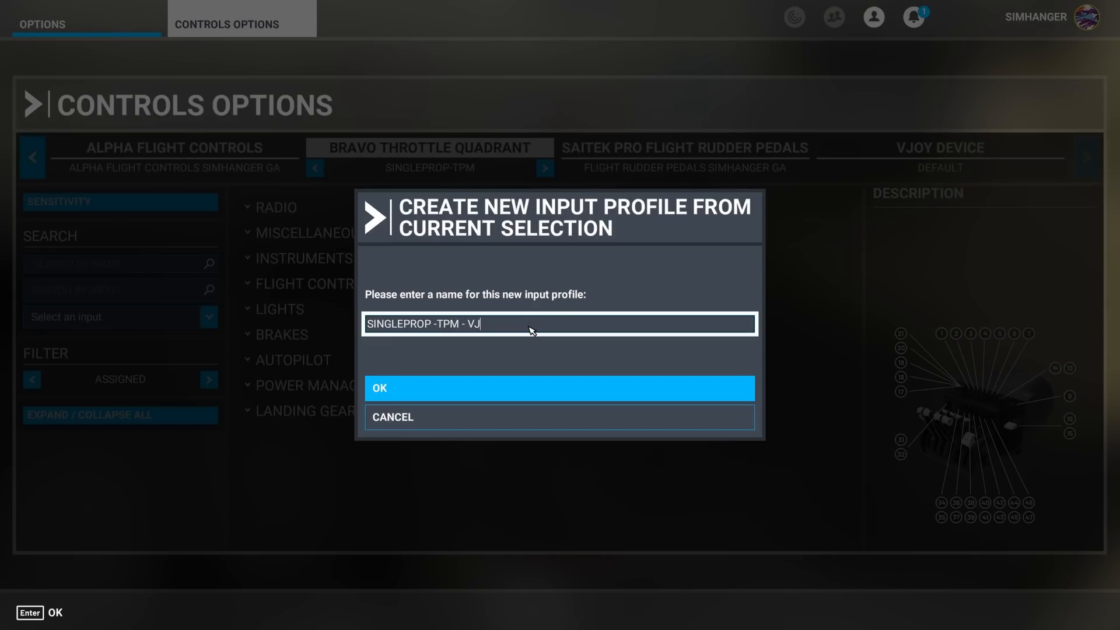
pyautogui.write('OY')
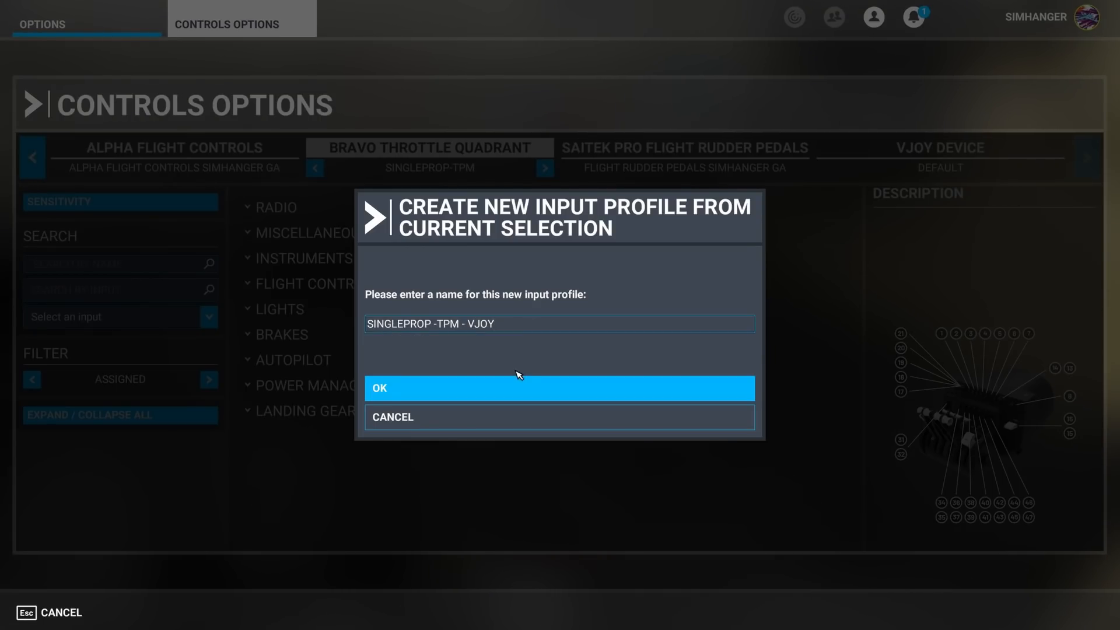
pyautogui.click(559, 388)
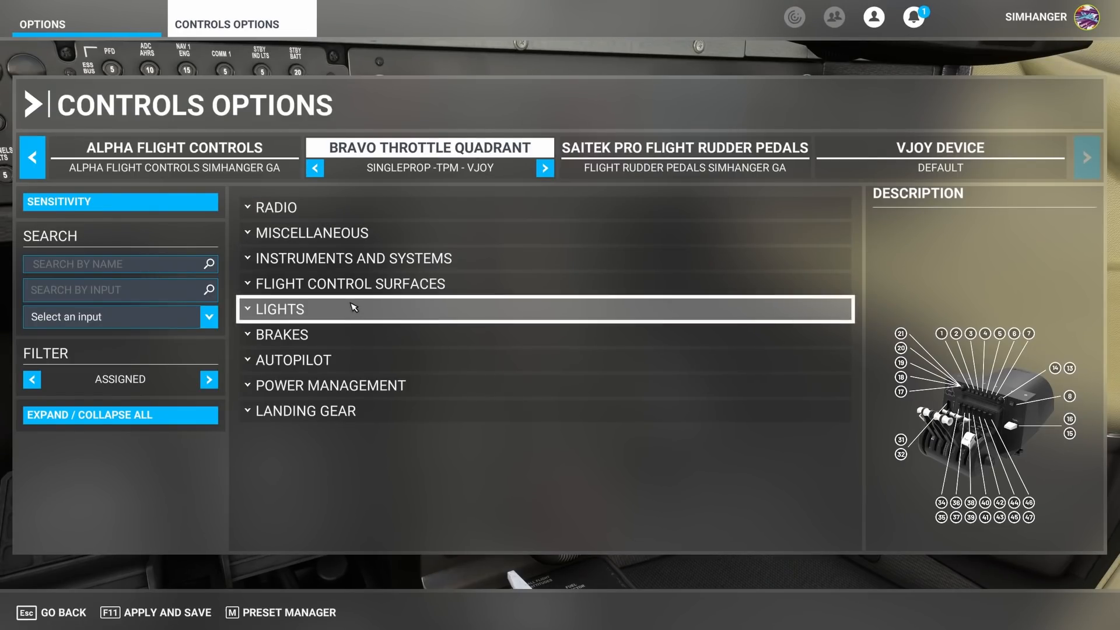
# Clear the Elevator Trim Up (Button 23) and Trim Down (Button 22) bindings under Control Trimming Surfaces
pyautogui.click(349, 283)
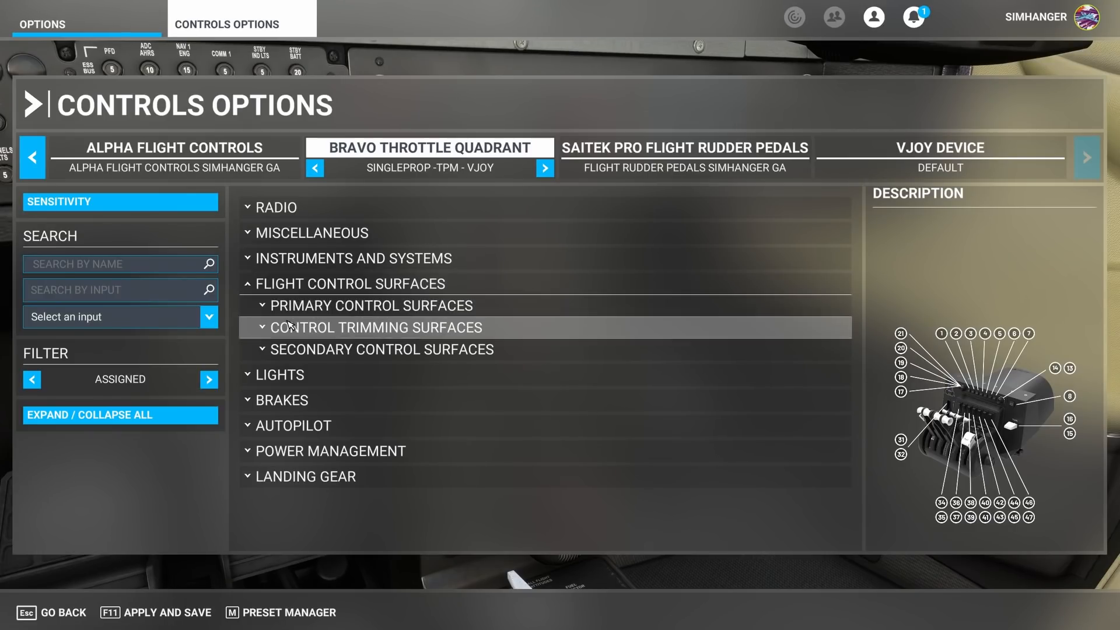
pyautogui.click(374, 327)
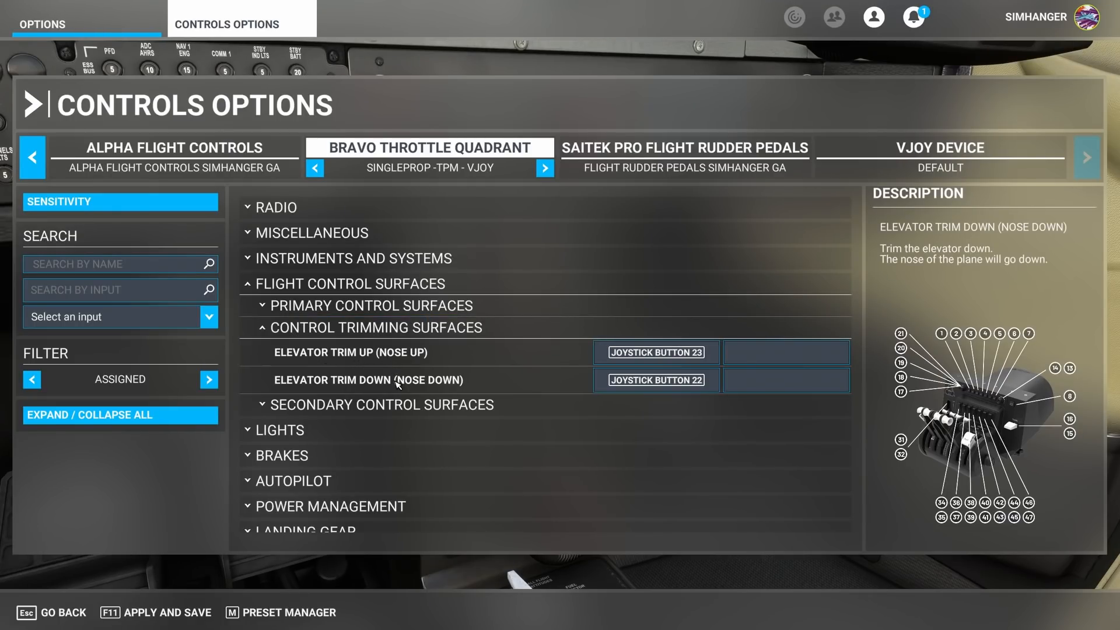
pyautogui.click(655, 351)
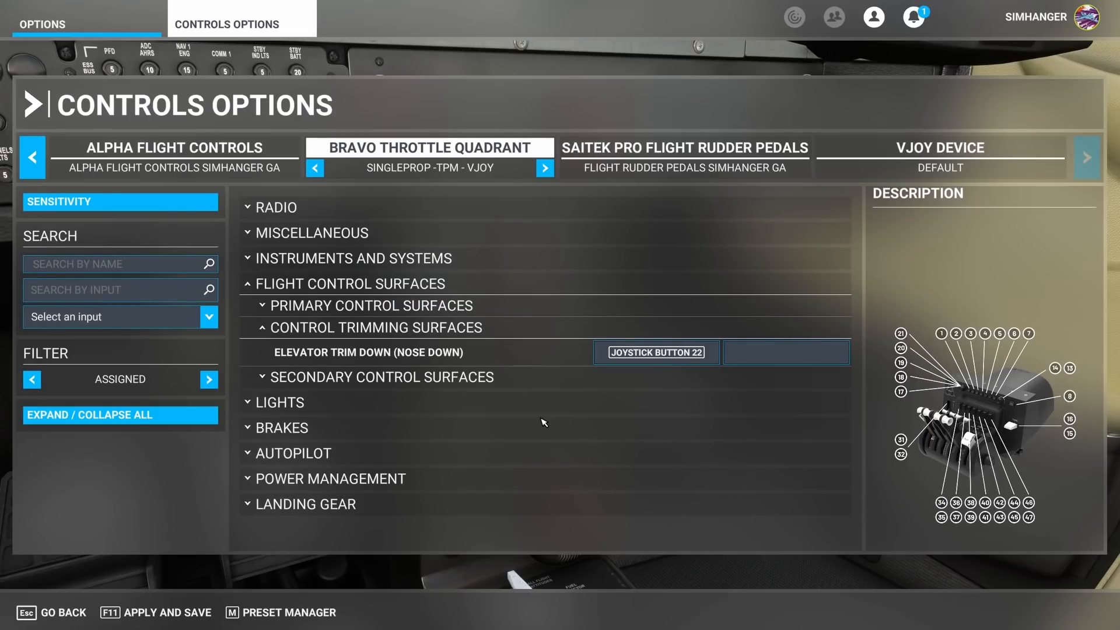
pyautogui.click(654, 352)
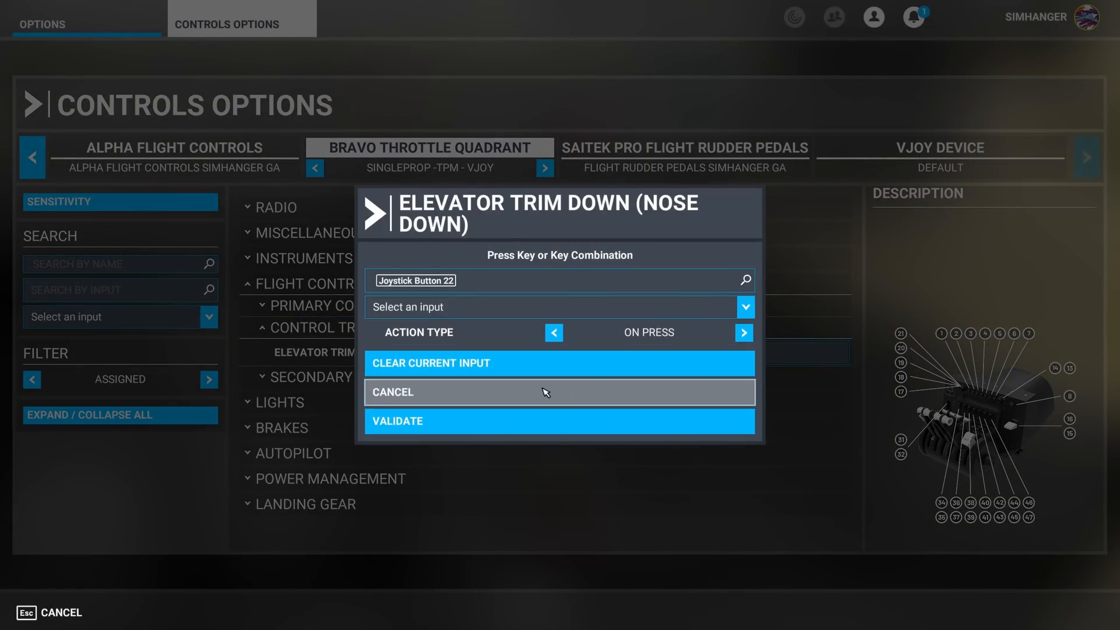
pyautogui.click(559, 363)
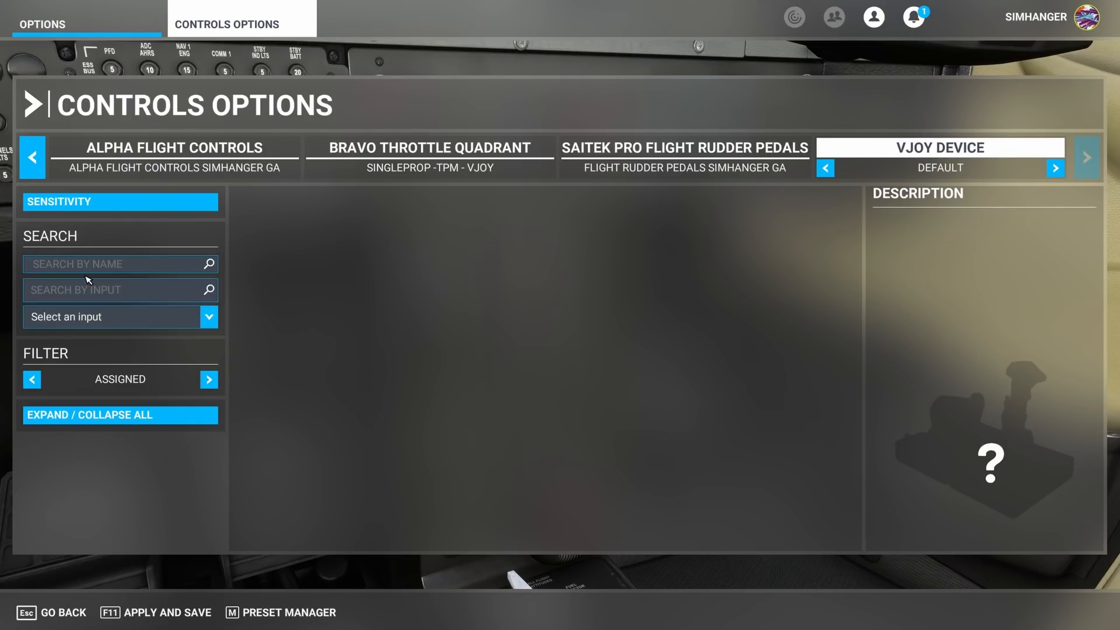
# Search 'elevato' and bind Joystick L-Axis X to the Elevator Trim Axis on the vJoy device
pyautogui.write('elevator')
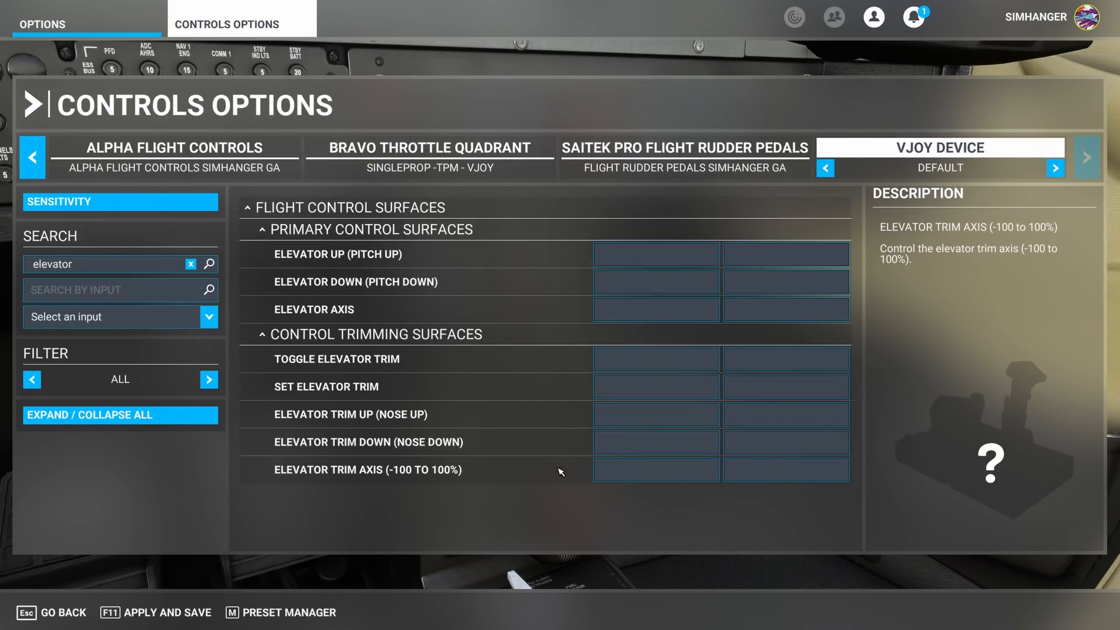
pyautogui.click(655, 470)
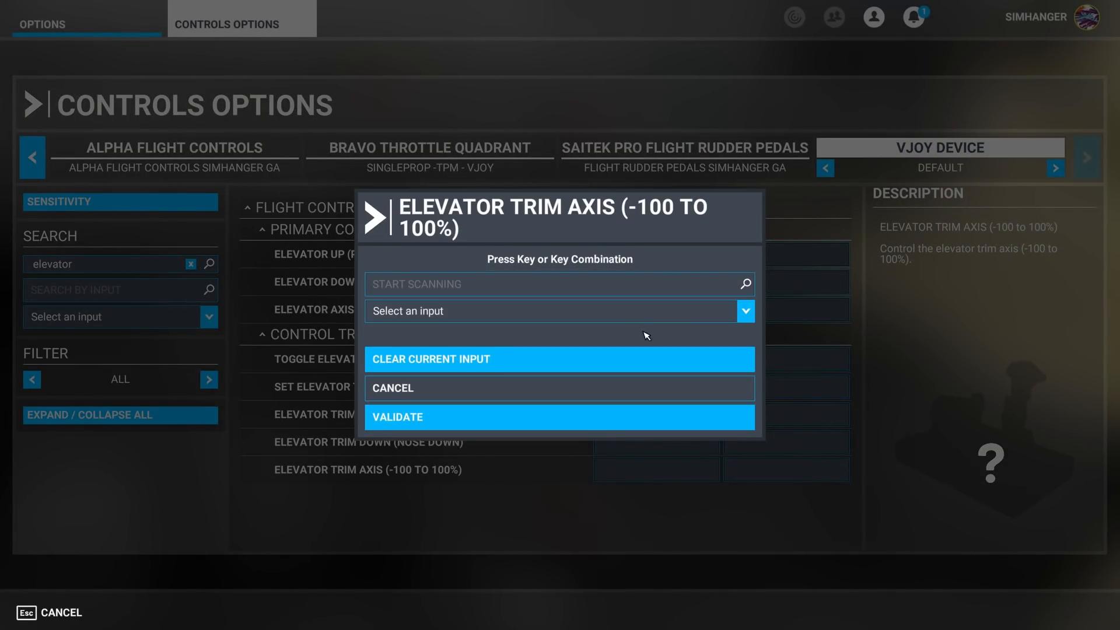
pyautogui.click(744, 310)
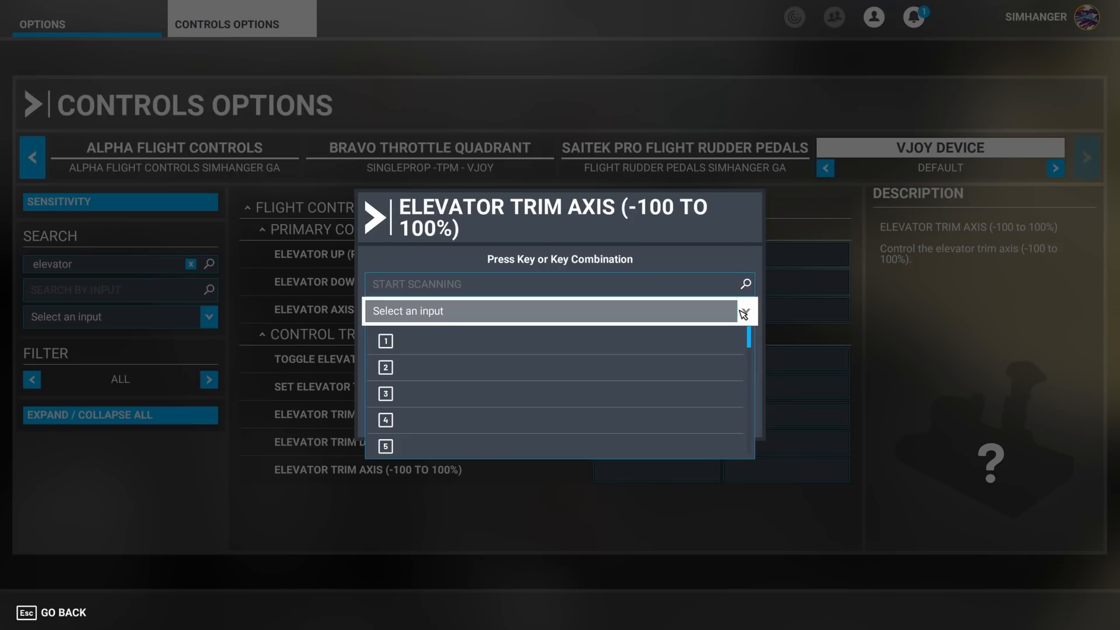
pyautogui.scroll(-3)
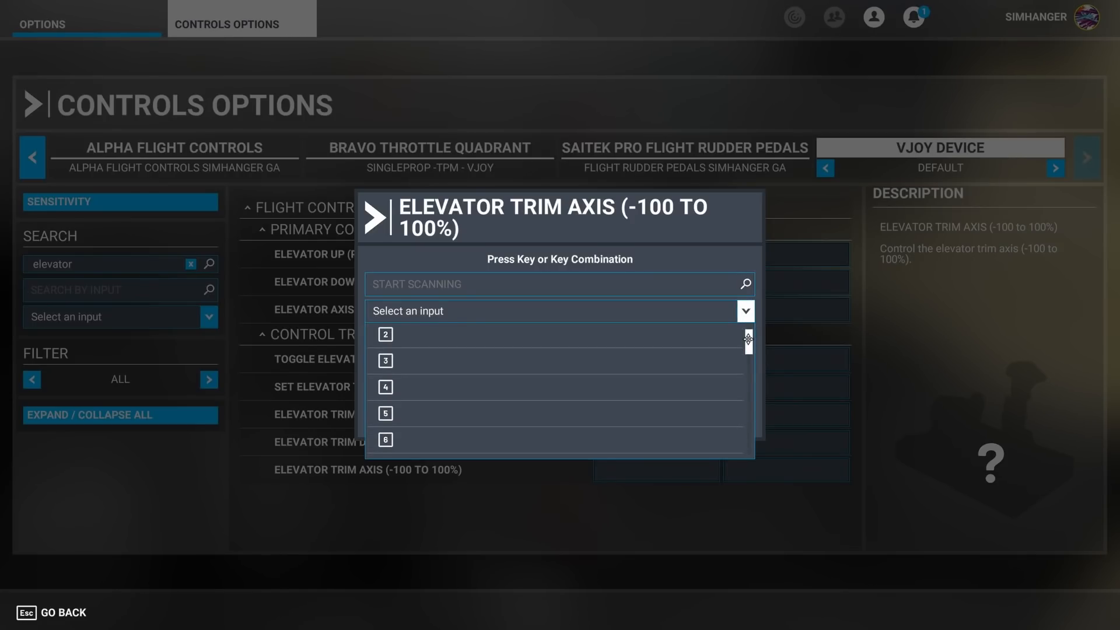
pyautogui.scroll(-3)
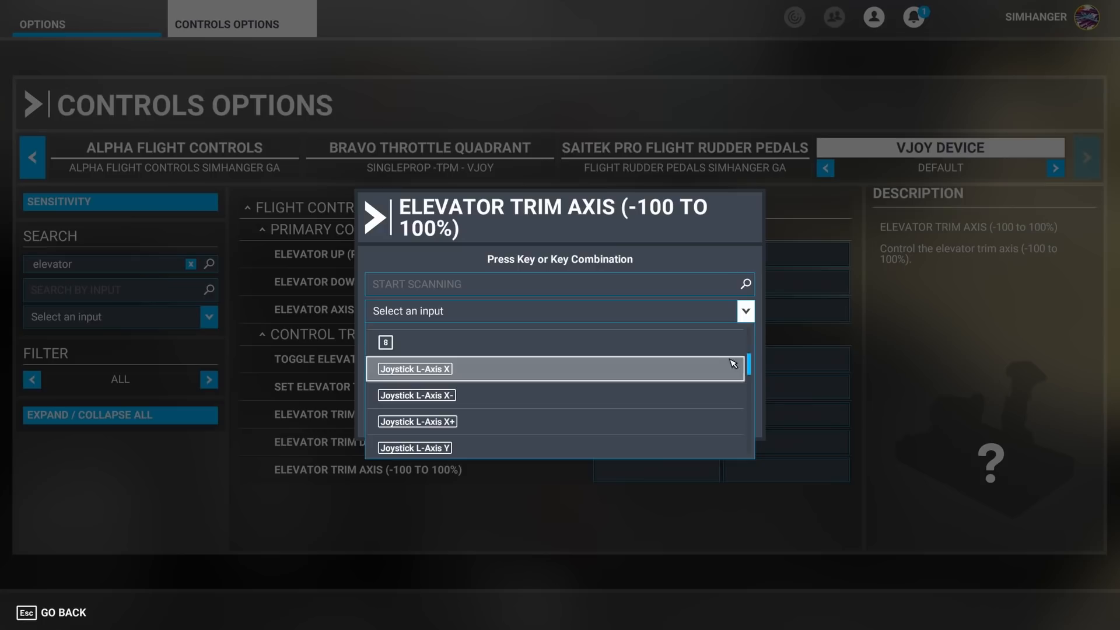
pyautogui.click(414, 368)
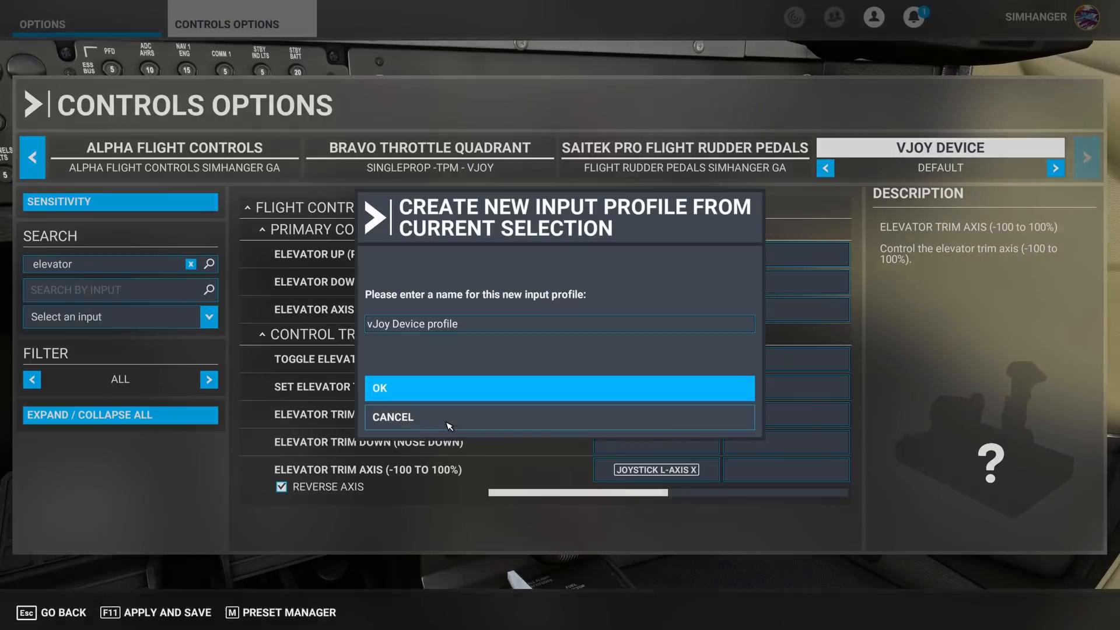
# Name the new vJoy input profile 'ELEVATOR TRIM - SINGLE TPM' and confirm it
pyautogui.click(558, 323)
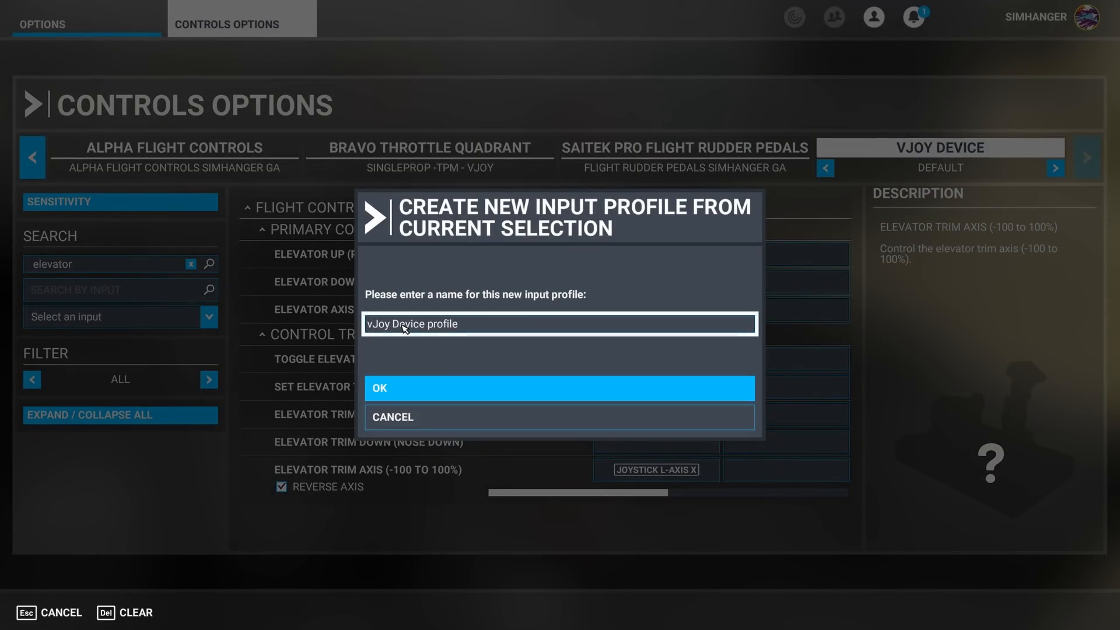
pyautogui.write('ELEVATOR TRIM - SI')
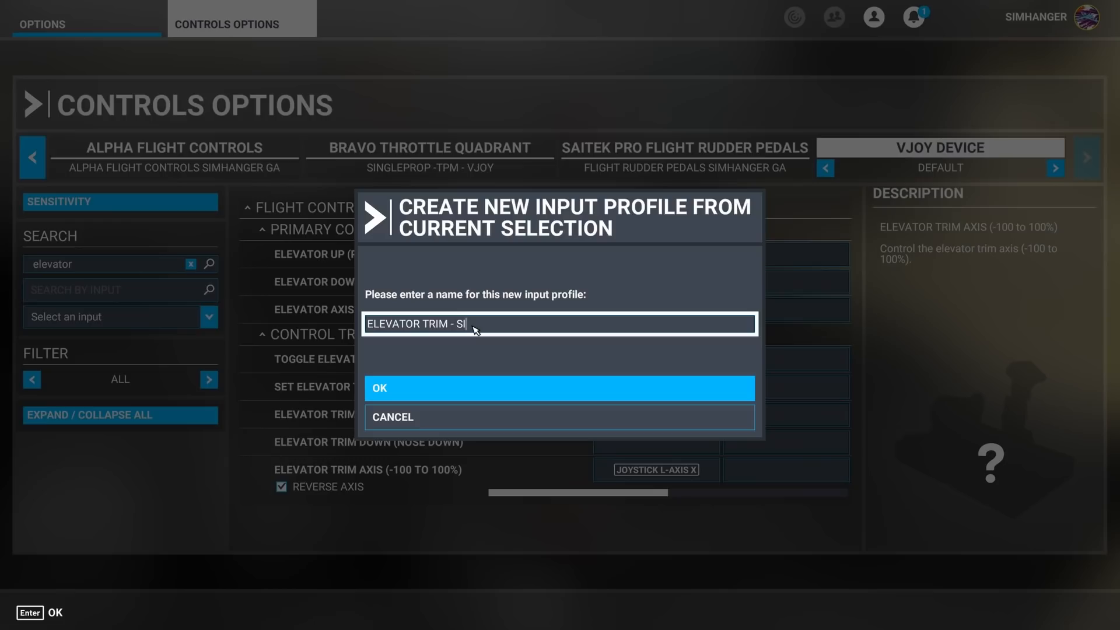
pyautogui.write('NGLE')
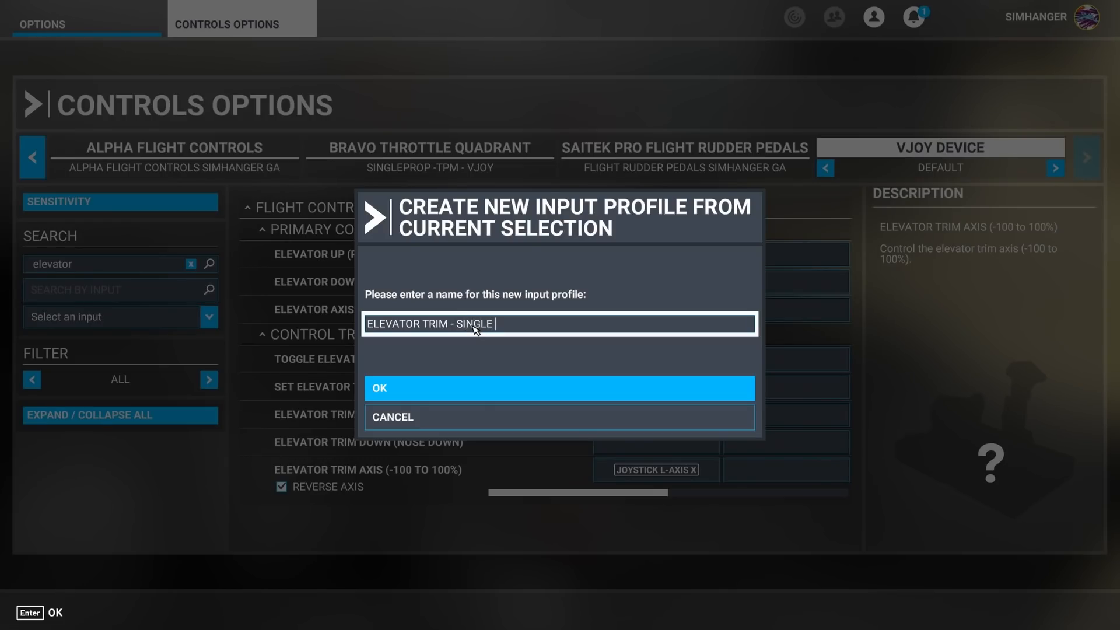
pyautogui.write('TPM')
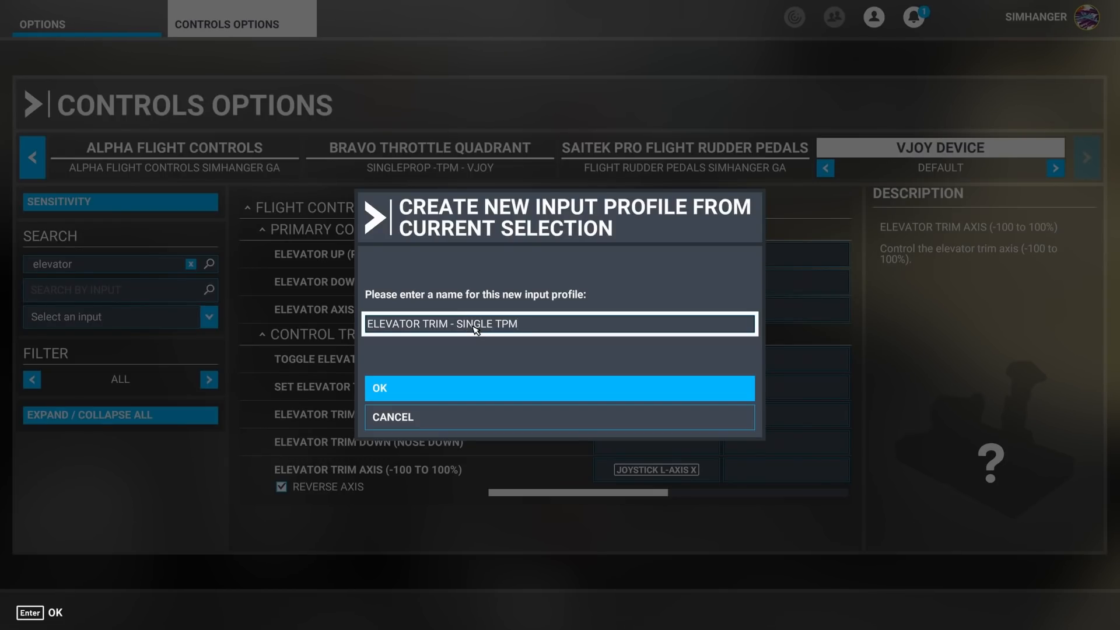
pyautogui.click(559, 387)
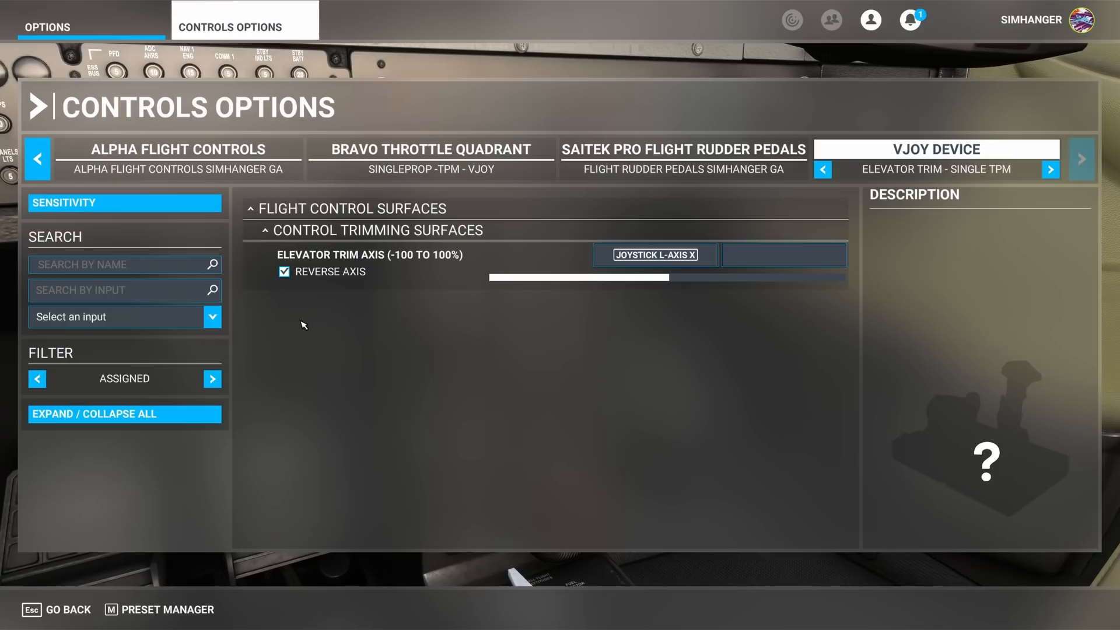
# Untick Reverse Axis on Elevator Trim Axis, glance at the Bravo bindings, and return to vJoy
pyautogui.click(284, 272)
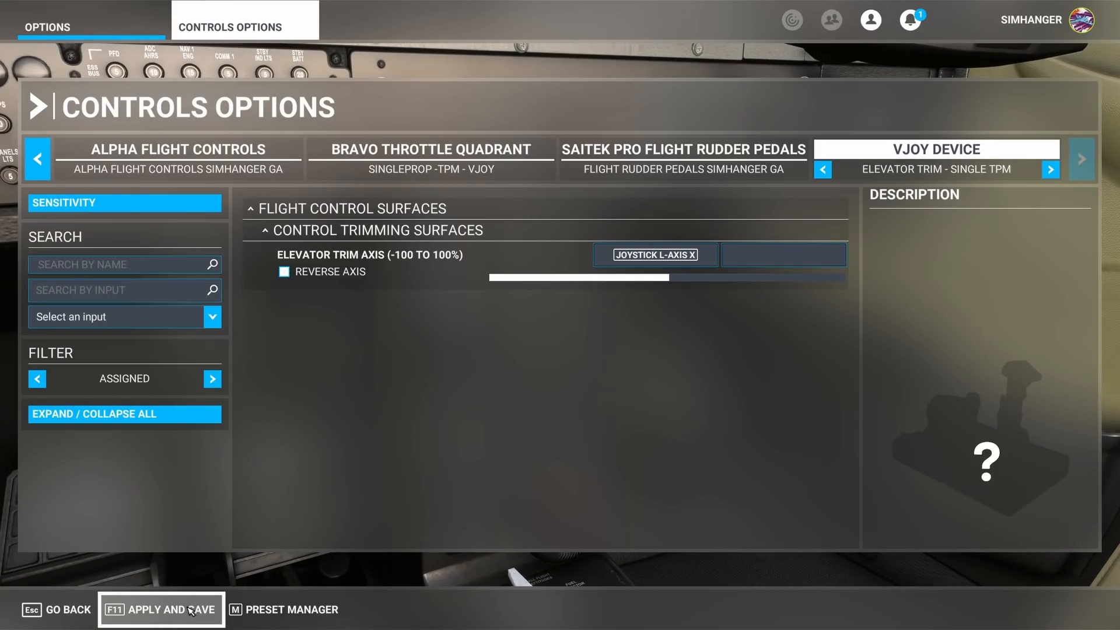
pyautogui.moveTo(431, 150)
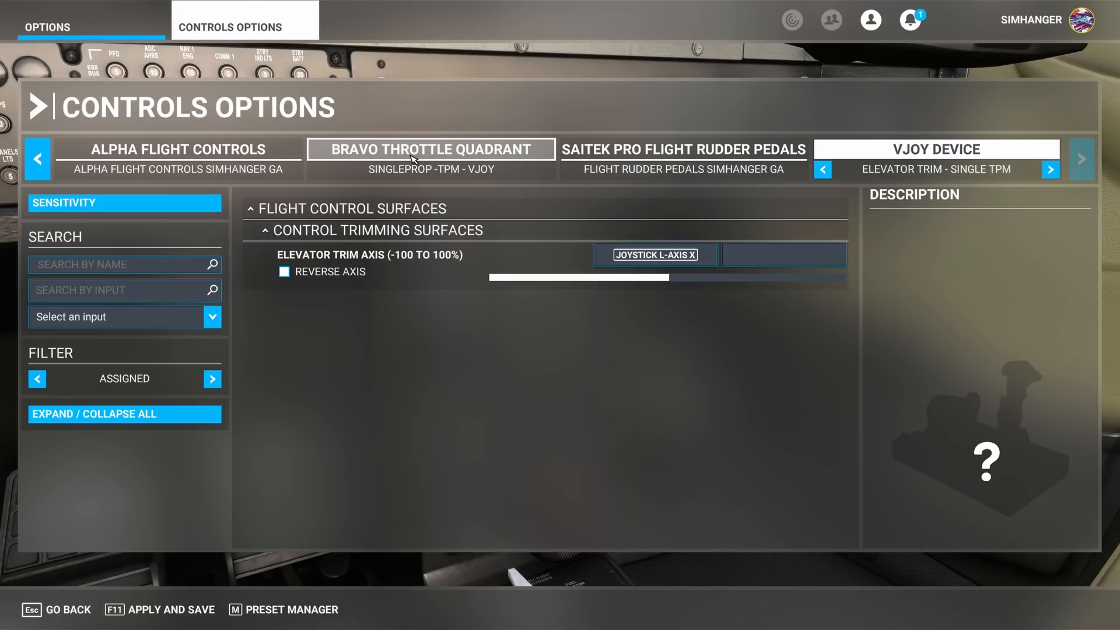
pyautogui.click(429, 149)
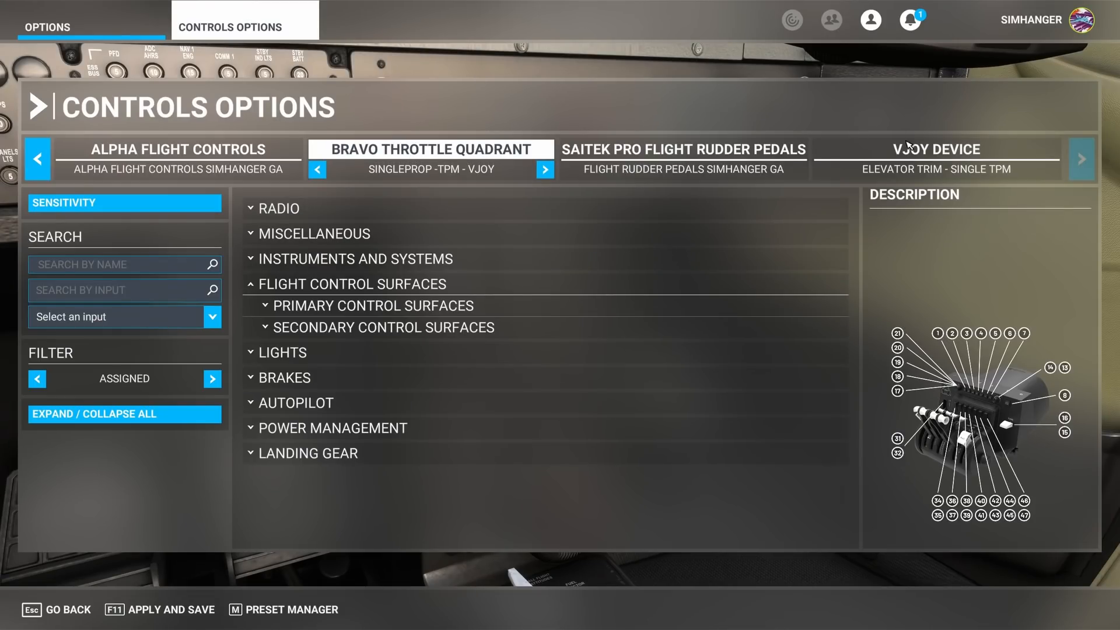
pyautogui.click(937, 148)
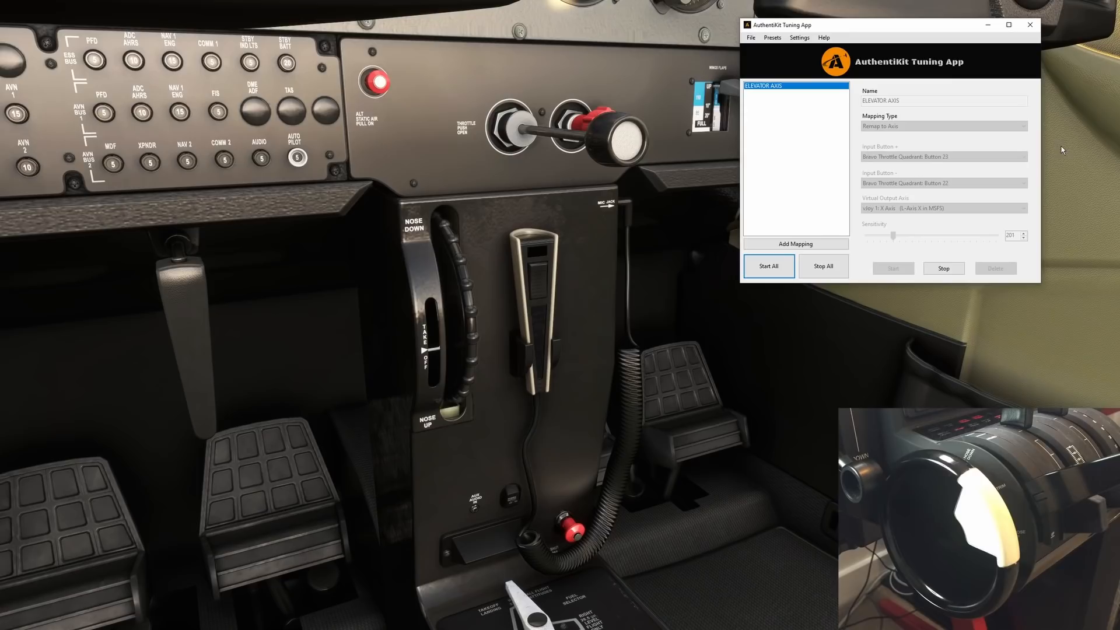
# Stop the ELEVATOR AXIS mapping, raise its sensitivity, and start it again for testing
pyautogui.click(822, 266)
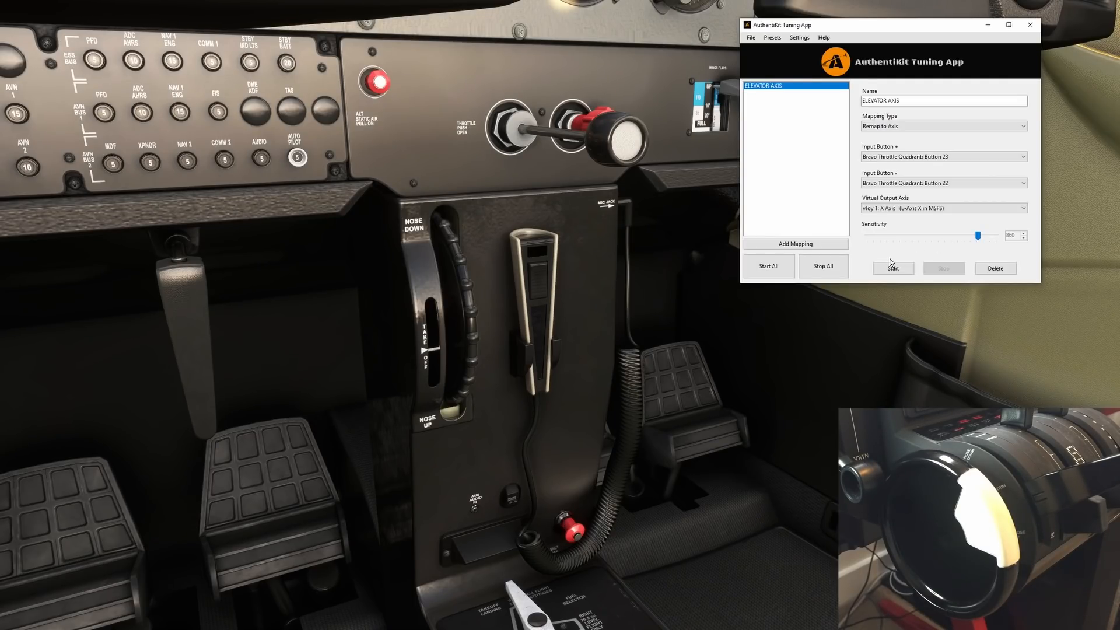
pyautogui.click(769, 266)
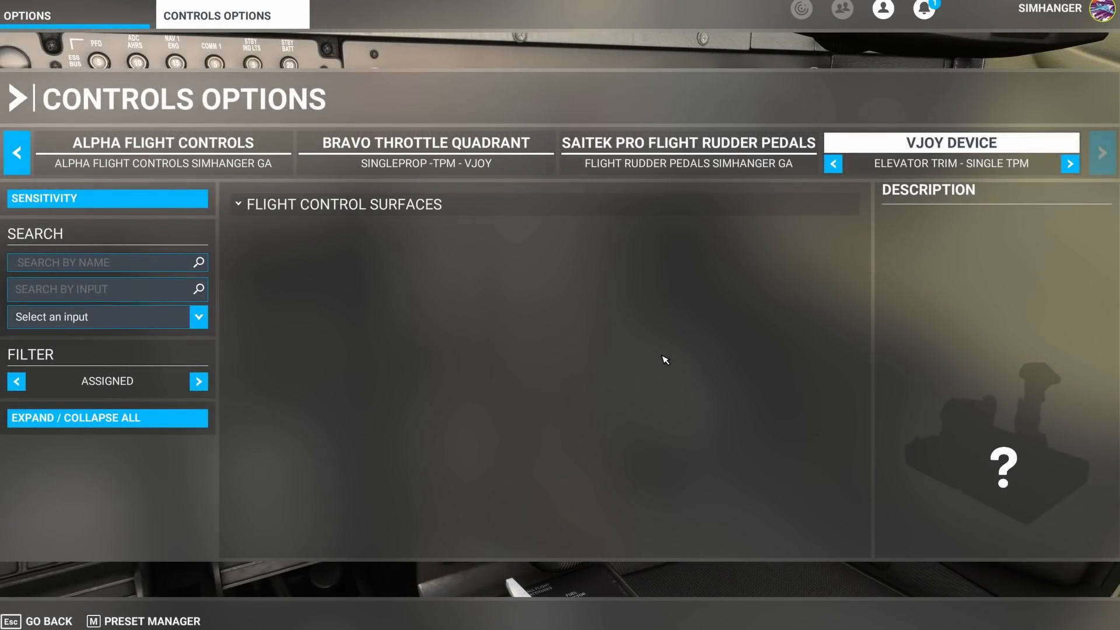
# Switch vJoy to the trim button profile, load ELEVATOR TRIM BUTTON.xml in AuthentiKit, and Start All
pyautogui.click(1070, 163)
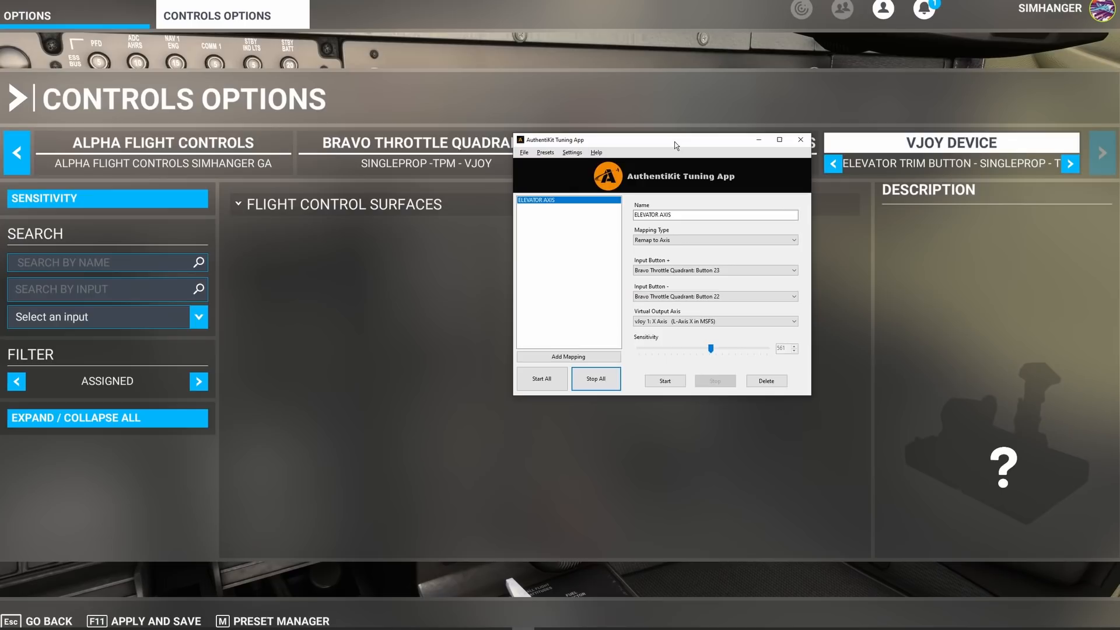
pyautogui.click(525, 151)
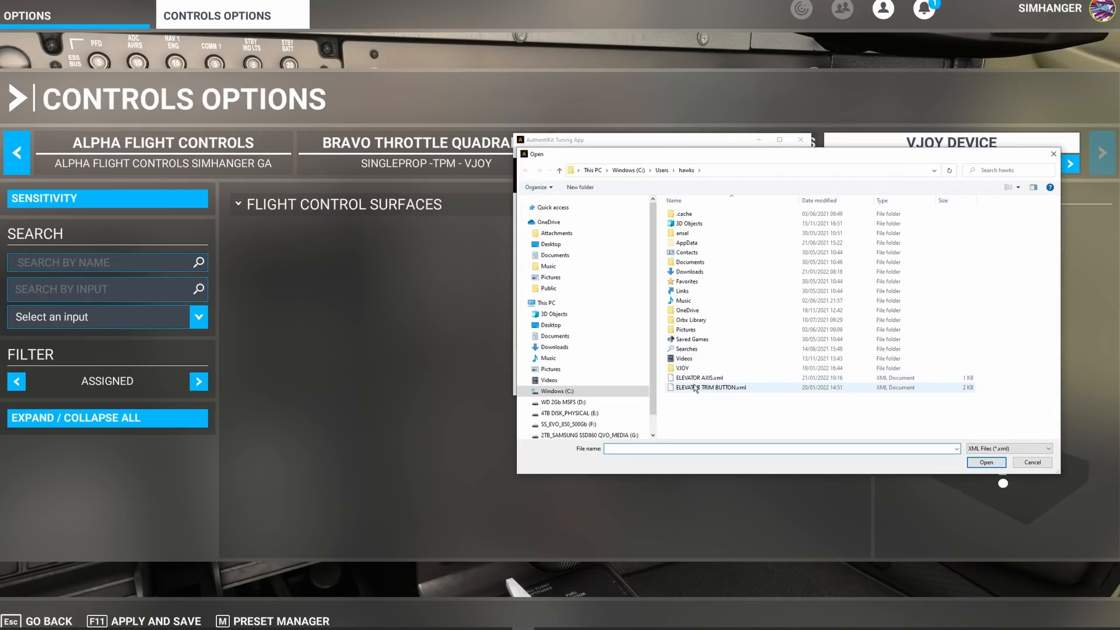
pyautogui.click(711, 388)
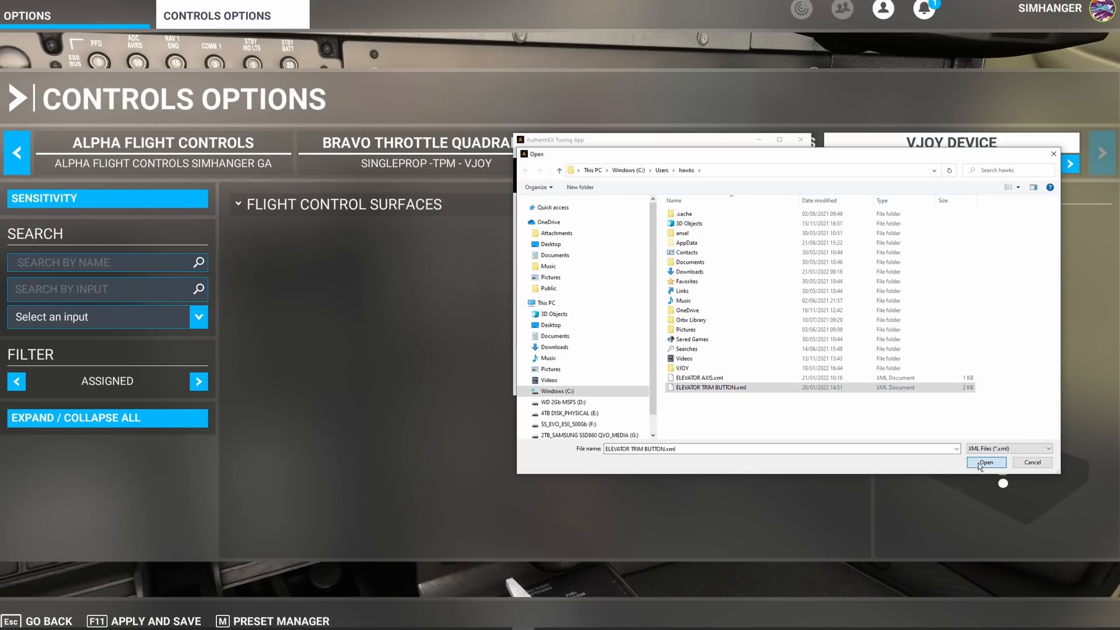
pyautogui.click(987, 462)
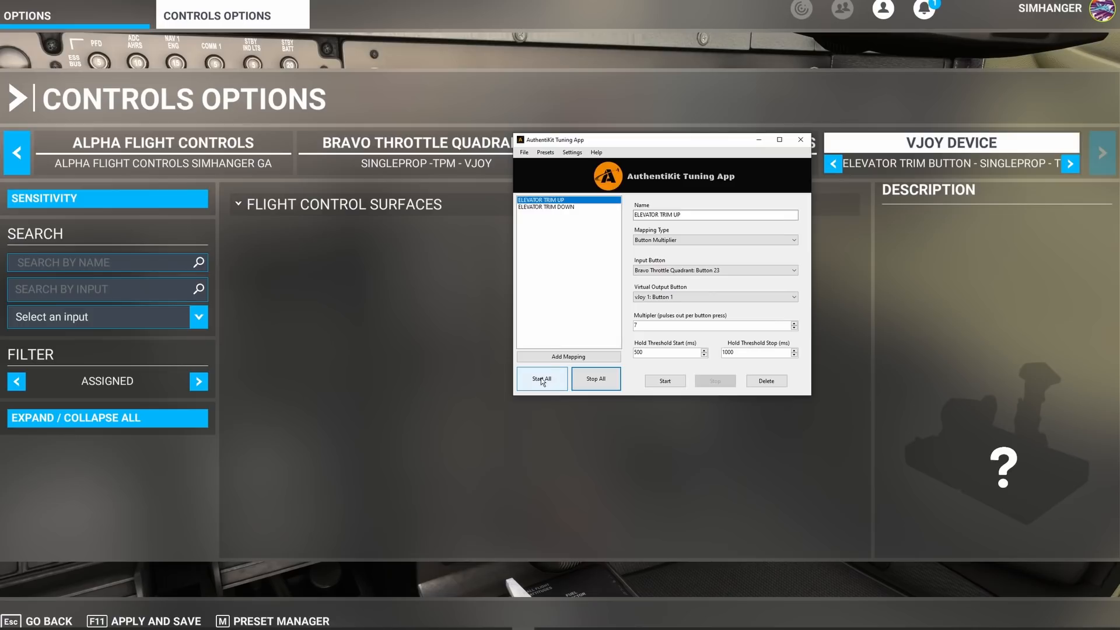
pyautogui.click(541, 378)
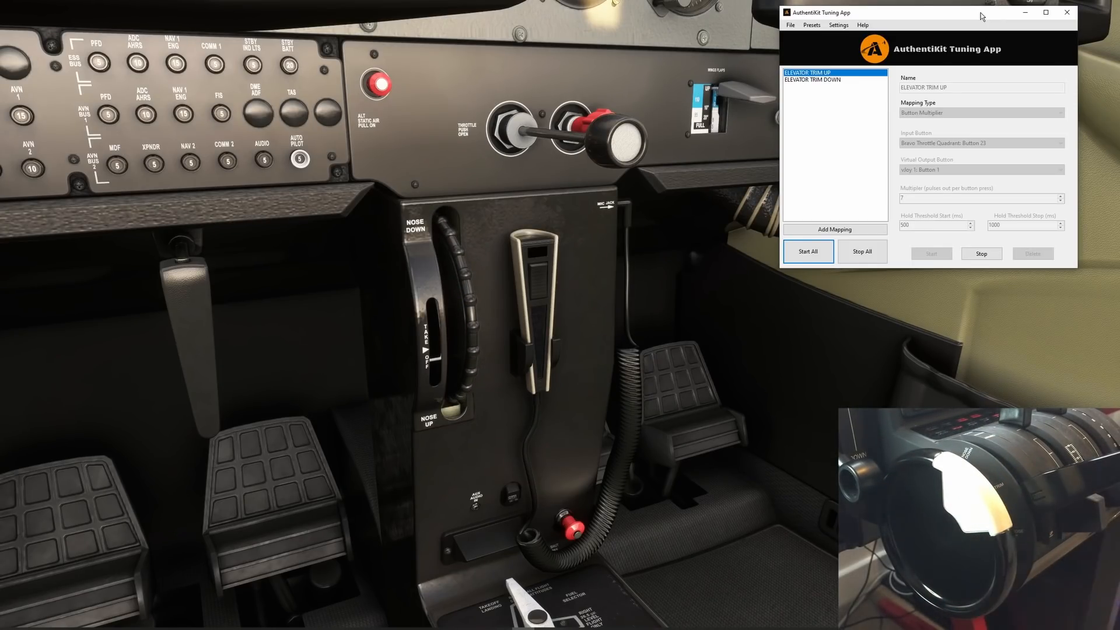
# Stop all running trim mappings after testing the cockpit trim wheel
pyautogui.click(1046, 11)
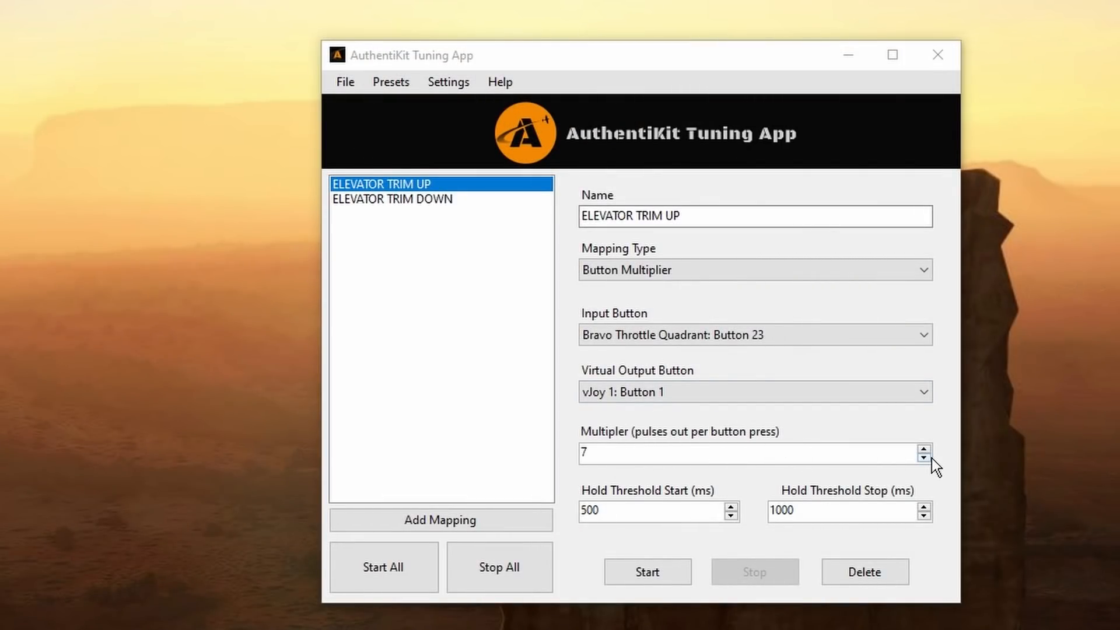
# Set the ELEVATOR TRIM UP and TRIM DOWN multipliers both to 15 pulses
pyautogui.click(924, 448)
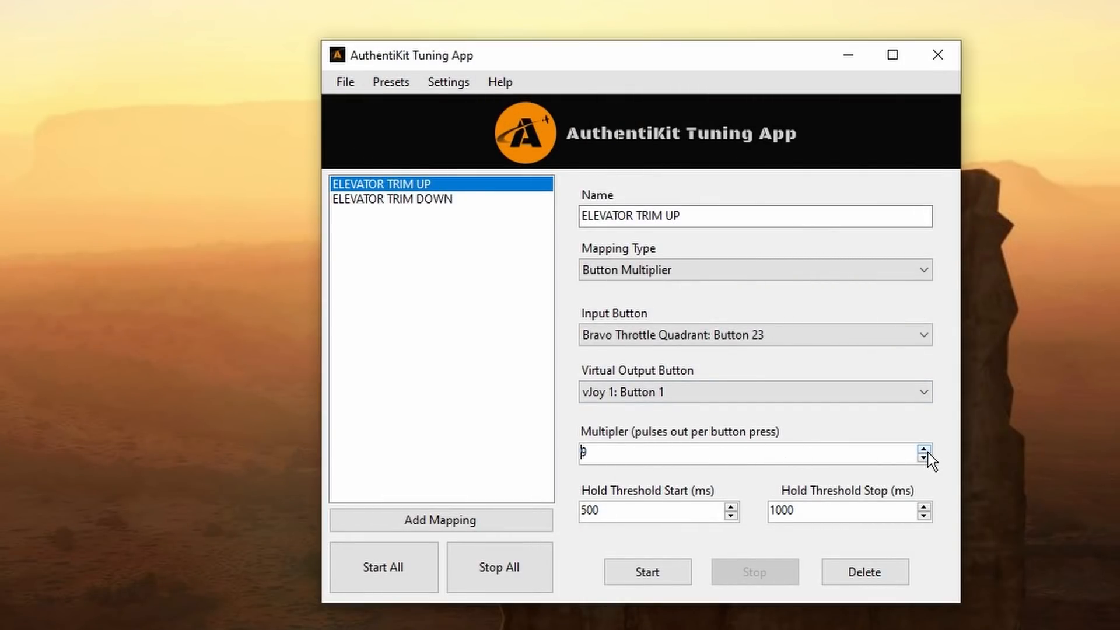
pyautogui.write('15')
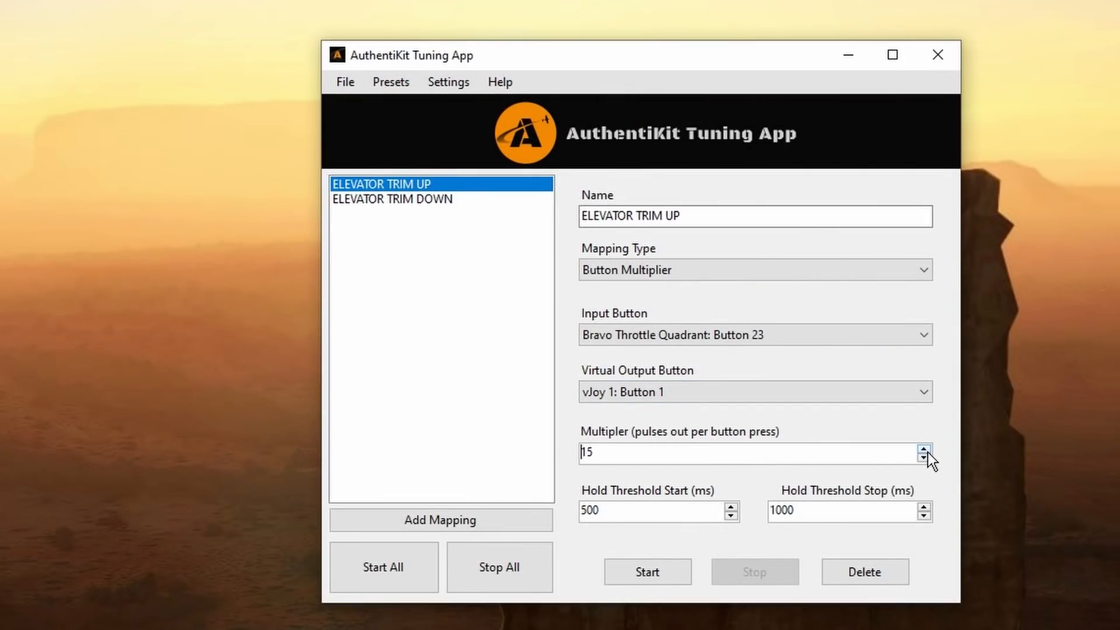
pyautogui.click(392, 199)
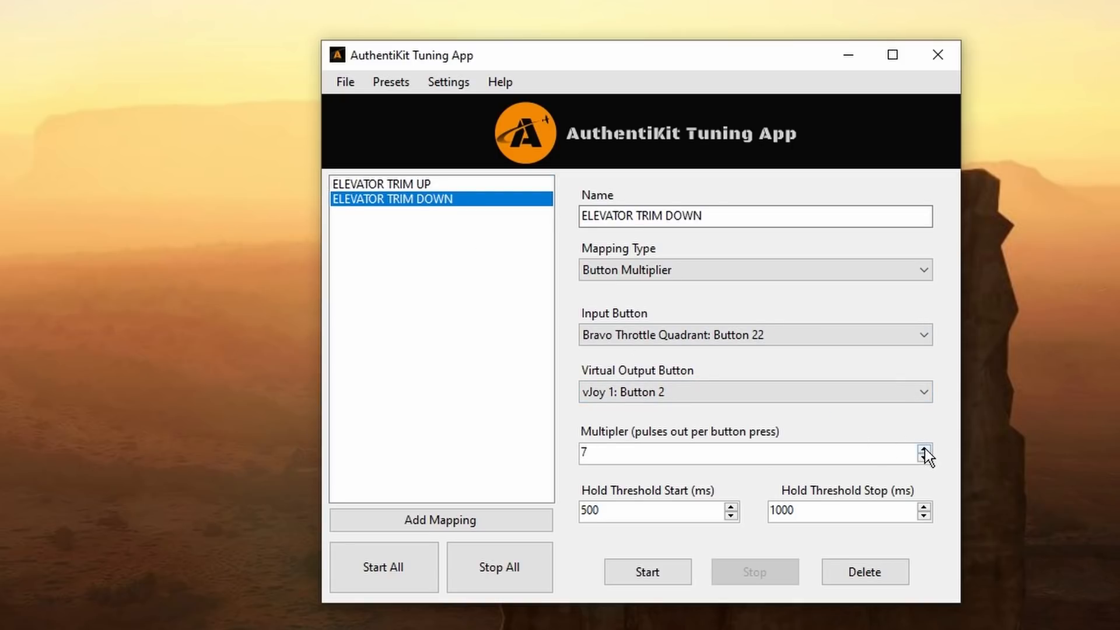
pyautogui.click(924, 448)
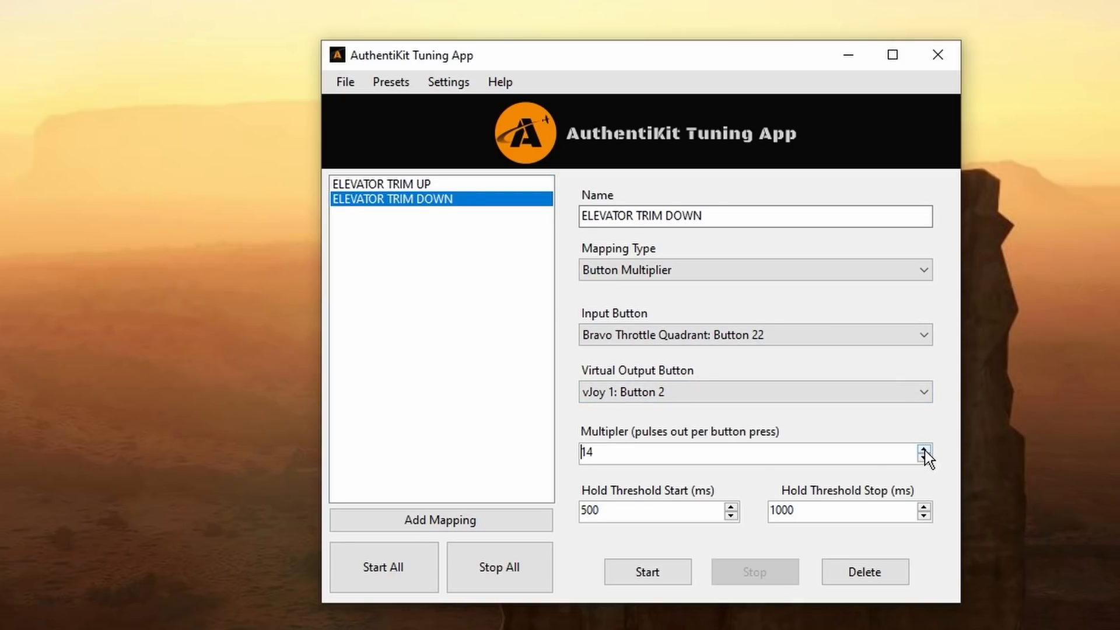
pyautogui.click(924, 449)
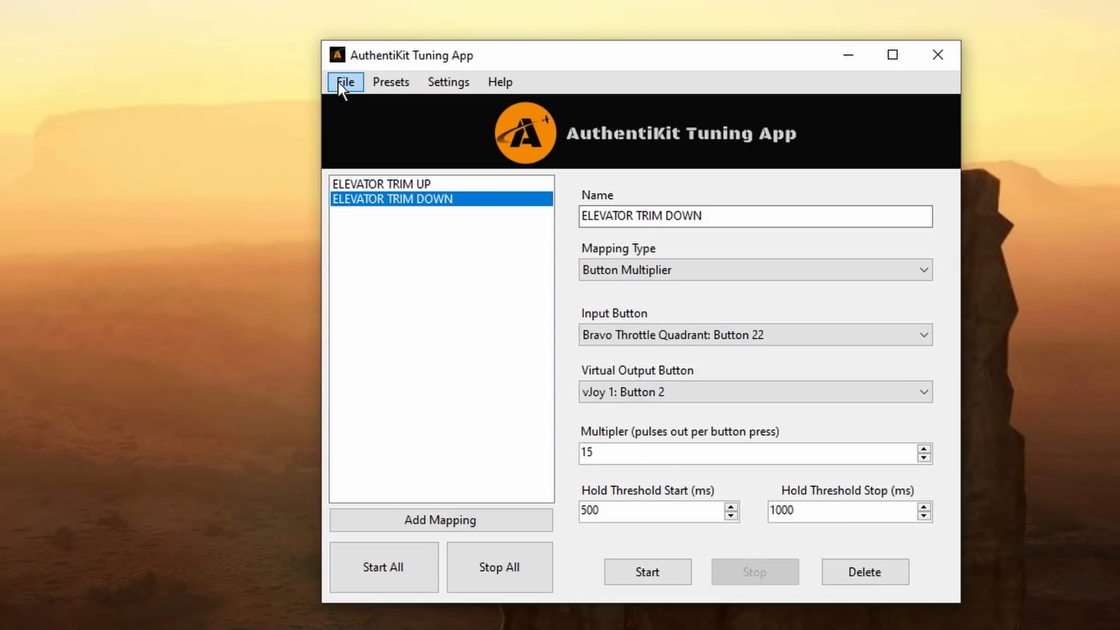
# Save the config to ELEVATOR TRIM BUTTON.xml, Start All, and return to the cockpit to test
pyautogui.click(345, 82)
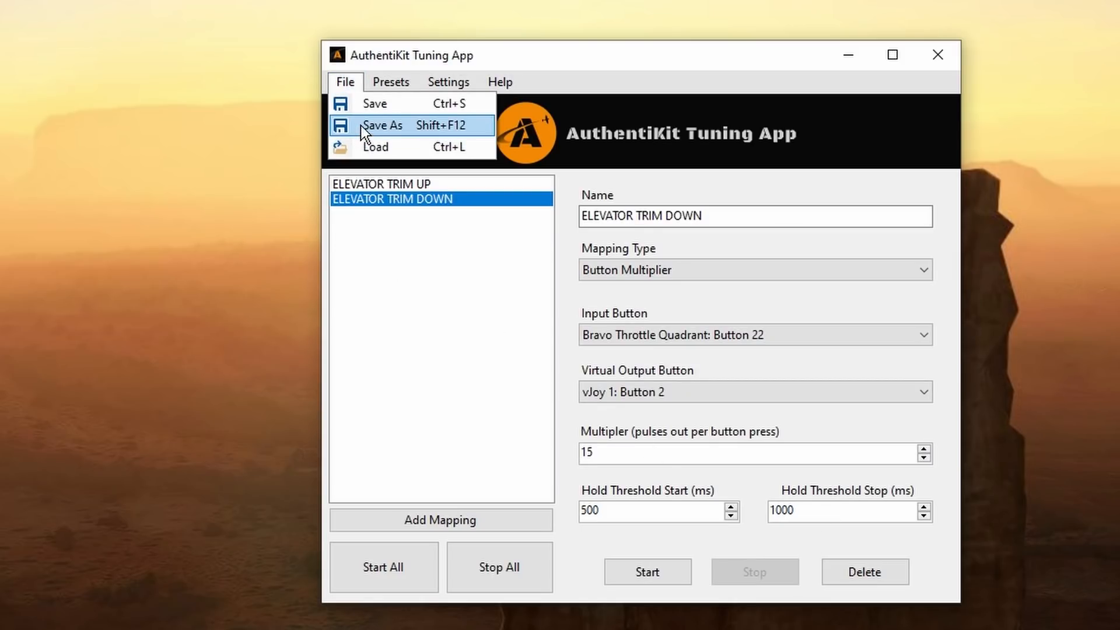
pyautogui.click(382, 125)
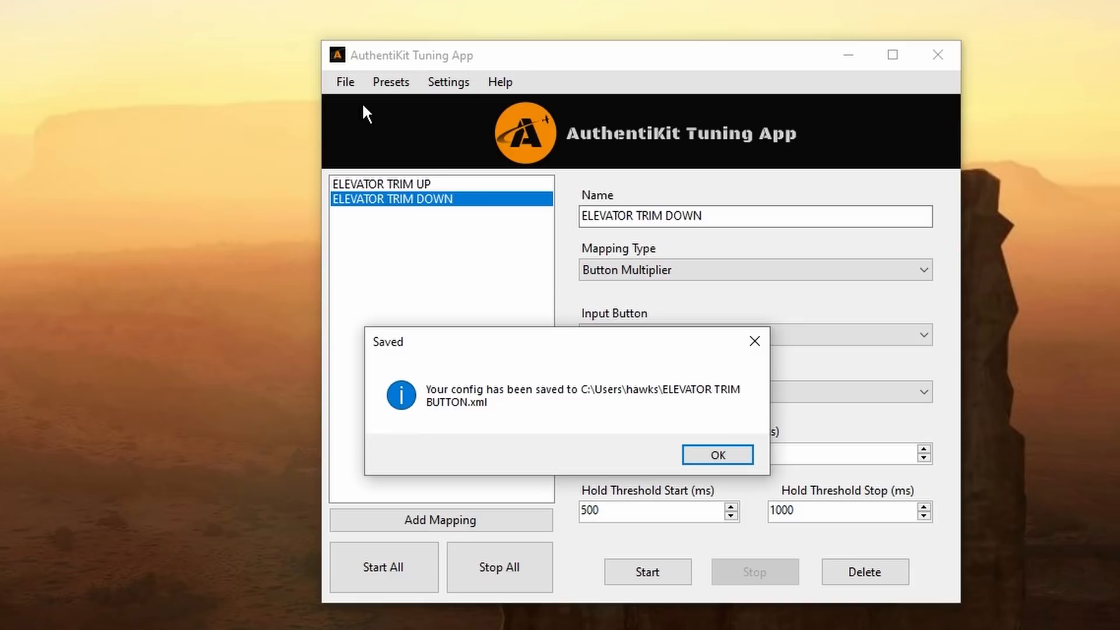
pyautogui.click(717, 454)
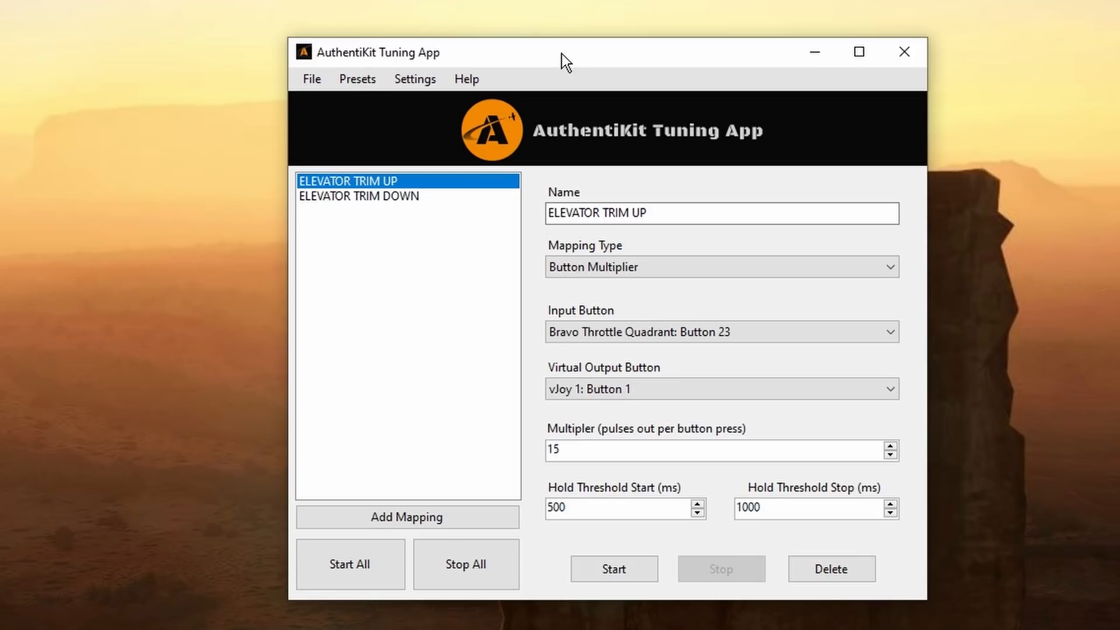
pyautogui.click(349, 565)
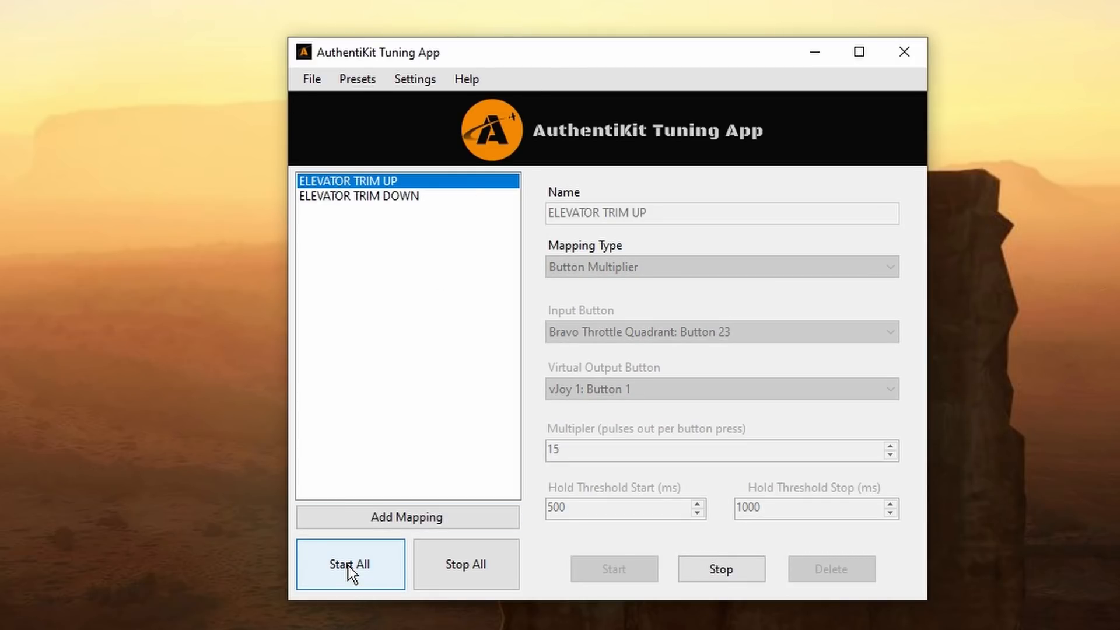
pyautogui.click(349, 563)
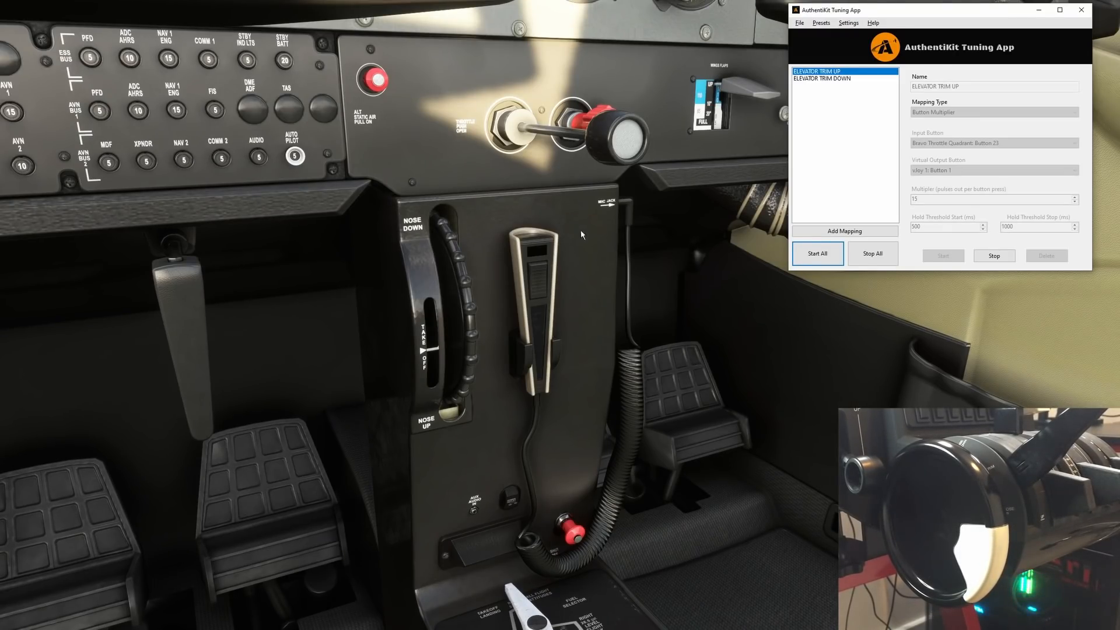
pyautogui.moveTo(925, 217)
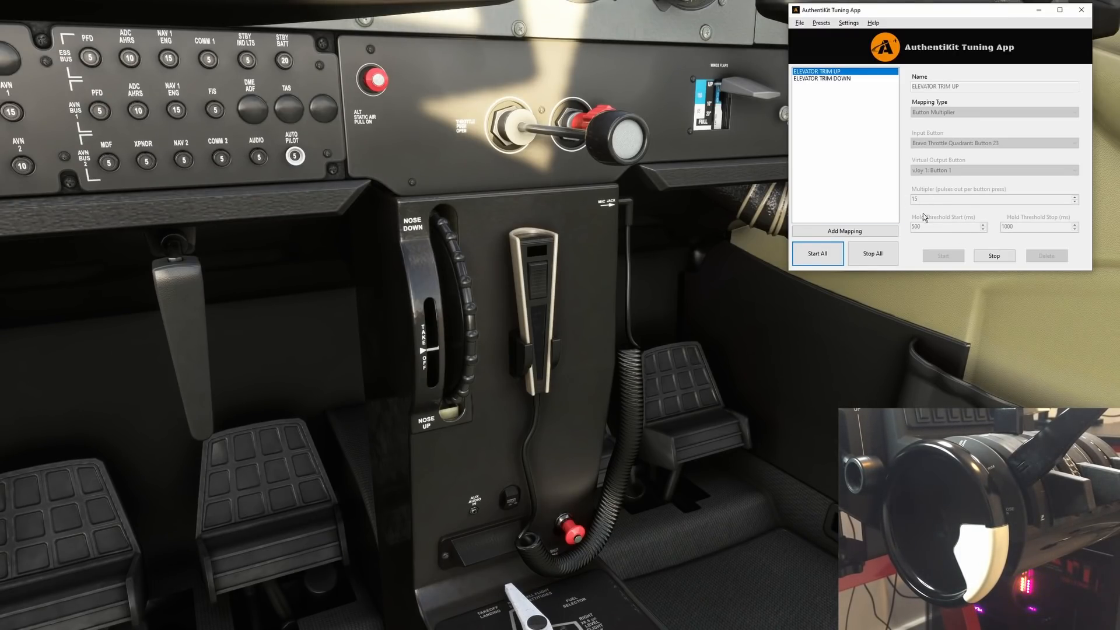